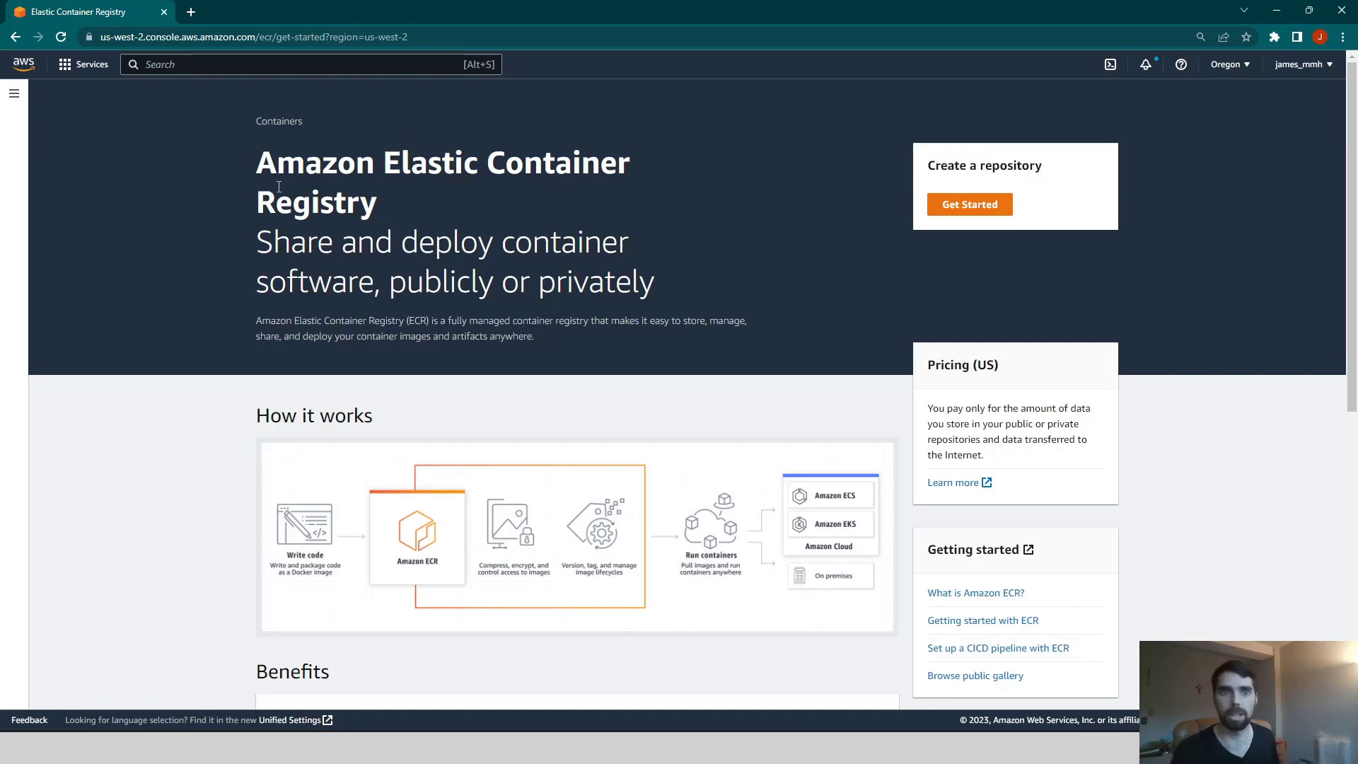
mouse_move(1137, 131)
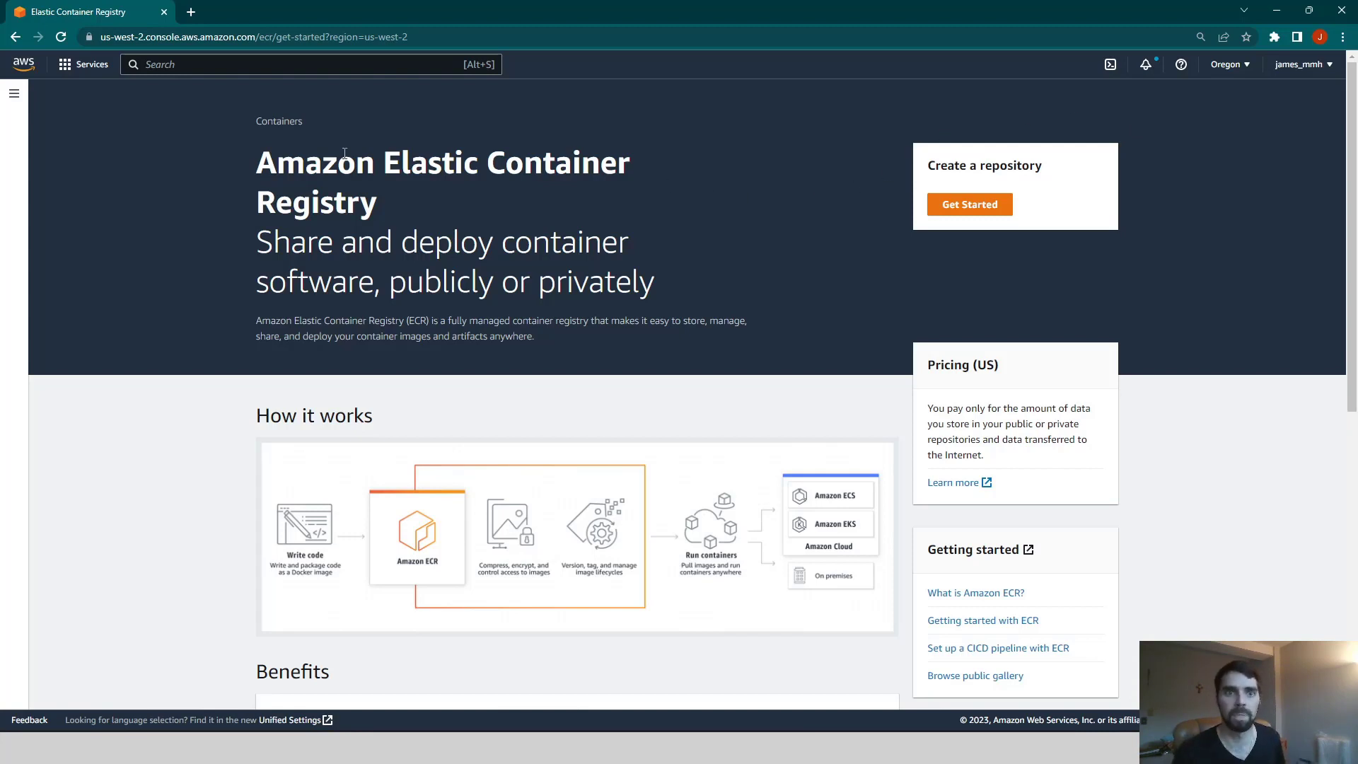
mouse_move(886, 162)
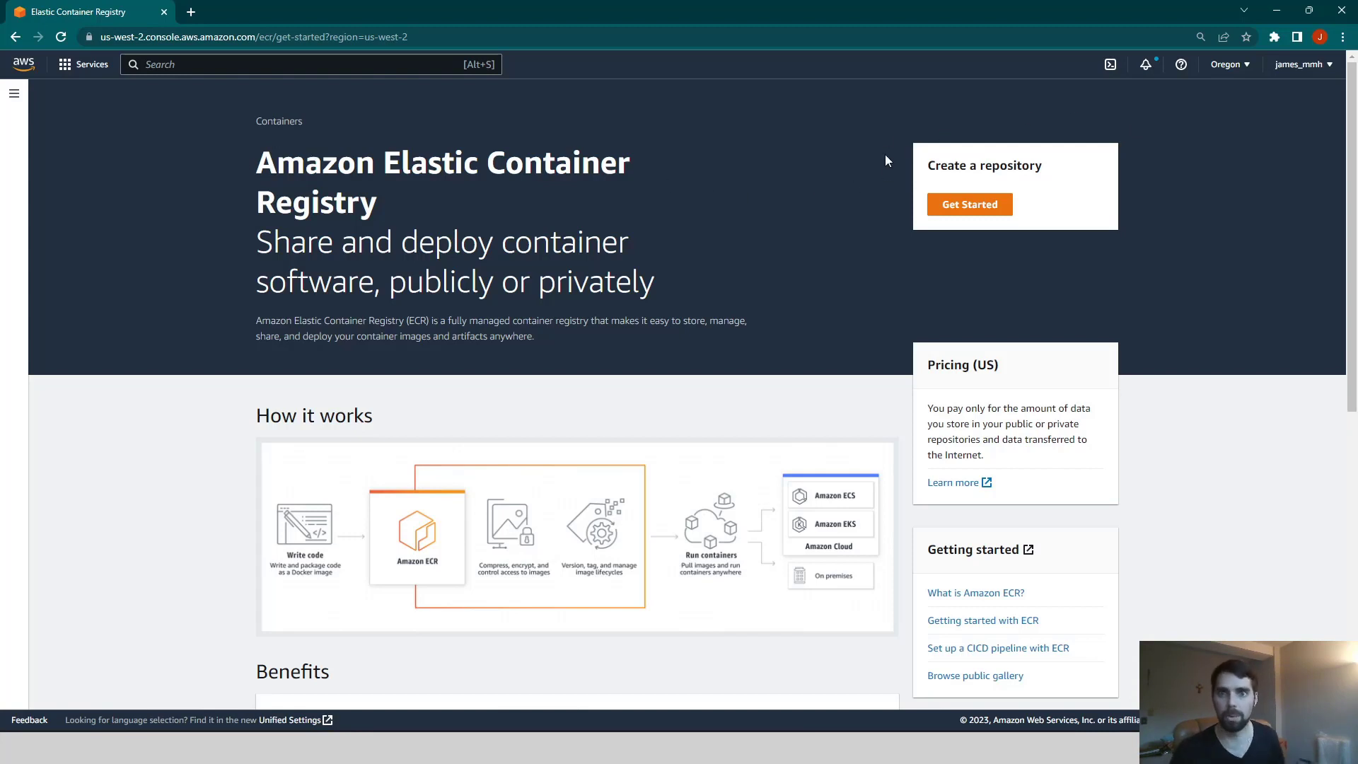
mouse_move(273, 139)
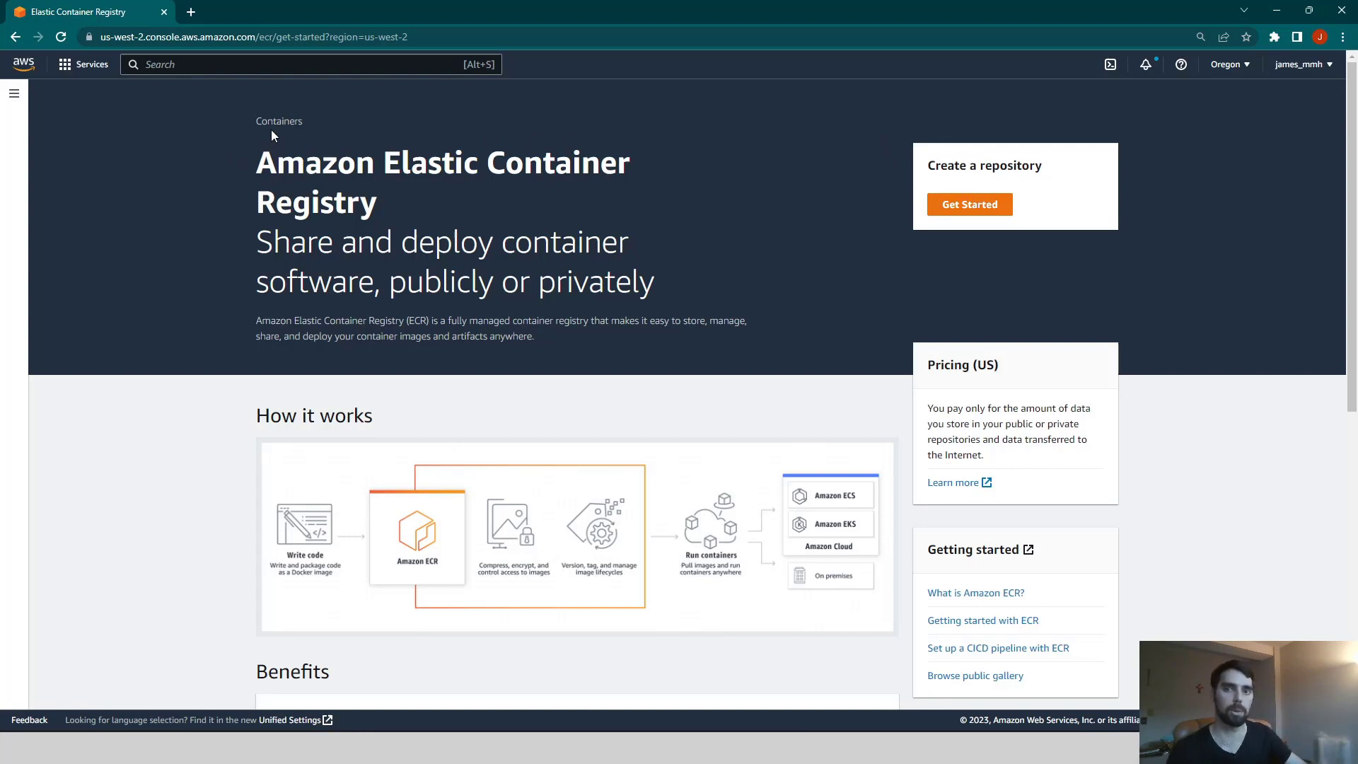
mouse_move(277, 144)
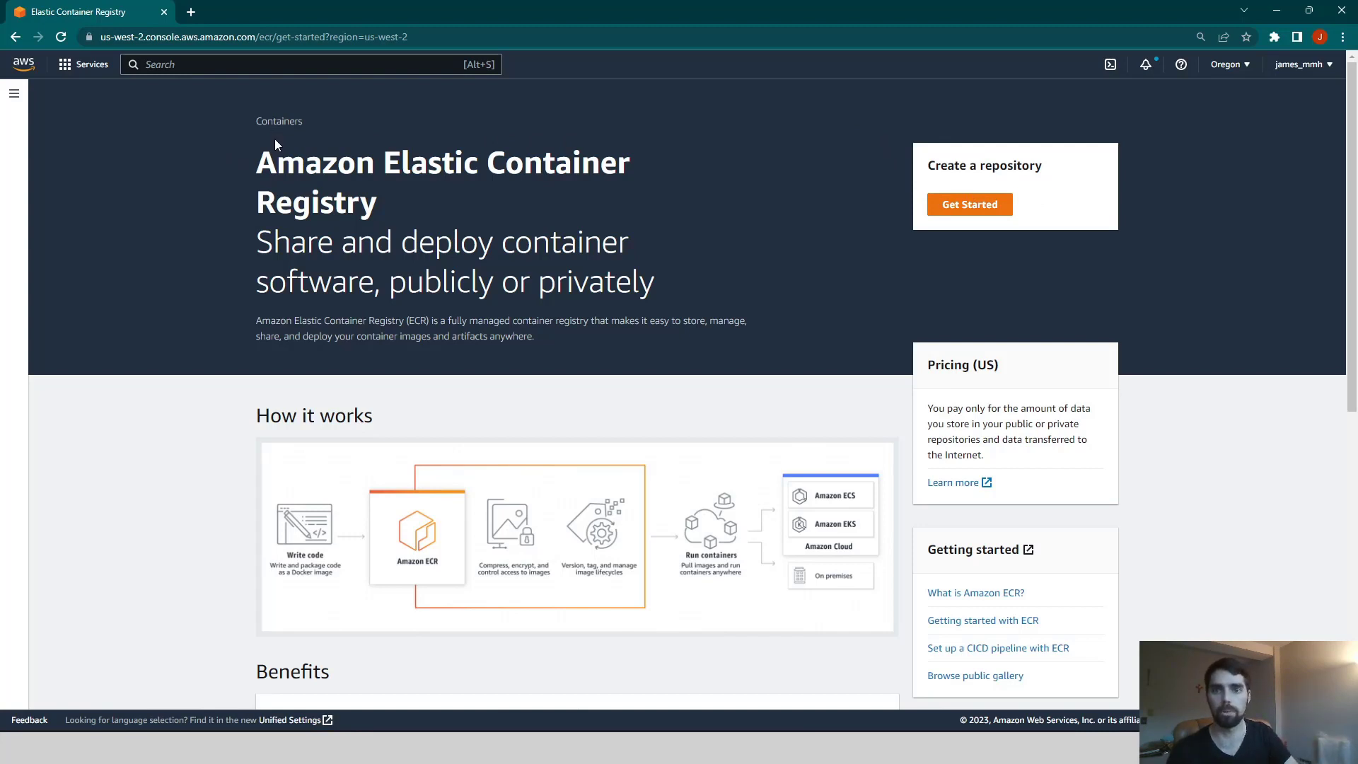
mouse_move(585, 144)
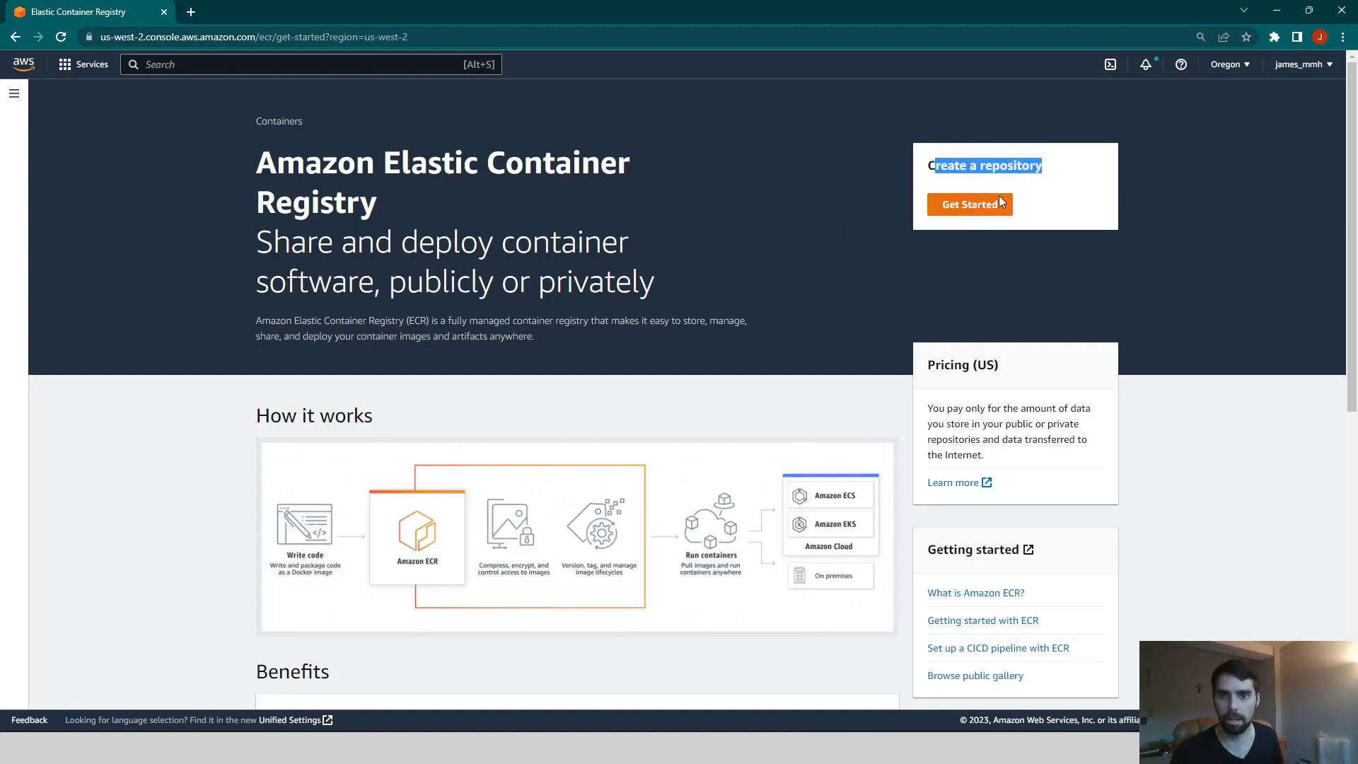
- Start creating a new private repository from the repositories list
left_click(968, 203)
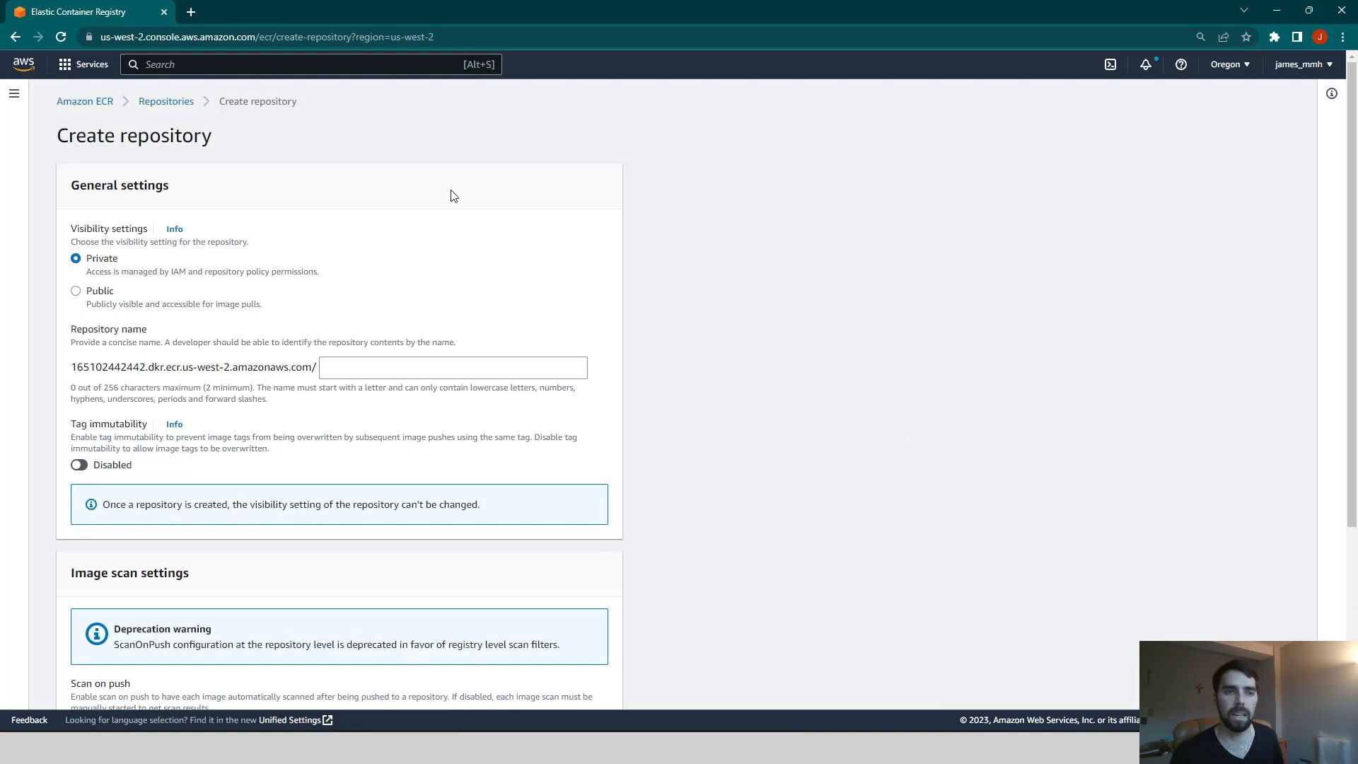
mouse_move(165, 102)
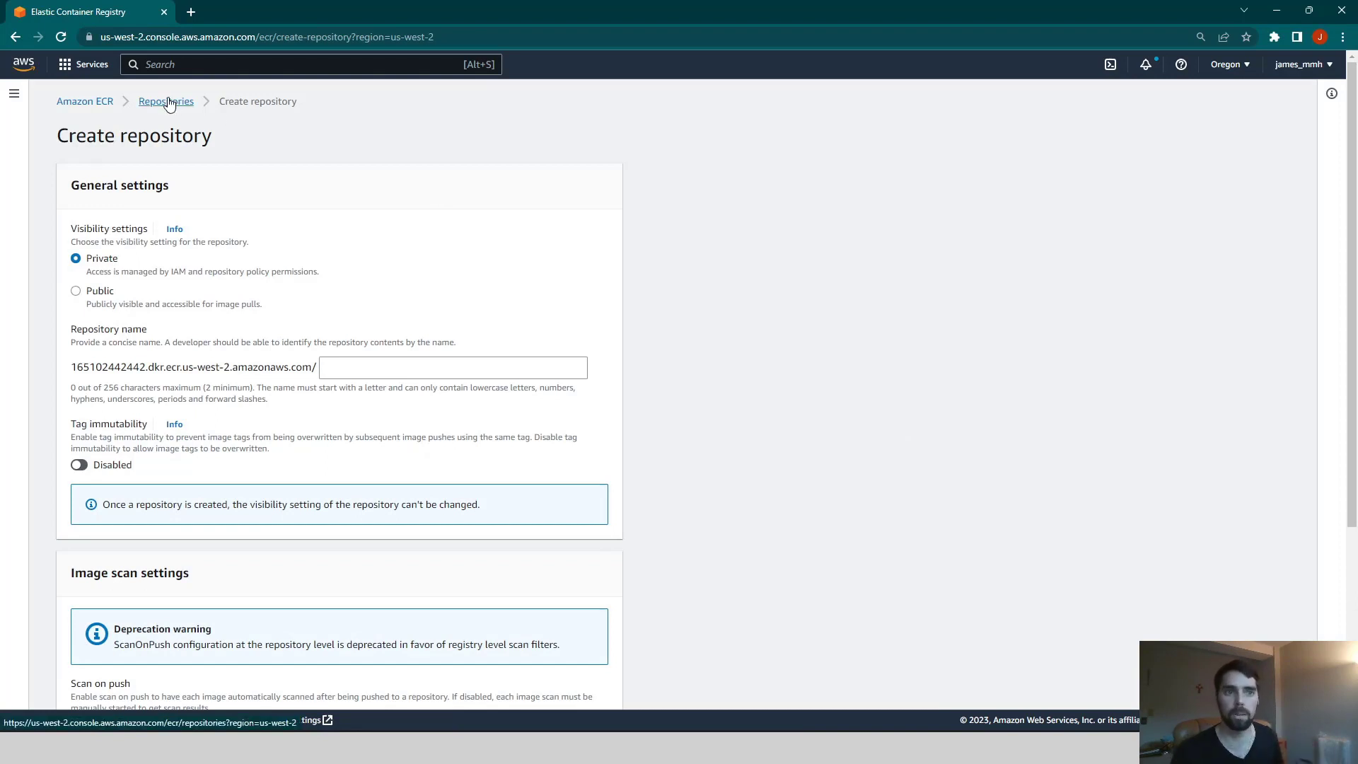
left_click(165, 102)
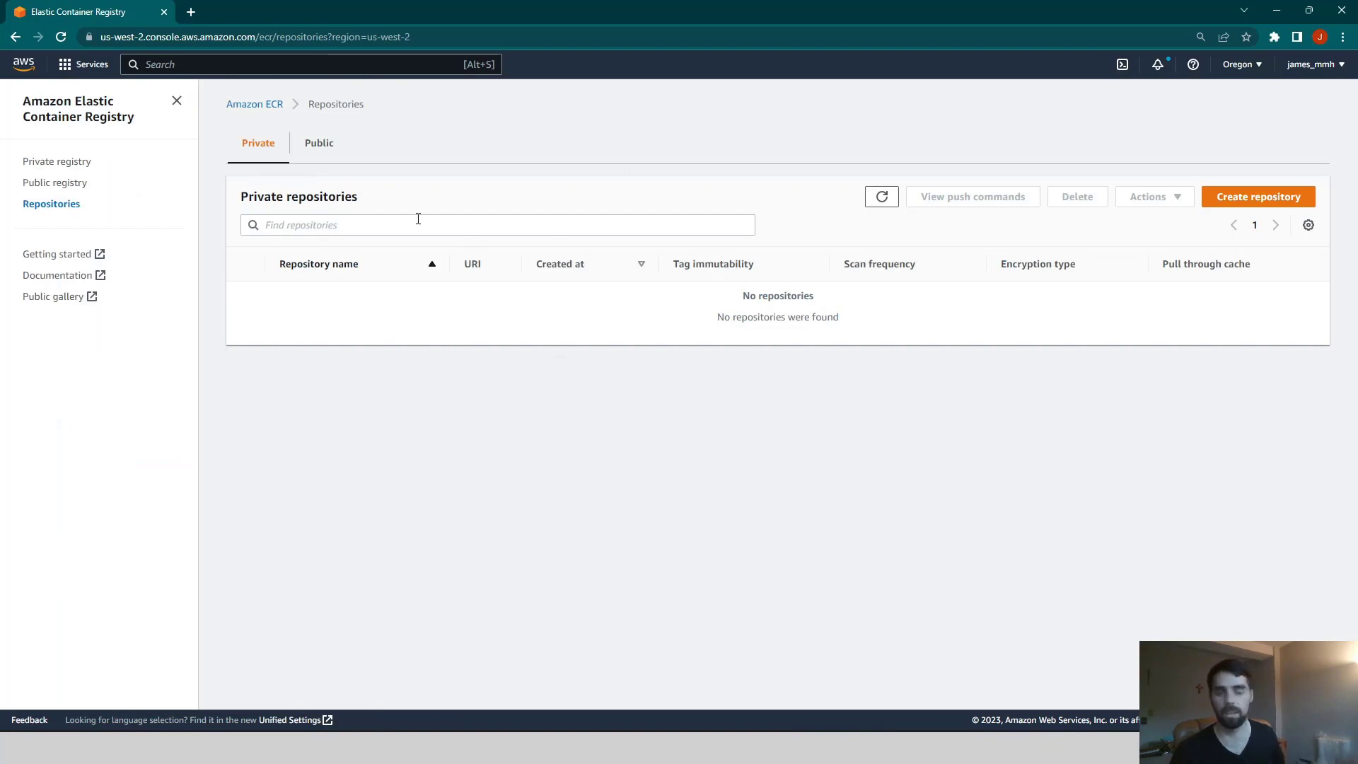
left_click(1257, 197)
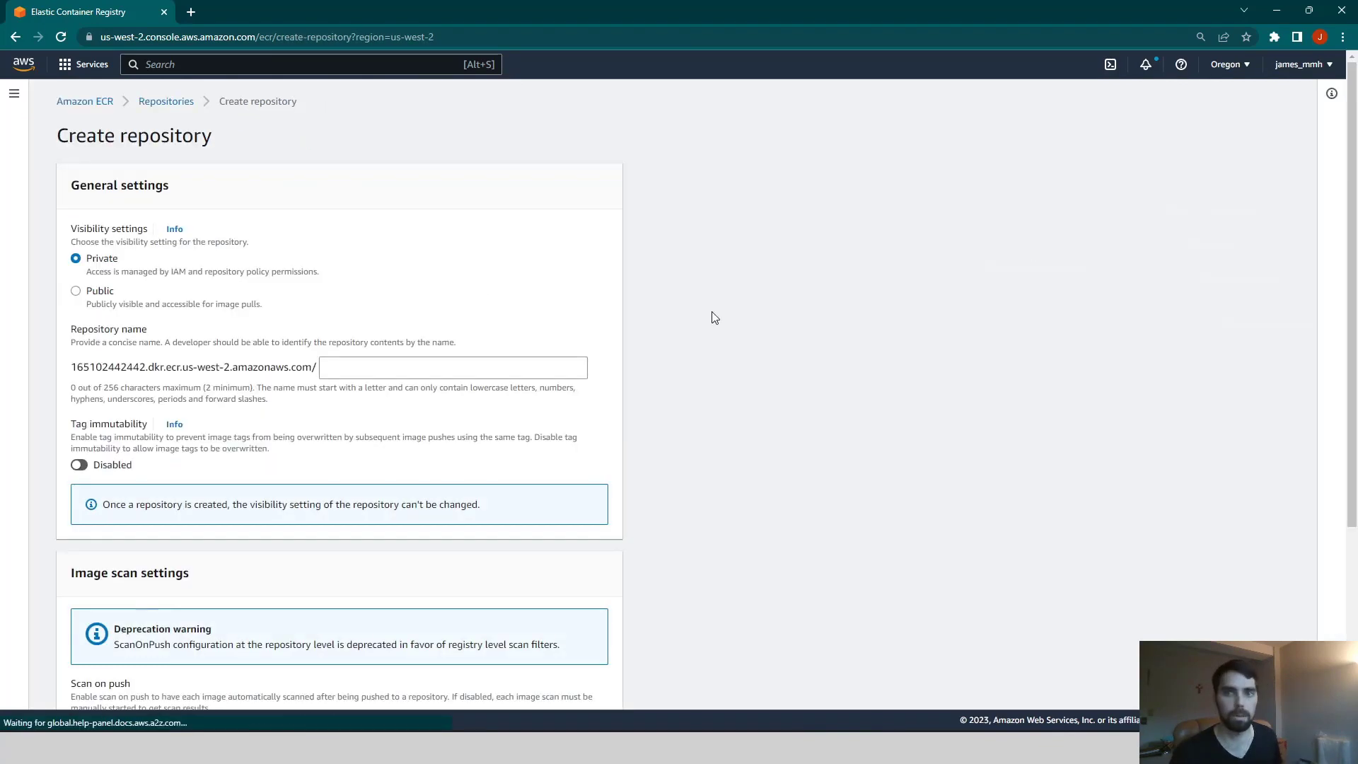
mouse_move(563, 267)
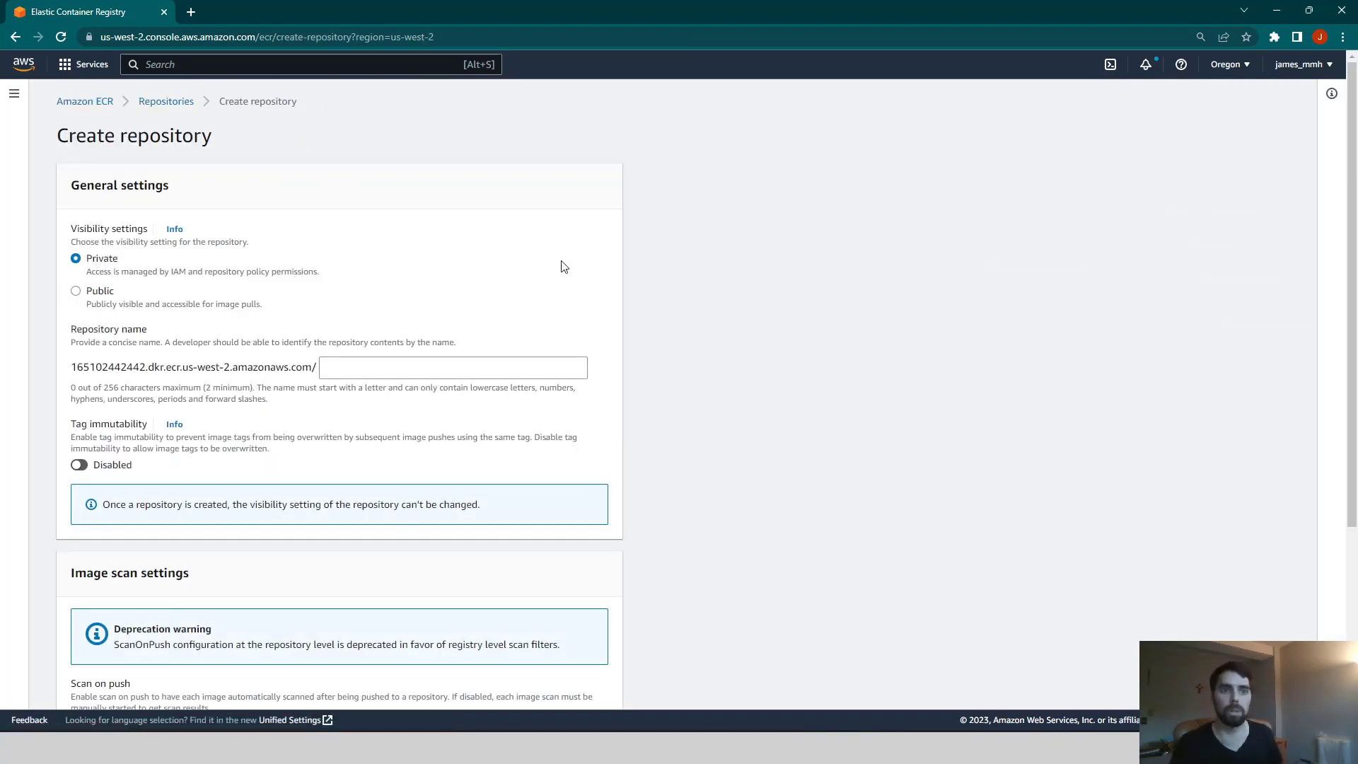
- Name the repository quiz-server and create it with default settings
left_click(453, 368)
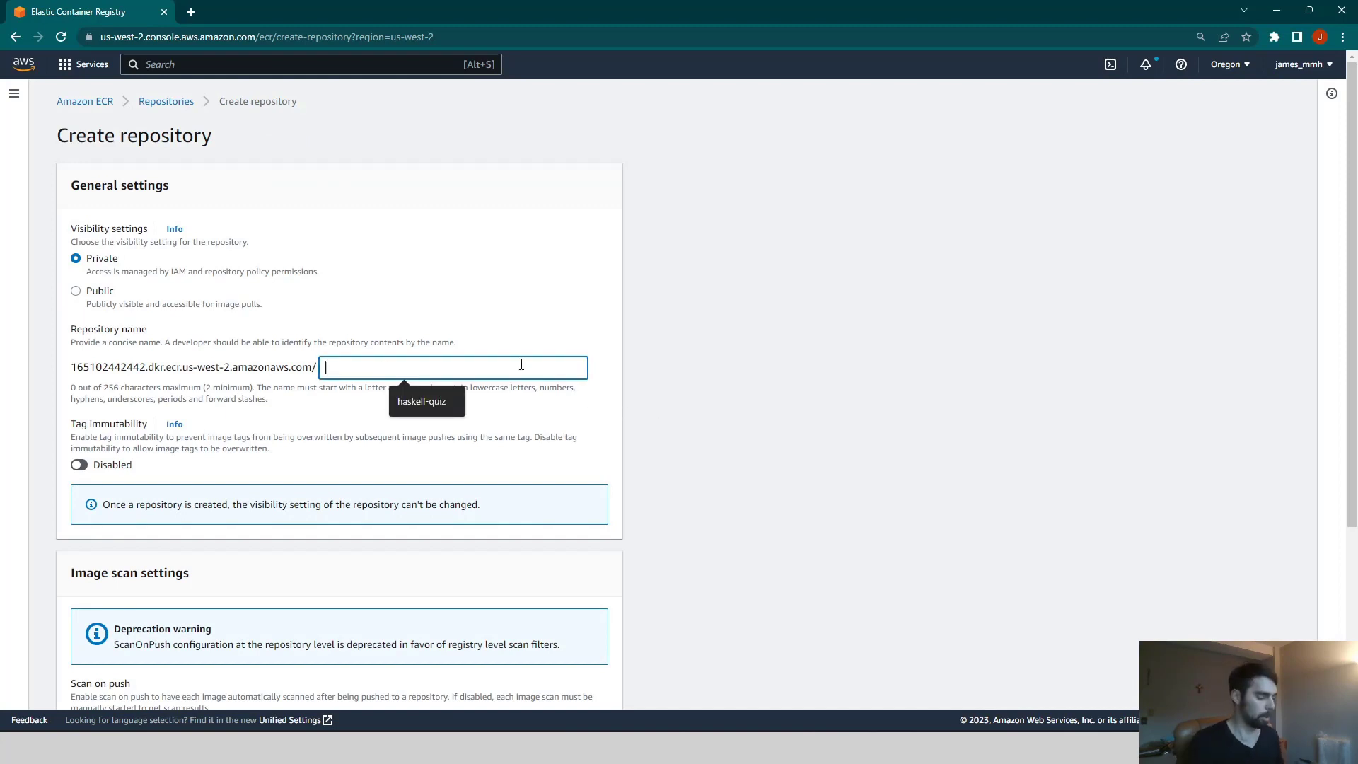
type("quiz-server")
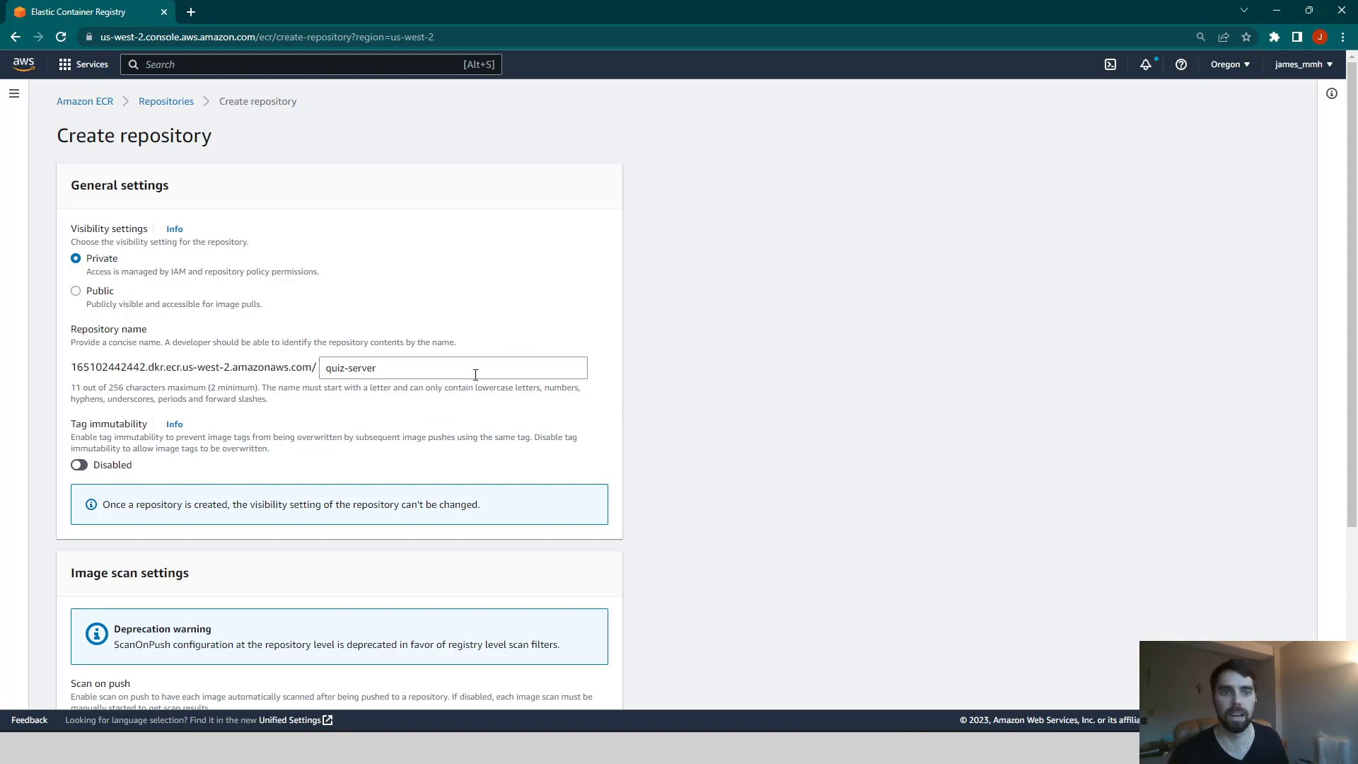
mouse_move(236, 331)
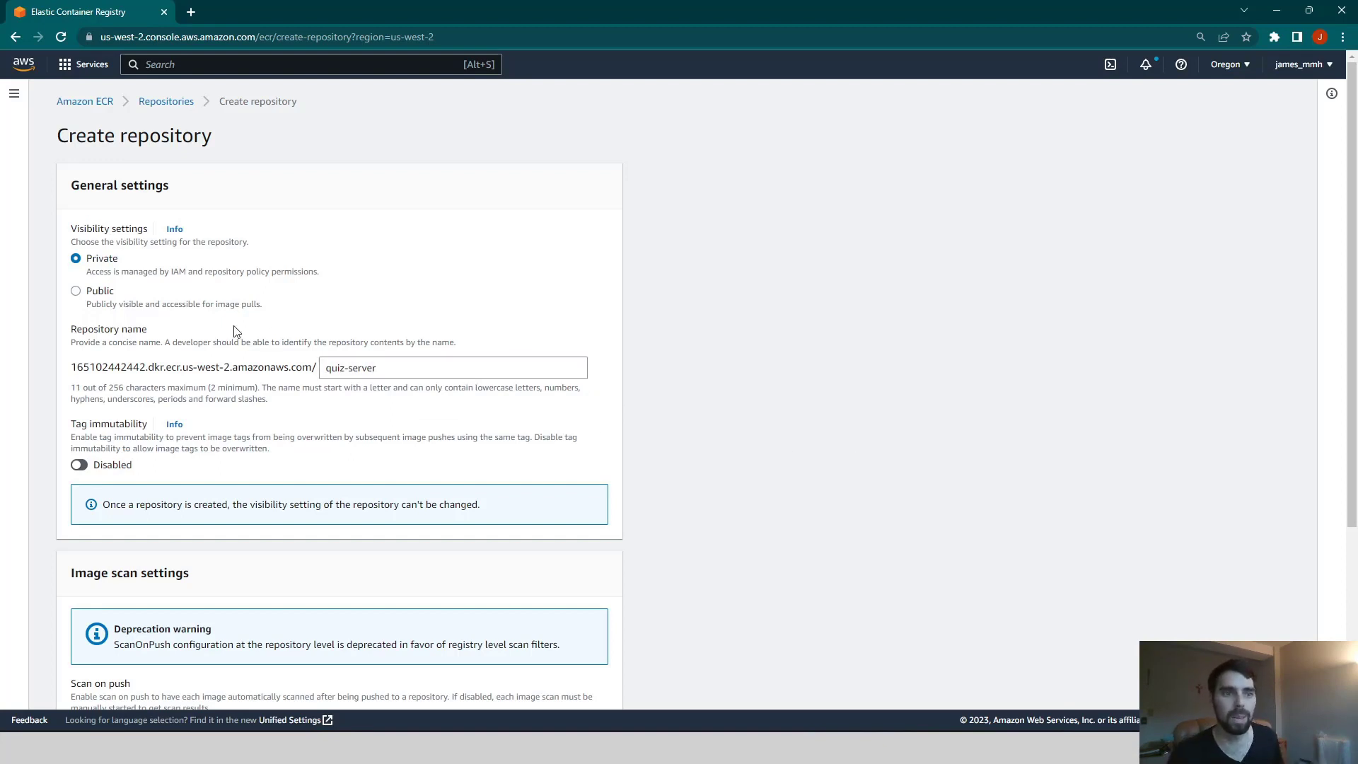
mouse_move(128, 335)
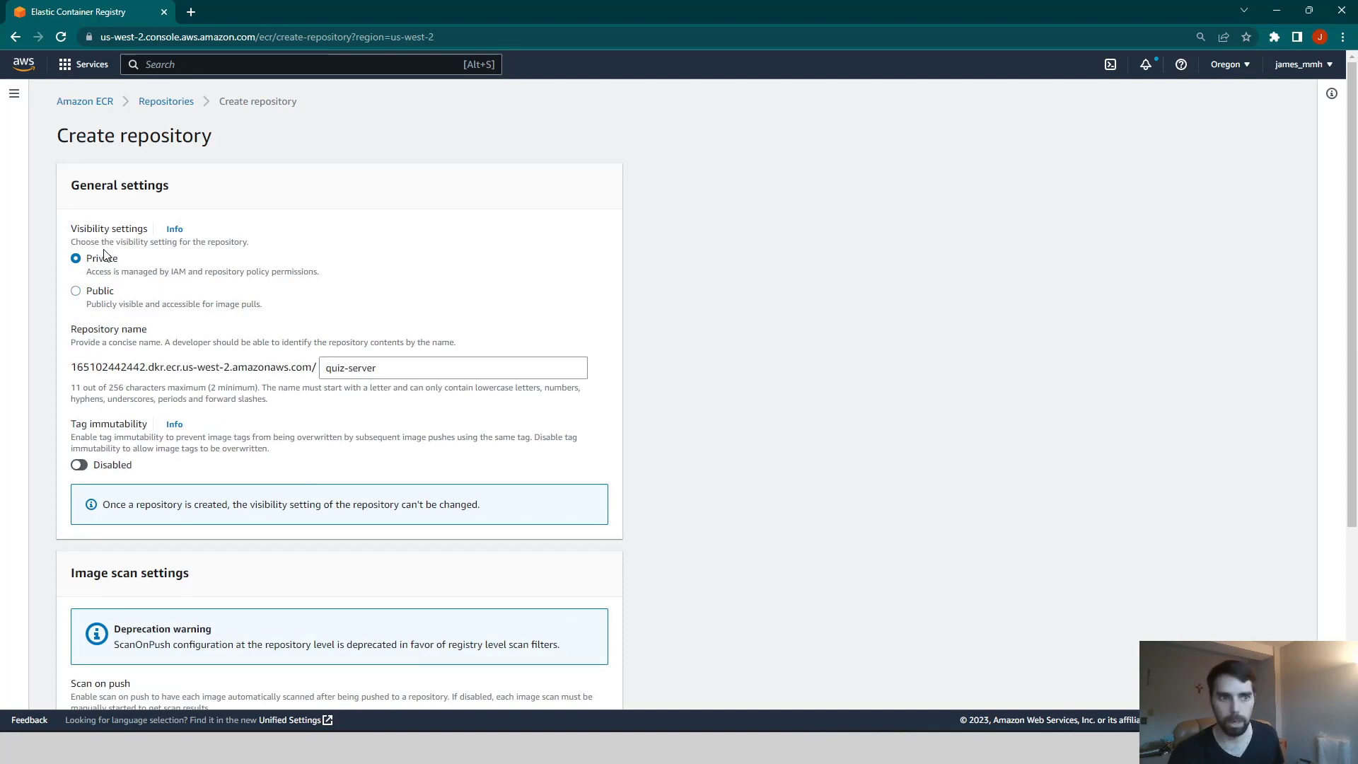
mouse_move(407, 407)
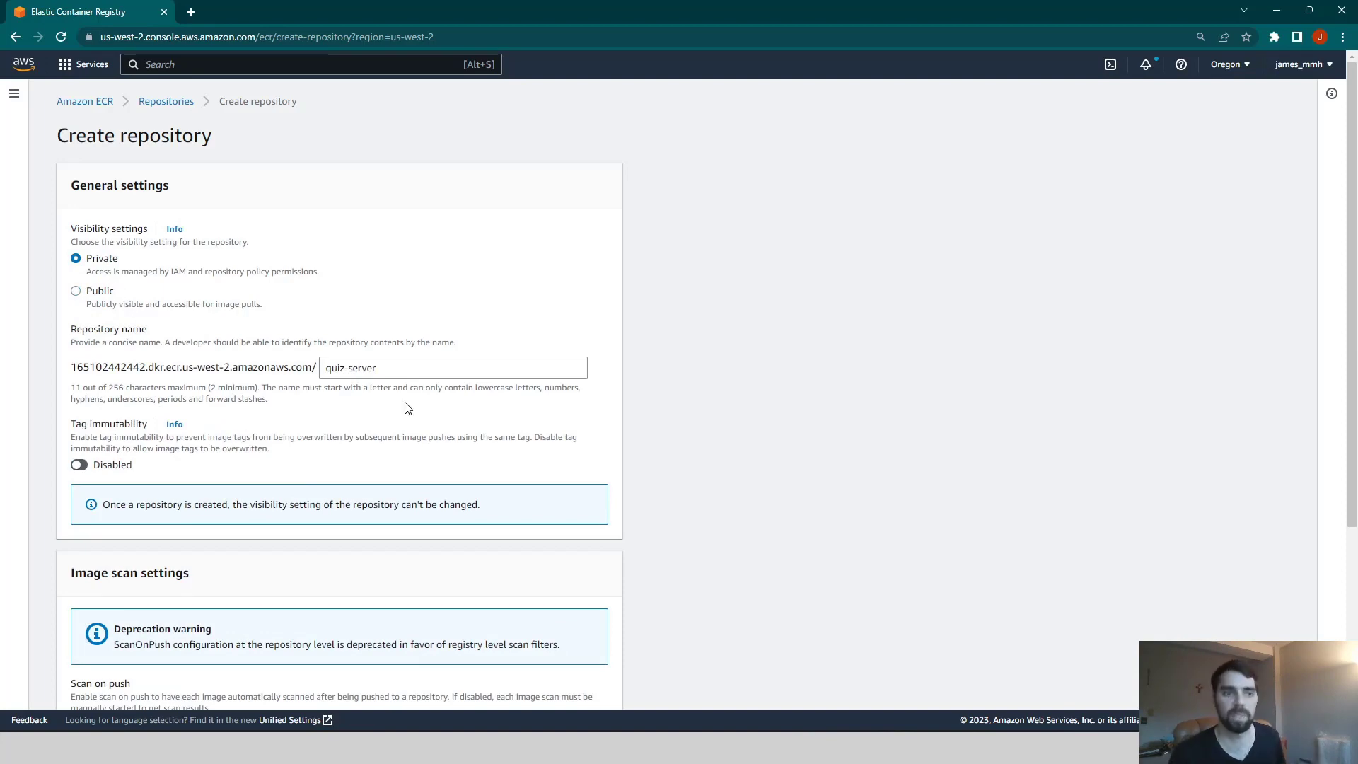
scroll("down", 3)
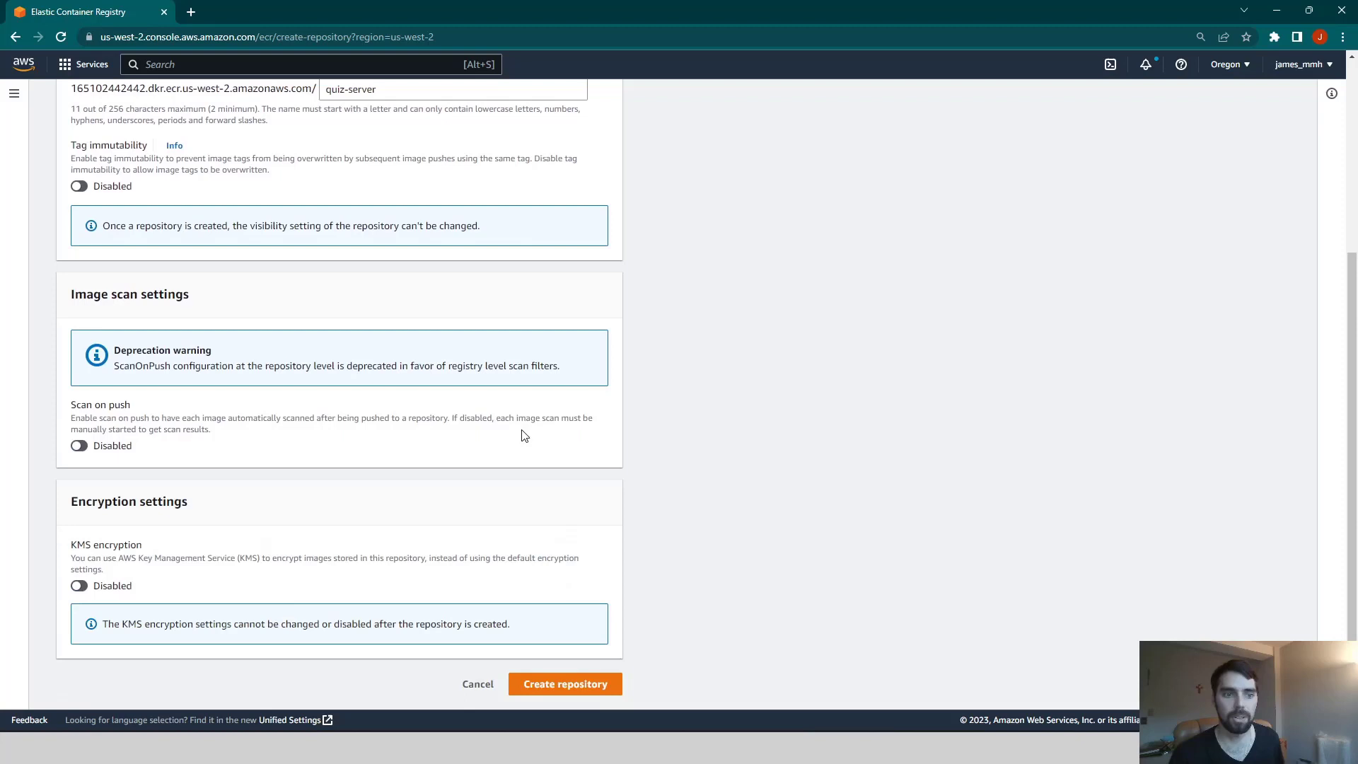
left_click(565, 683)
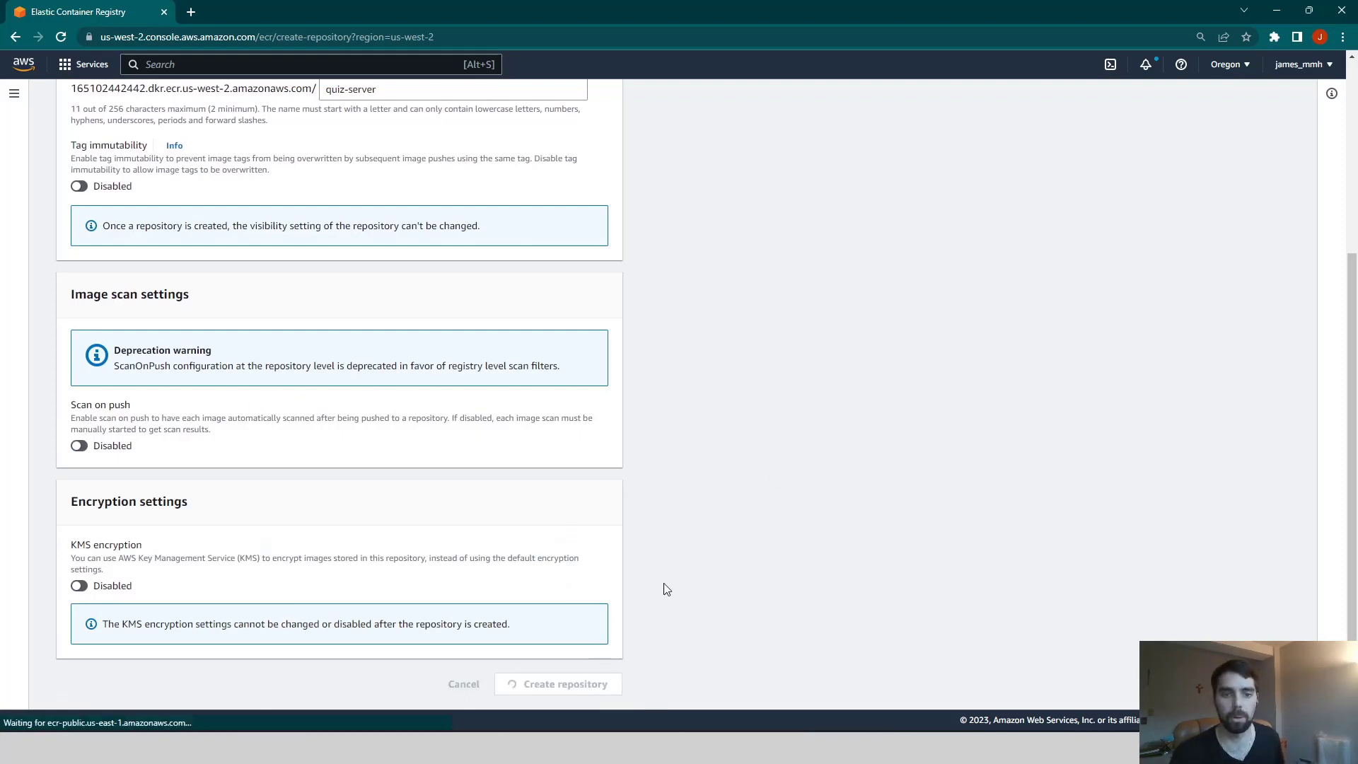
- Dismiss the creation success banner, leaving quiz-server listed with its URI
left_click(557, 683)
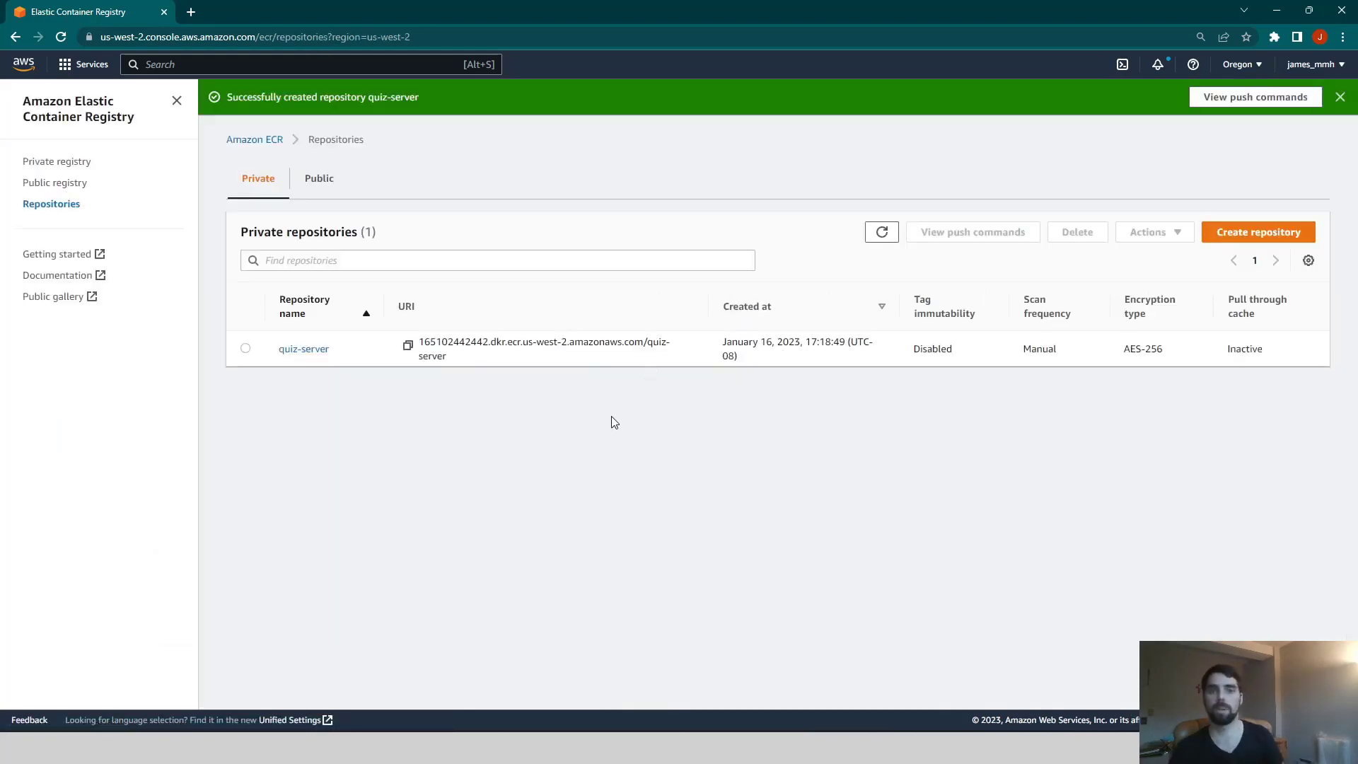
mouse_move(632, 410)
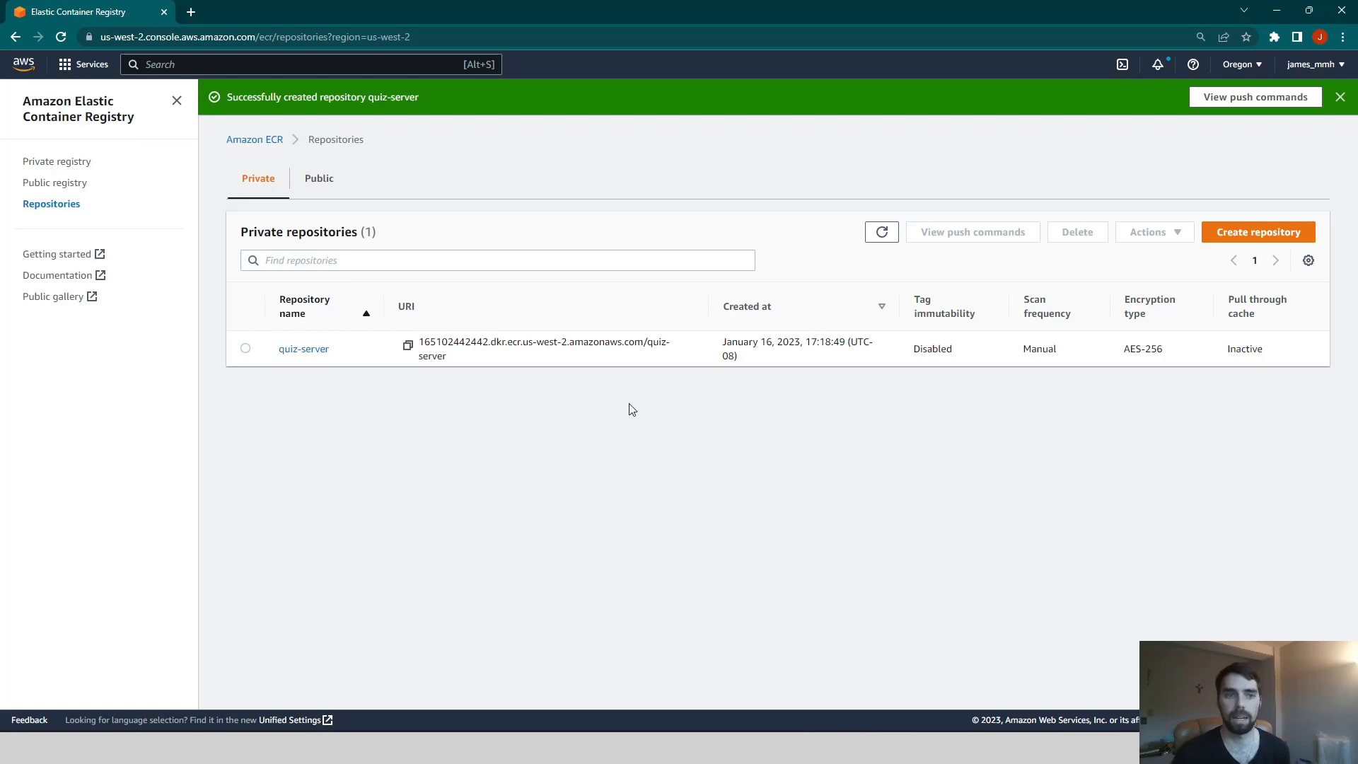
mouse_move(666, 426)
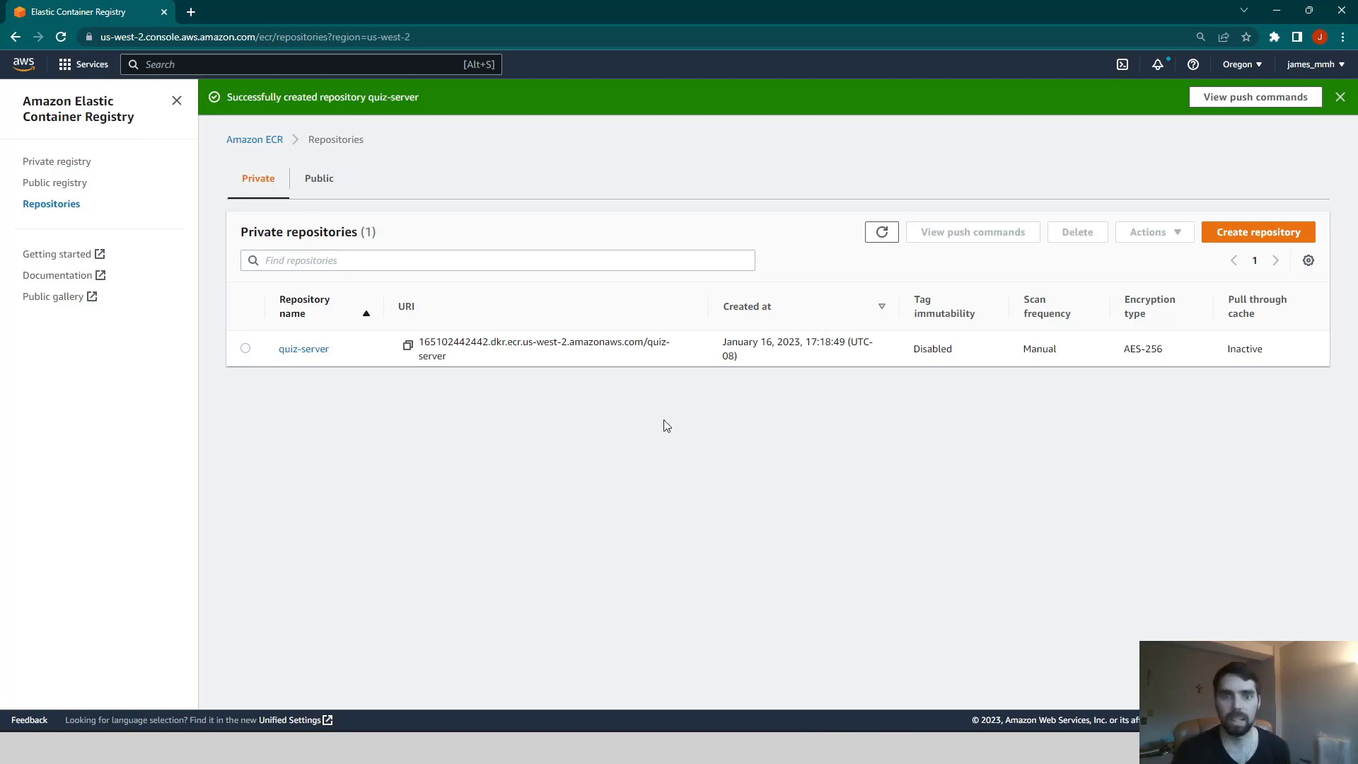
mouse_move(399, 310)
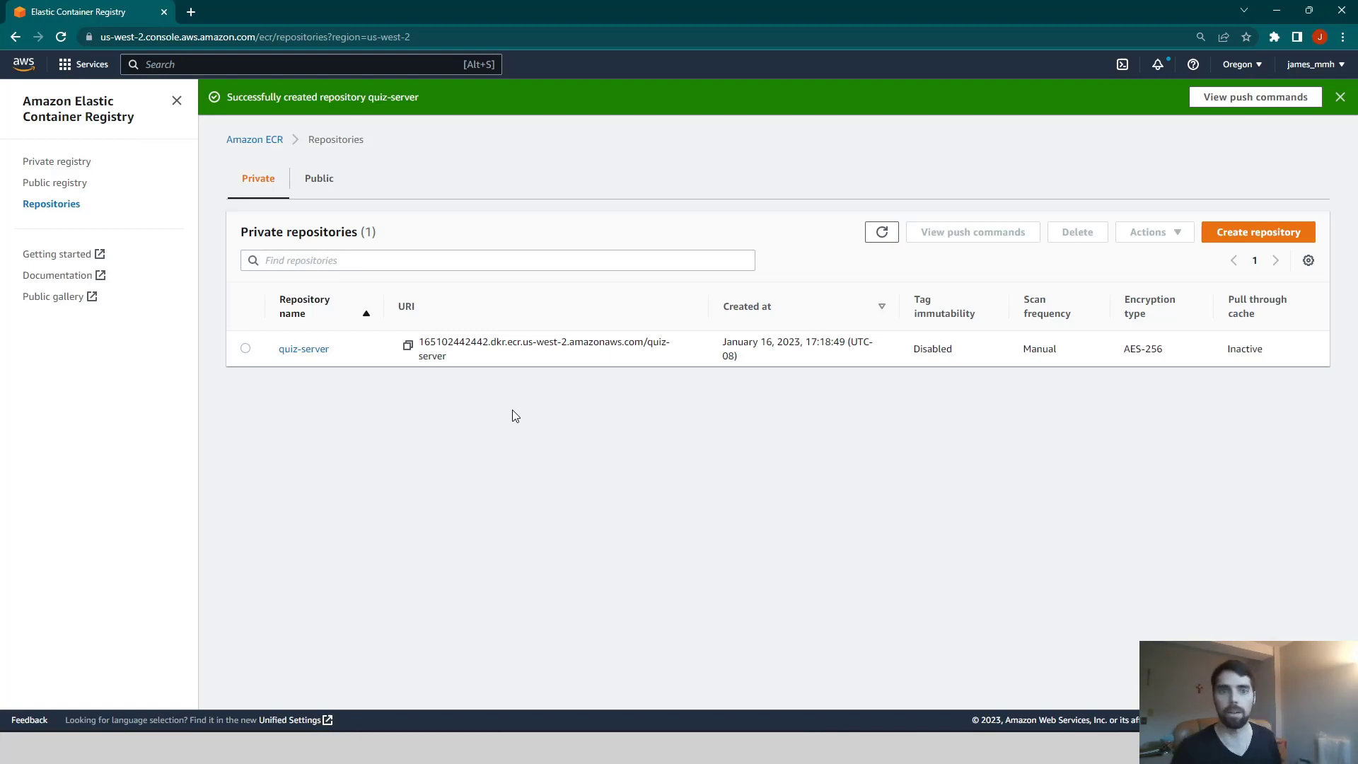
left_click(1339, 96)
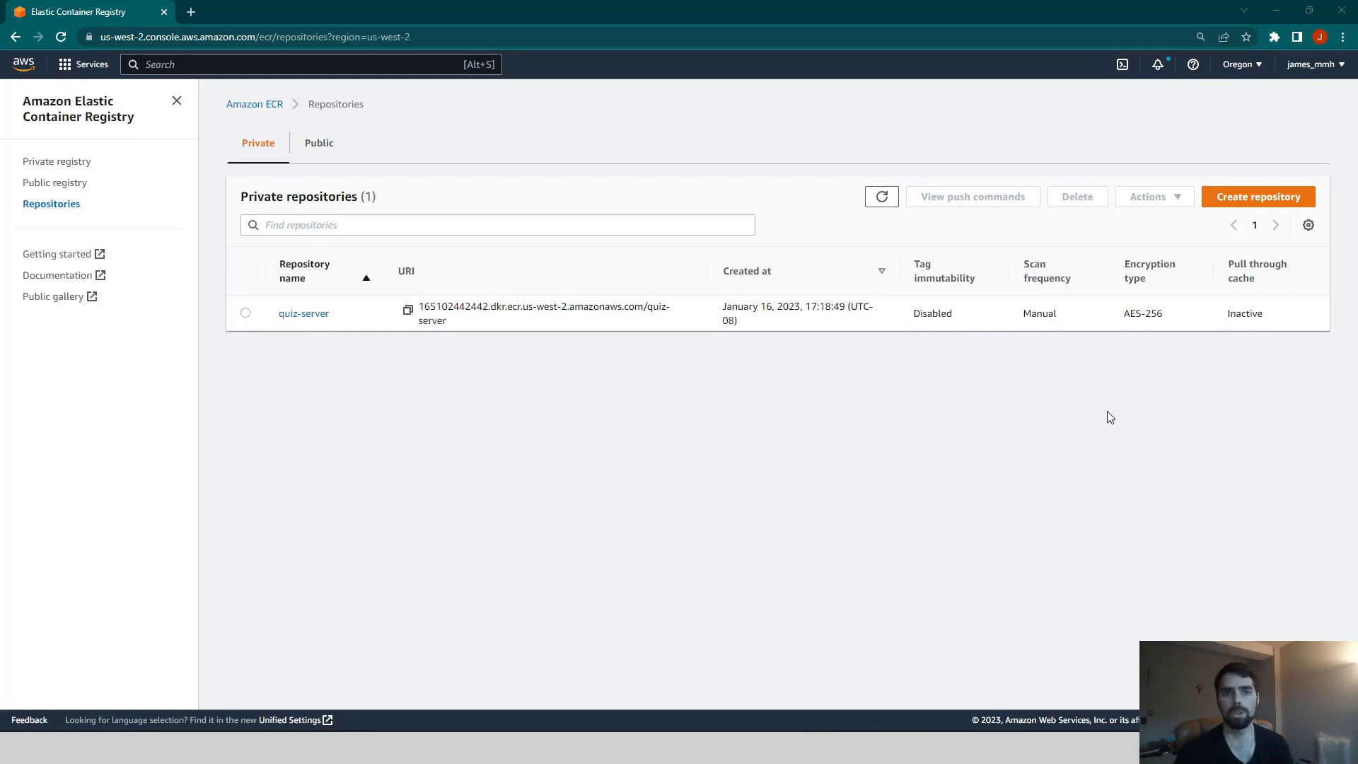
mouse_move(788, 338)
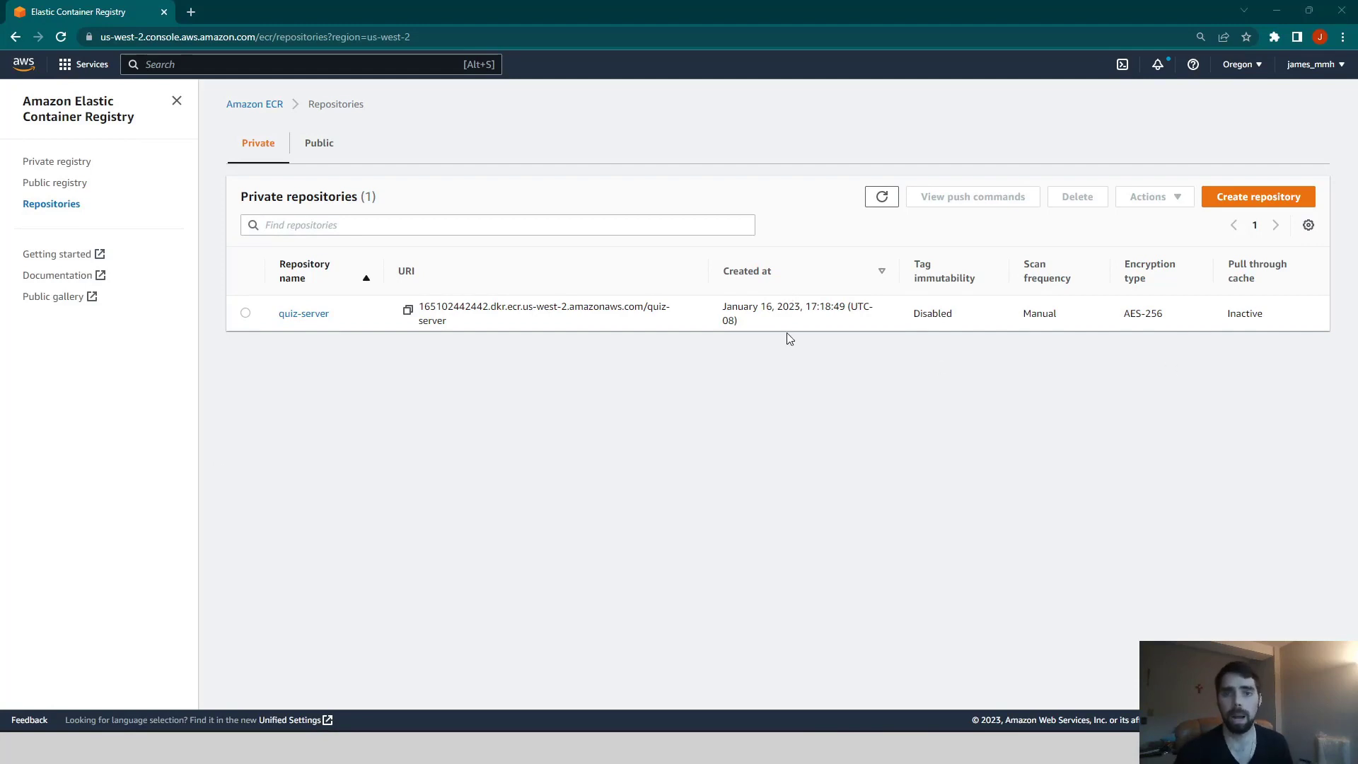
mouse_move(778, 427)
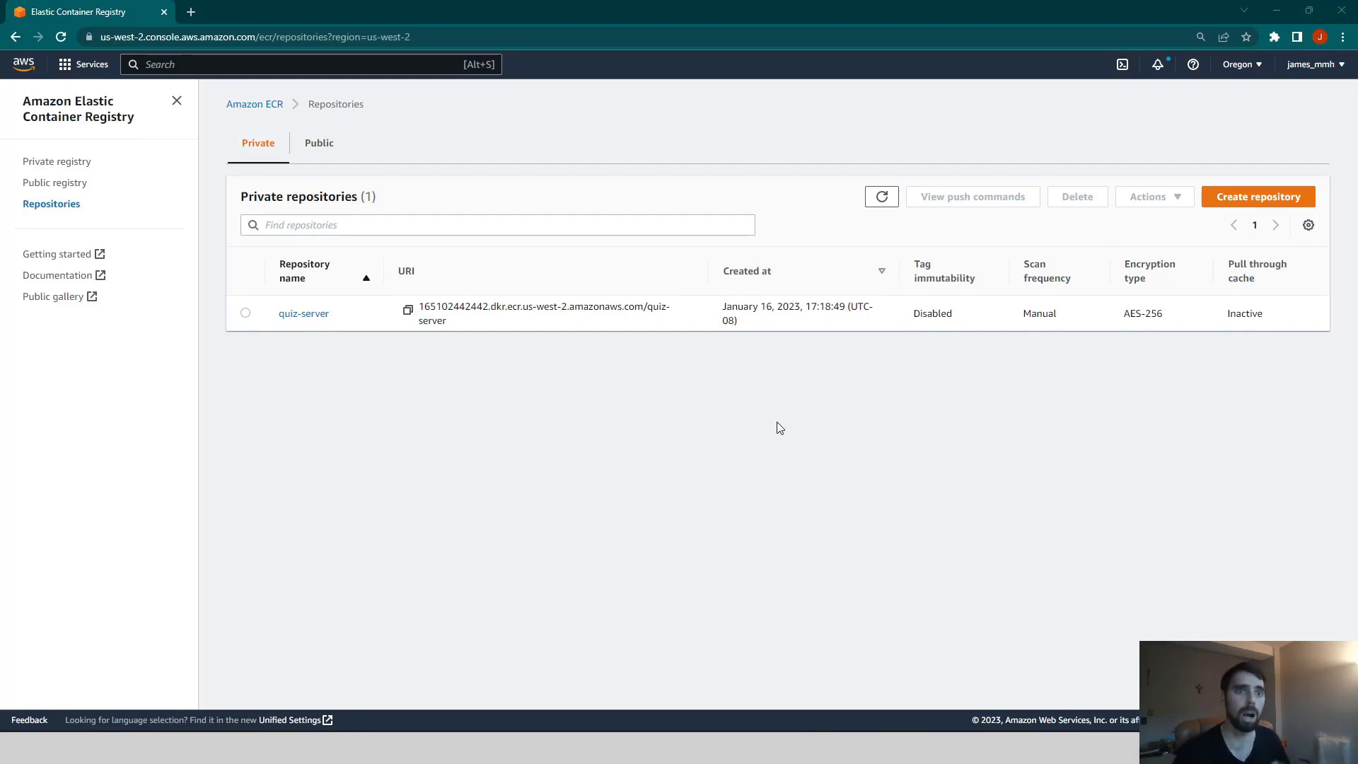
mouse_move(1333, 101)
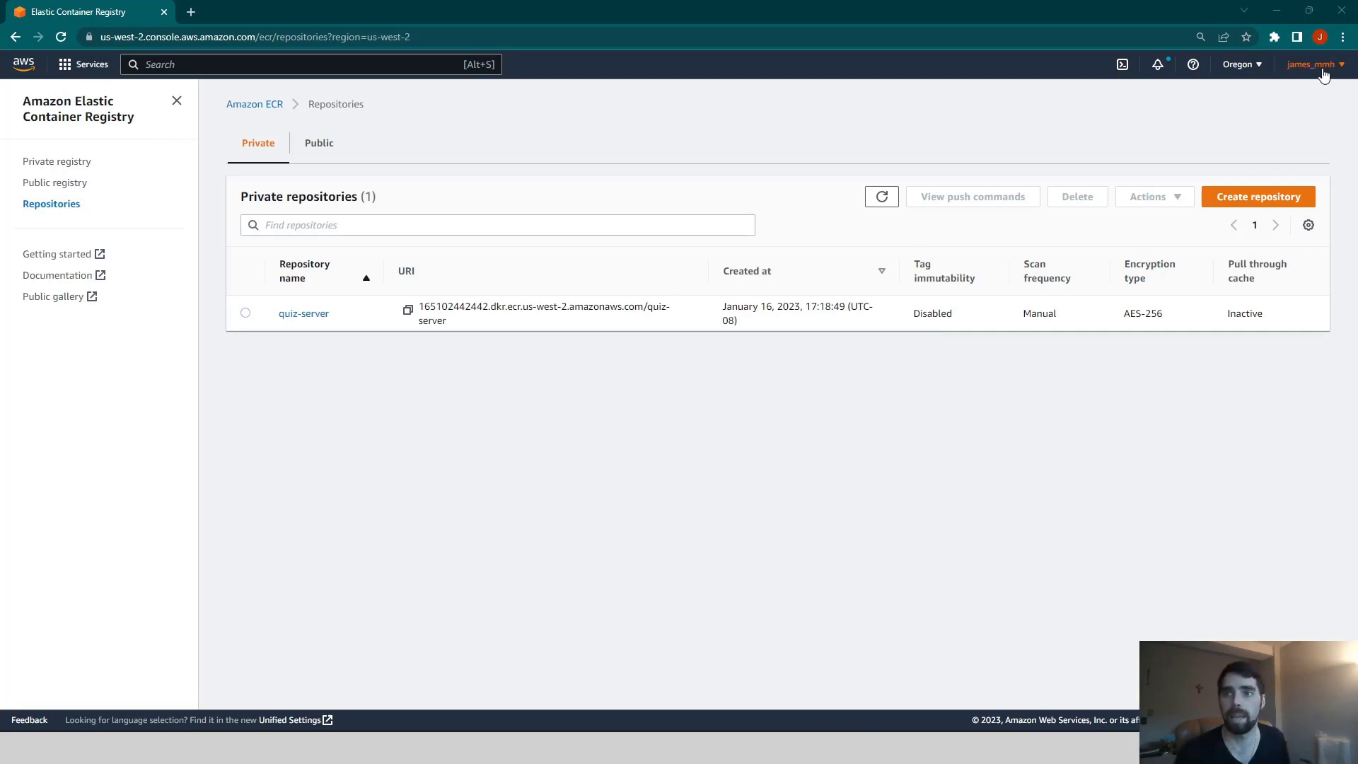
- Reach the root user's Security credentials page at the empty Access keys section
left_click(881, 196)
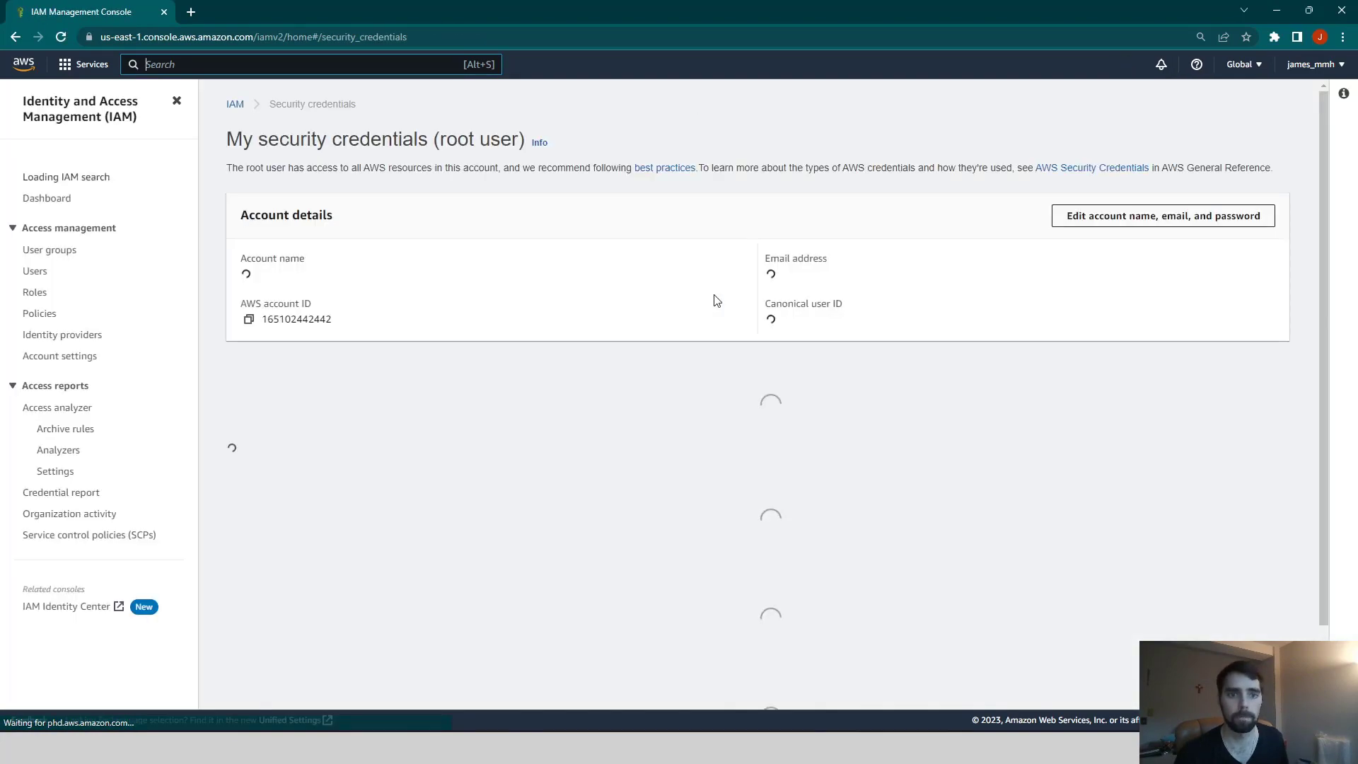
scroll("down", 3)
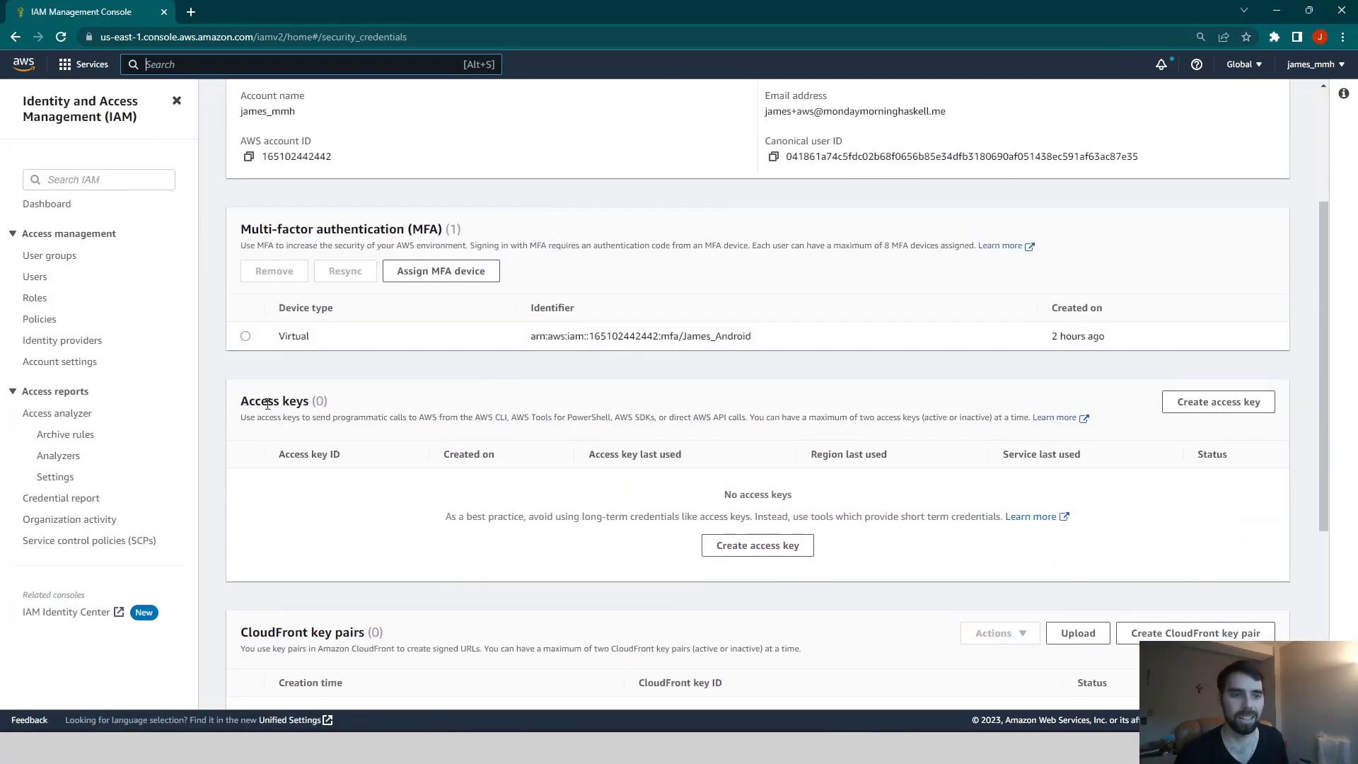
mouse_move(885, 492)
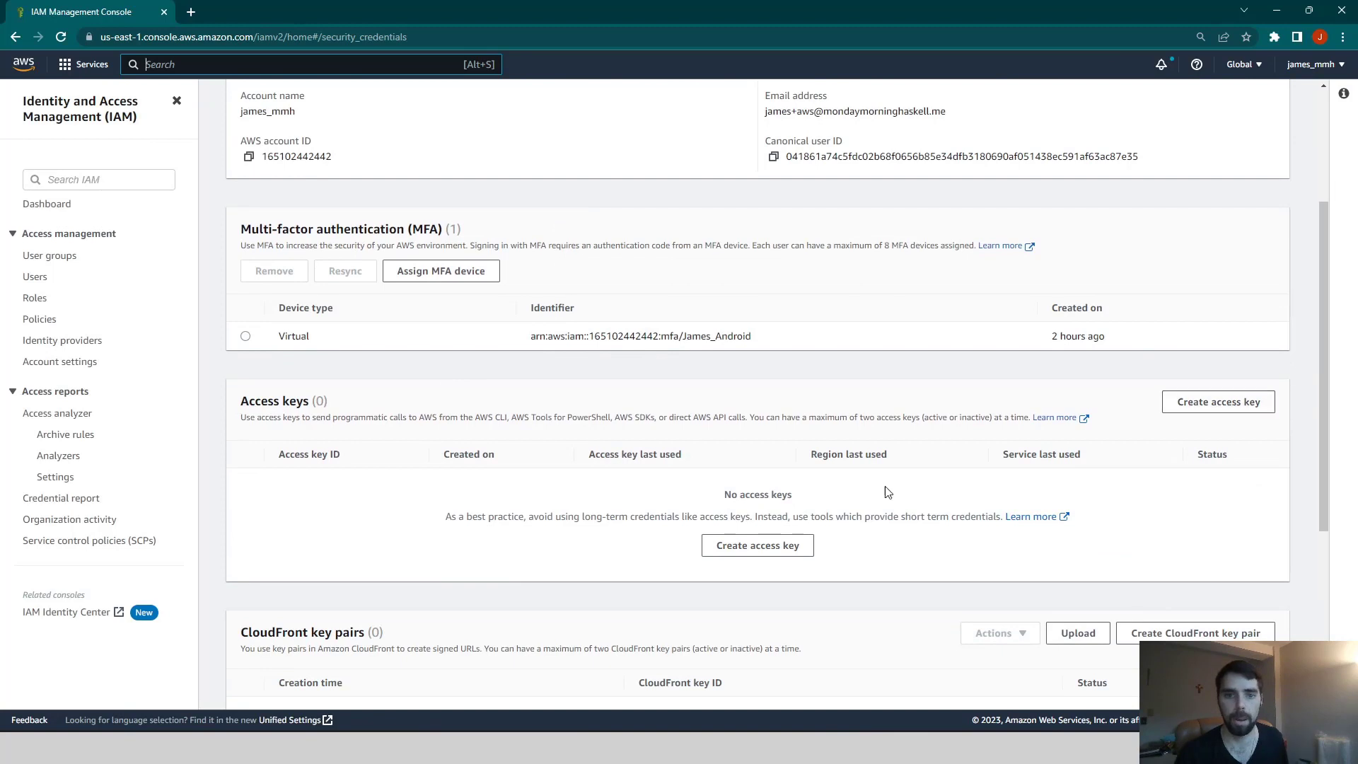
- Begin creating an access key and acknowledge the root access key warning
left_click(1216, 400)
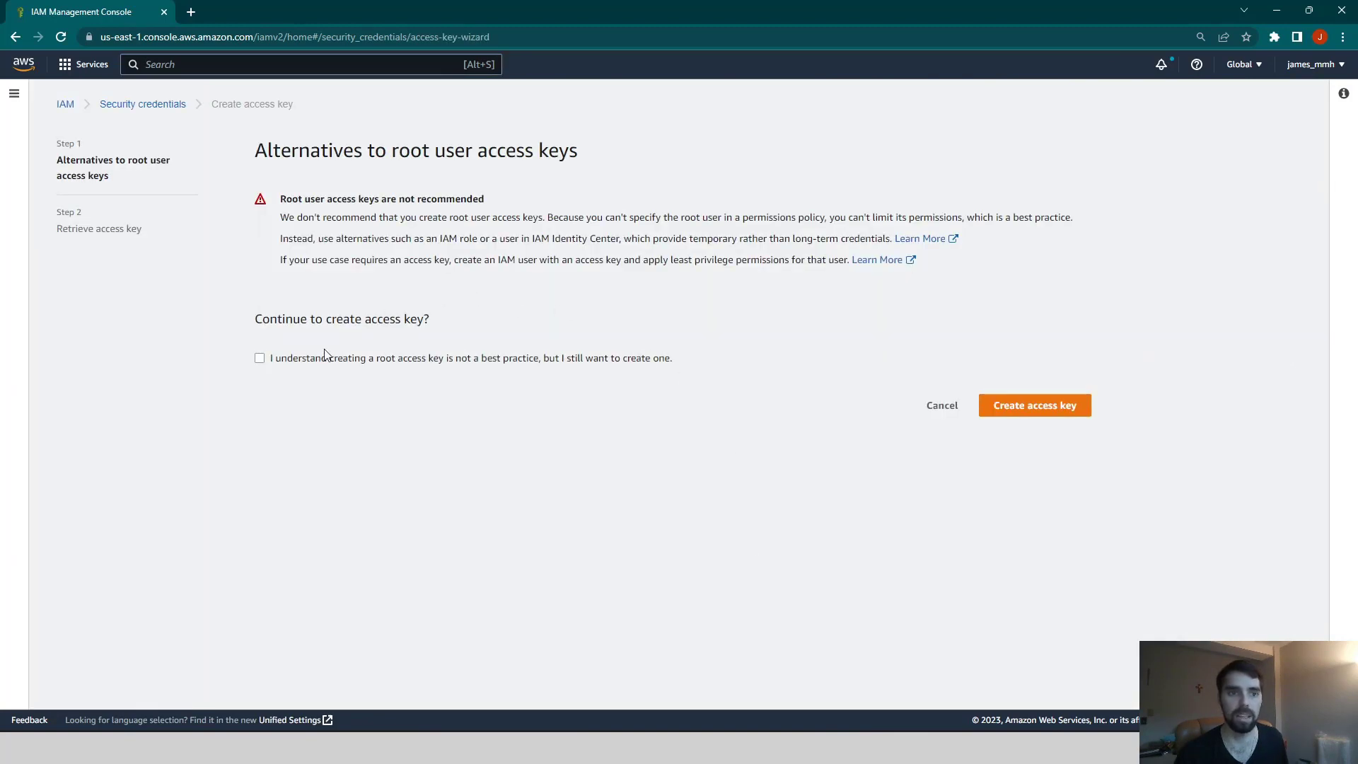
left_click(259, 358)
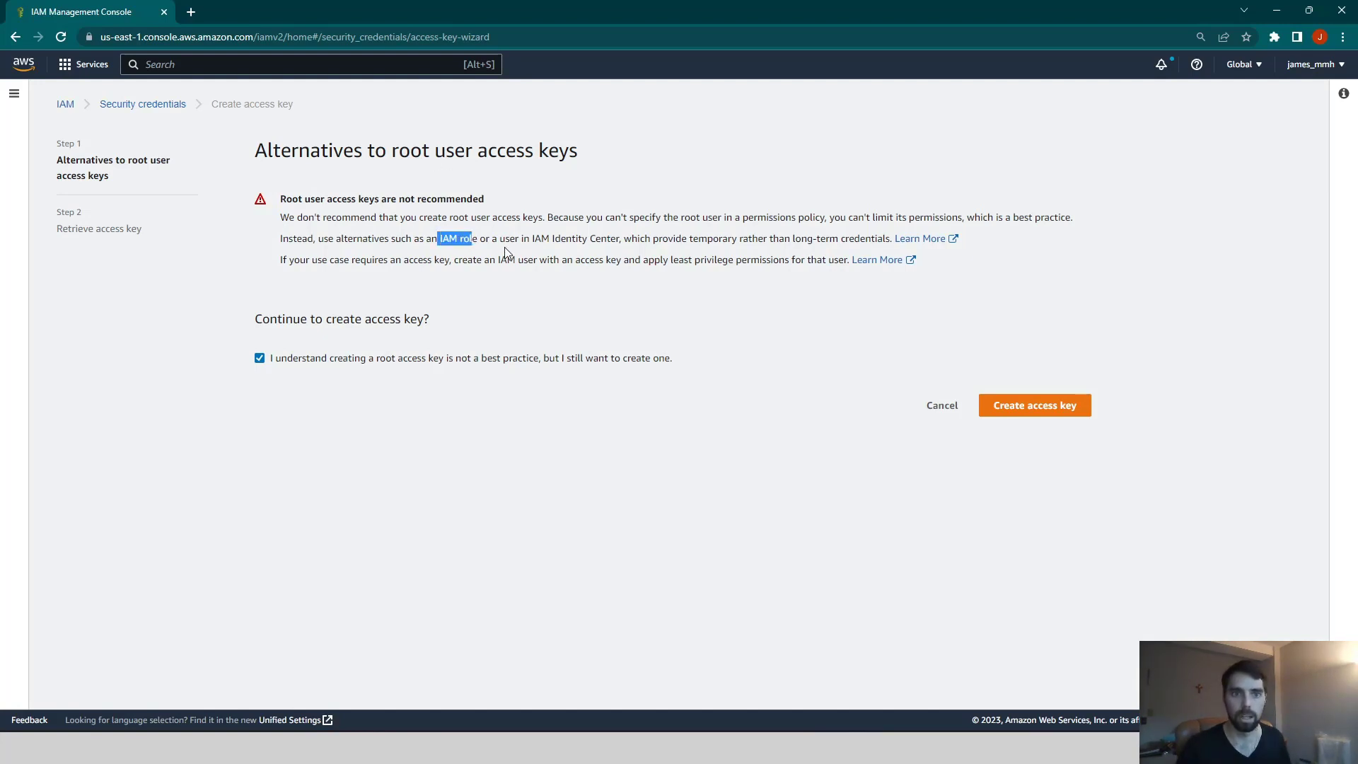
mouse_move(519, 232)
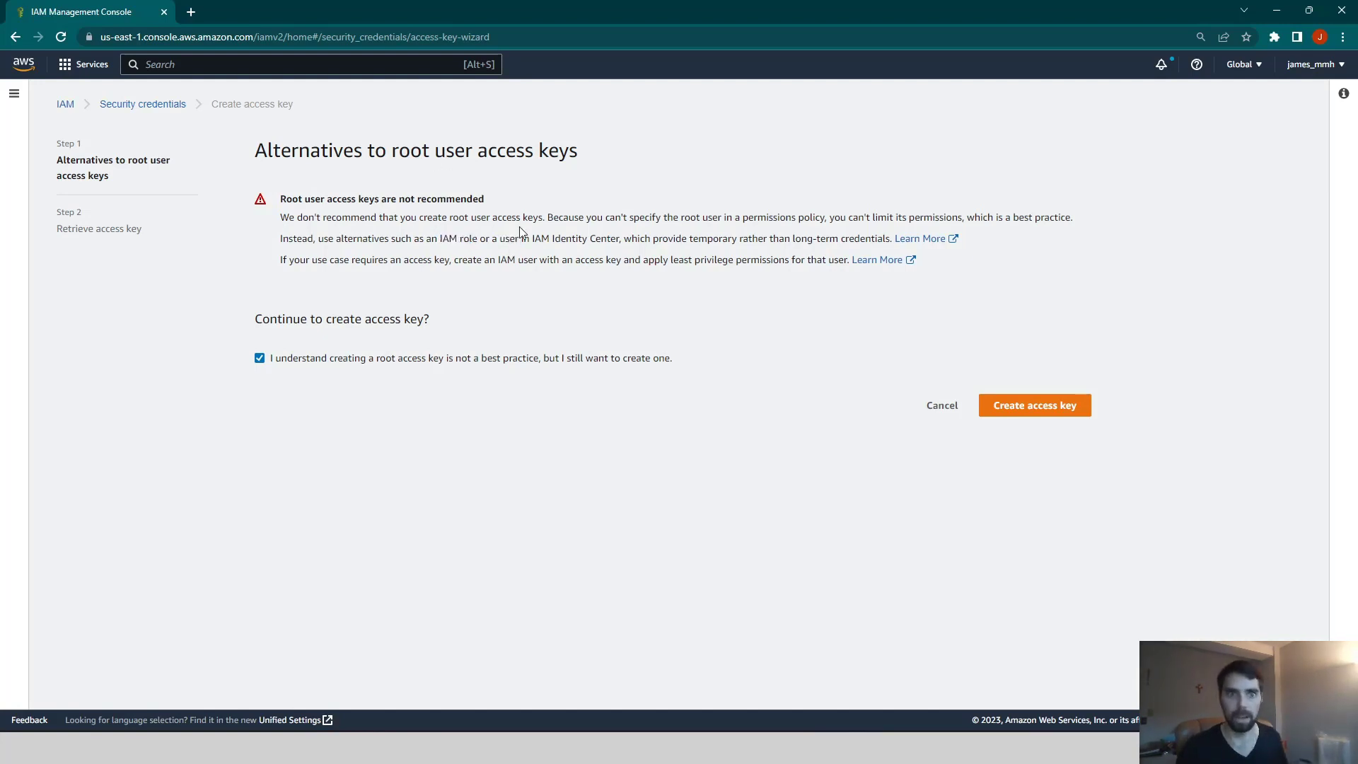
mouse_move(1034, 406)
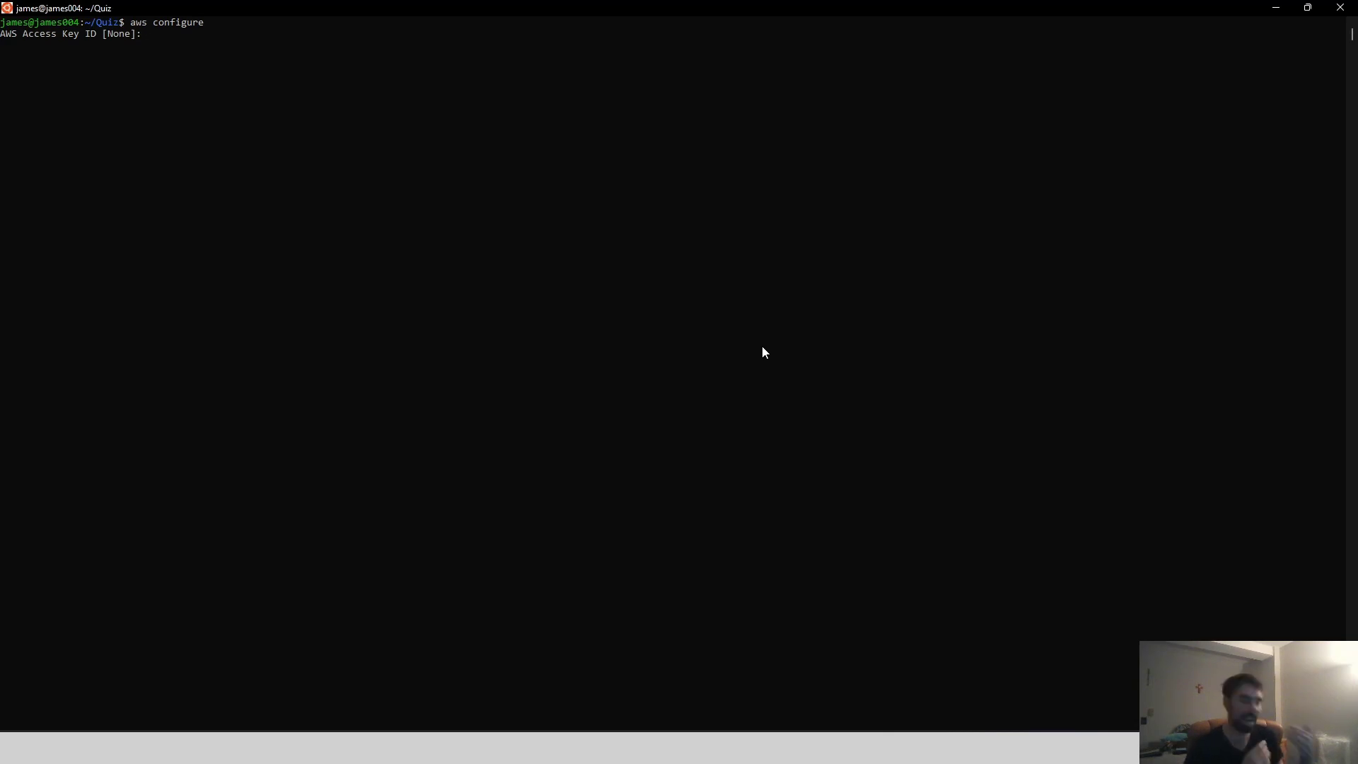
- Enter the new access key into aws configure and return to a clear prompt
type("AK")
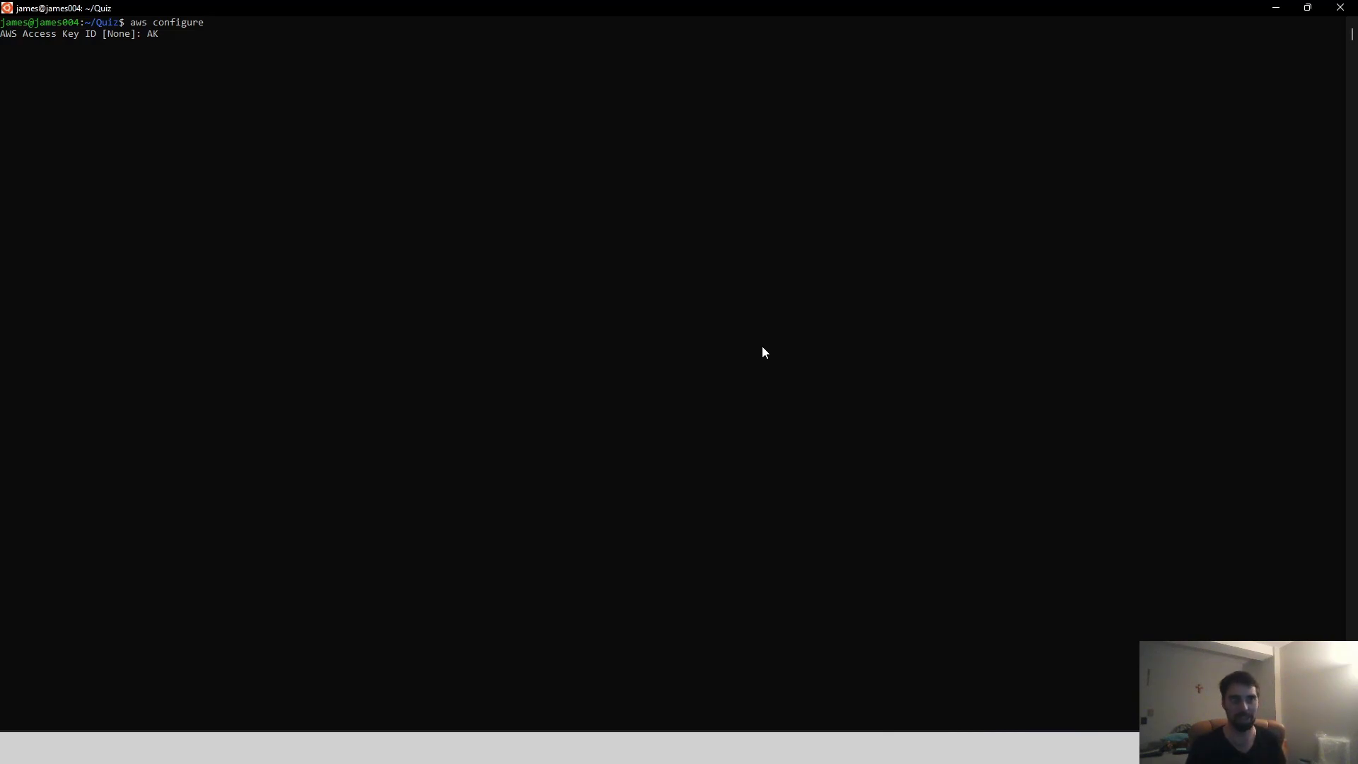
key("ctrl+c")
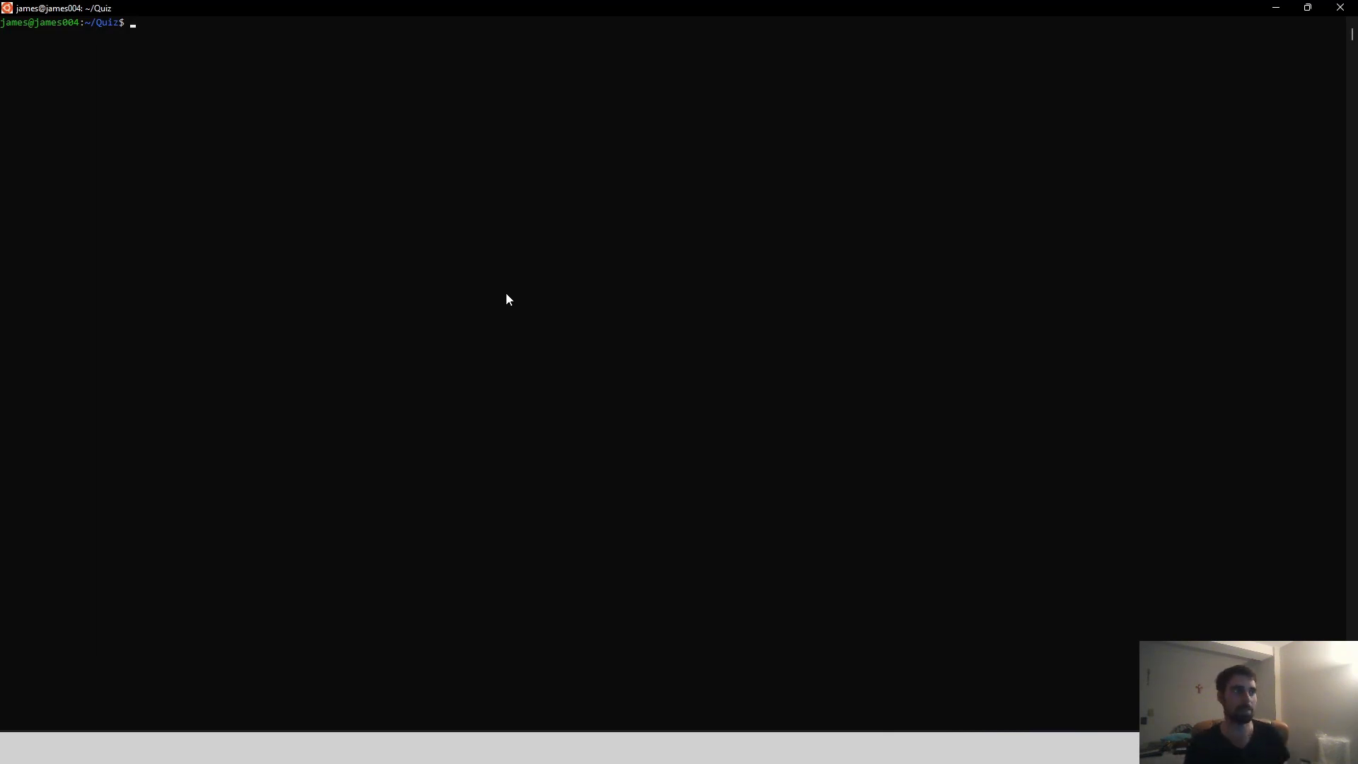
- Run aws ecr get-login-password --region us-west-2 to print a registry password
left_click(506, 299)
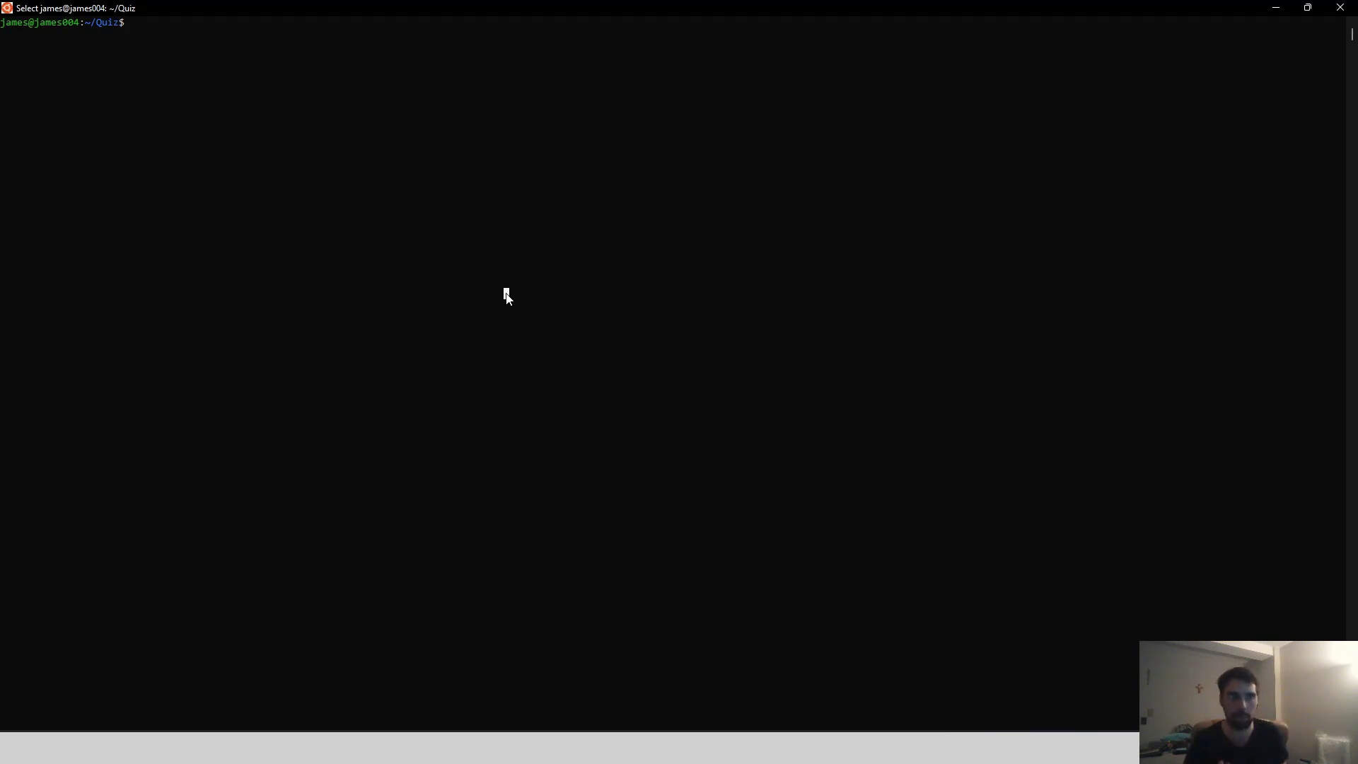
type("a")
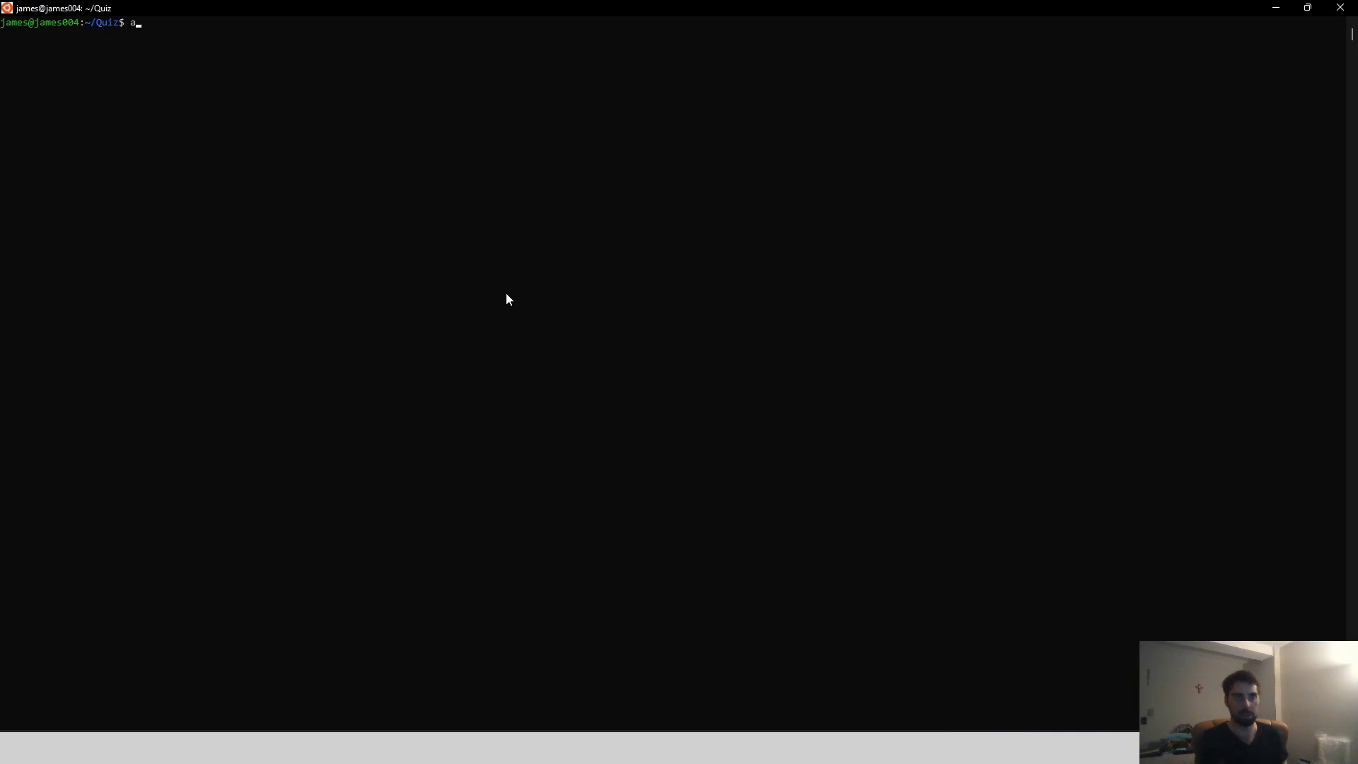
type("ws ecr")
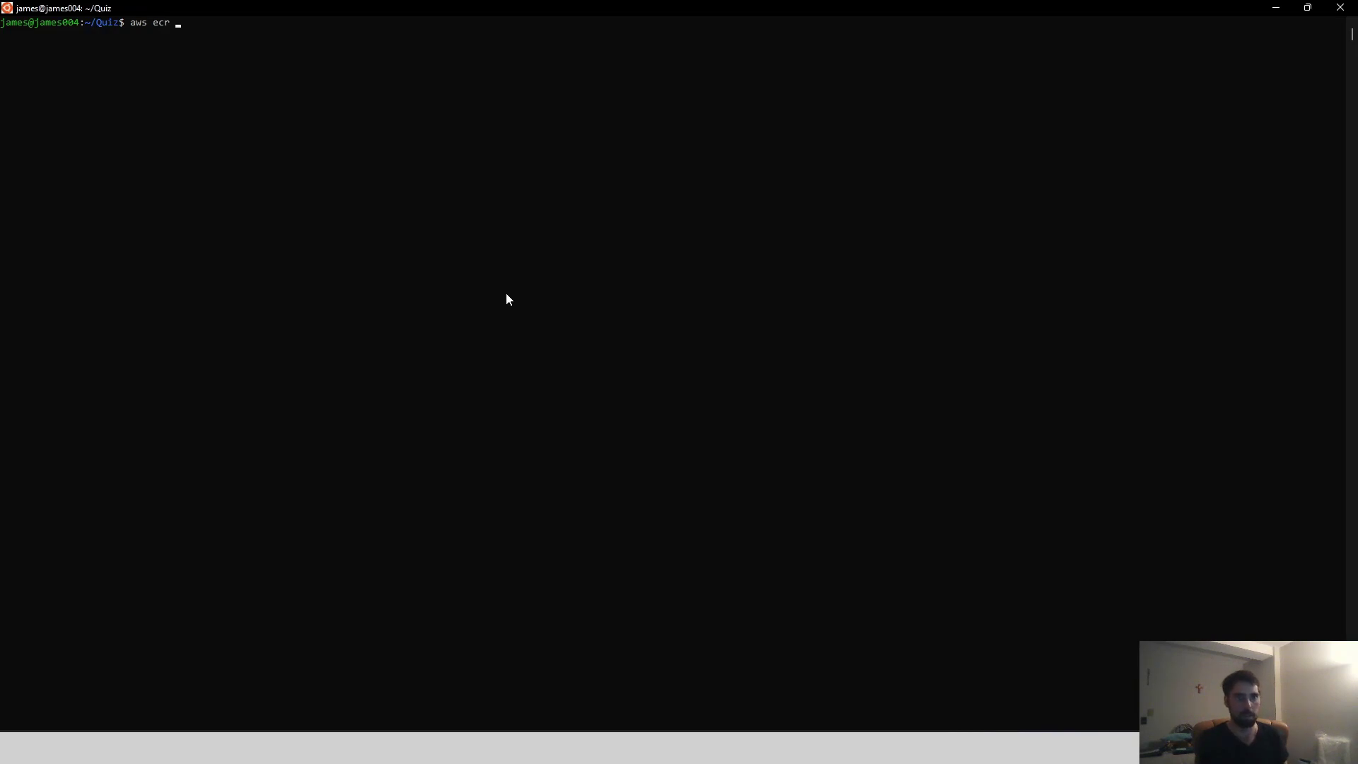
type("get-login")
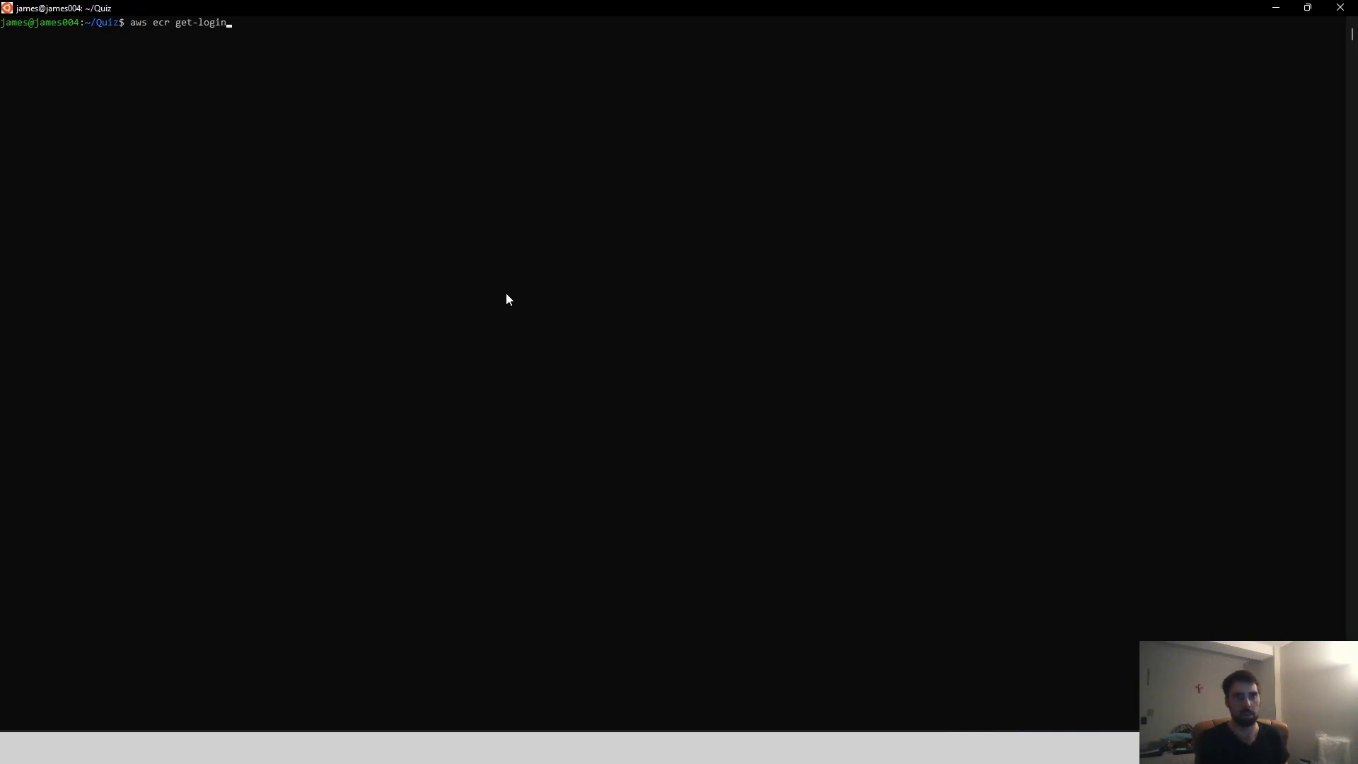
type("-password")
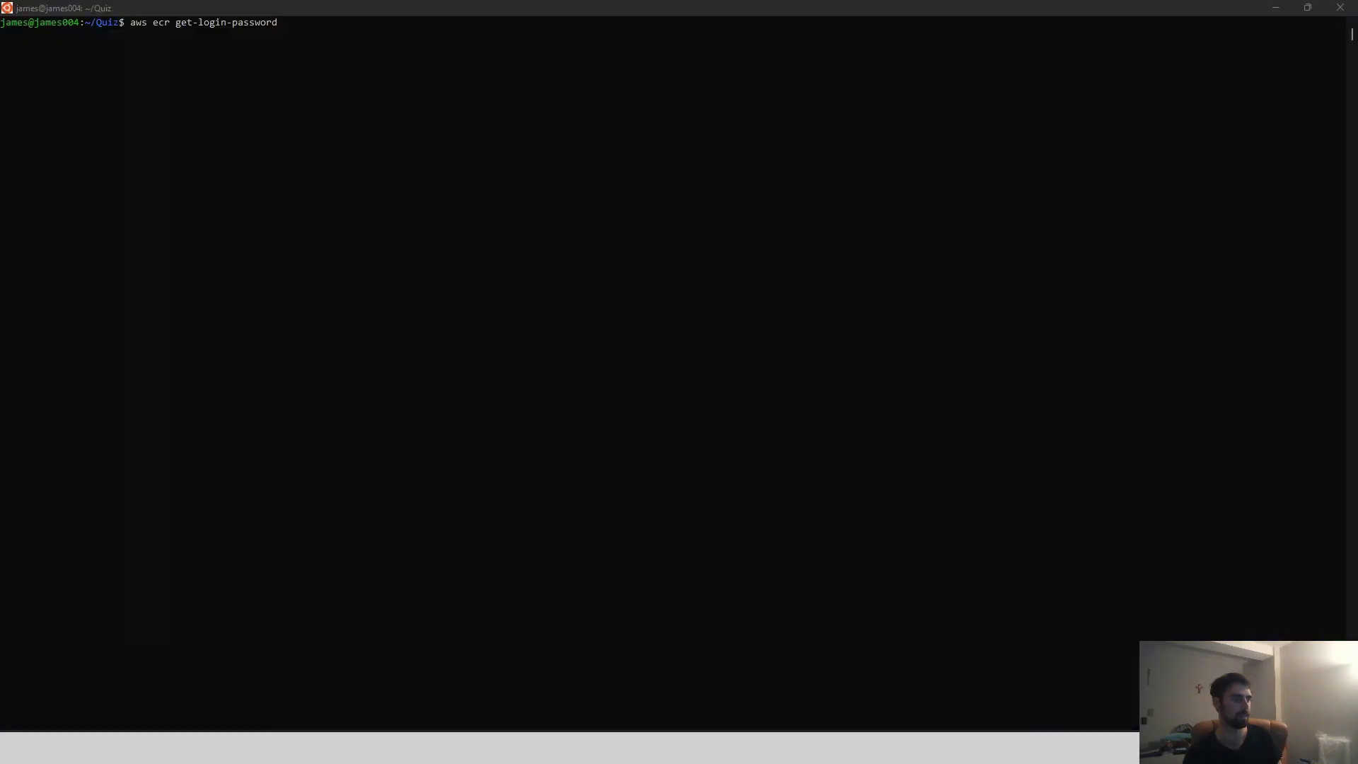
type("--region us")
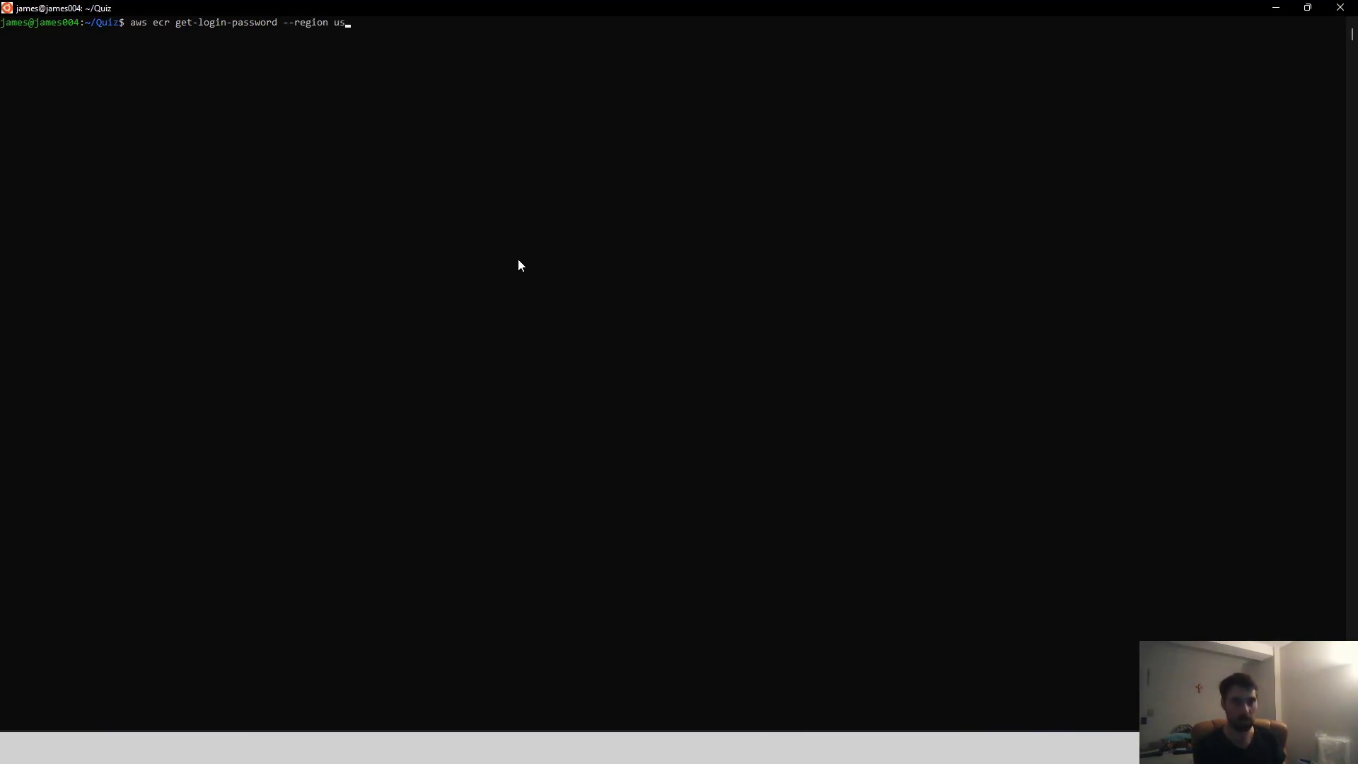
key("Return")
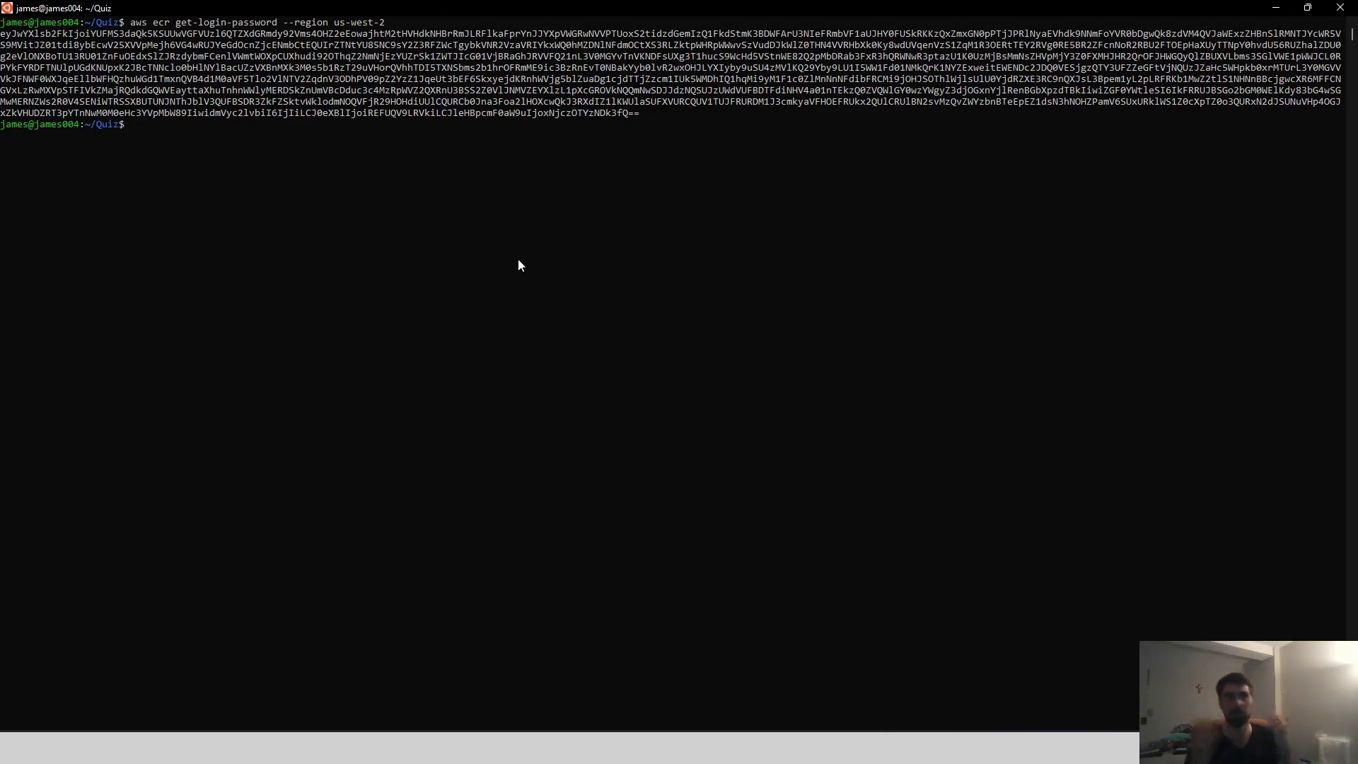
- Pipe the login password into docker login --username AWS --password-stdin and grab the repository URI
type("aws ecr get-login-password --region us-west-2 | \\")
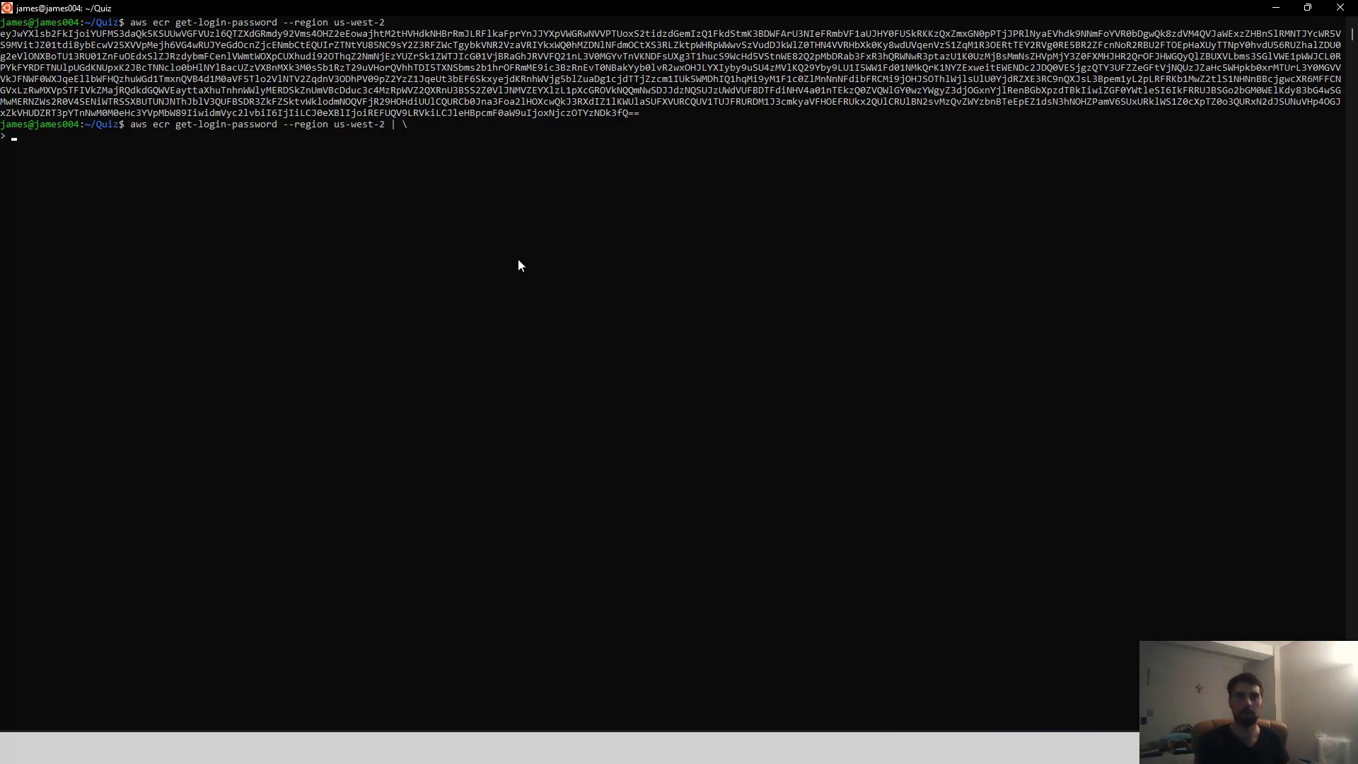
type("docker login")
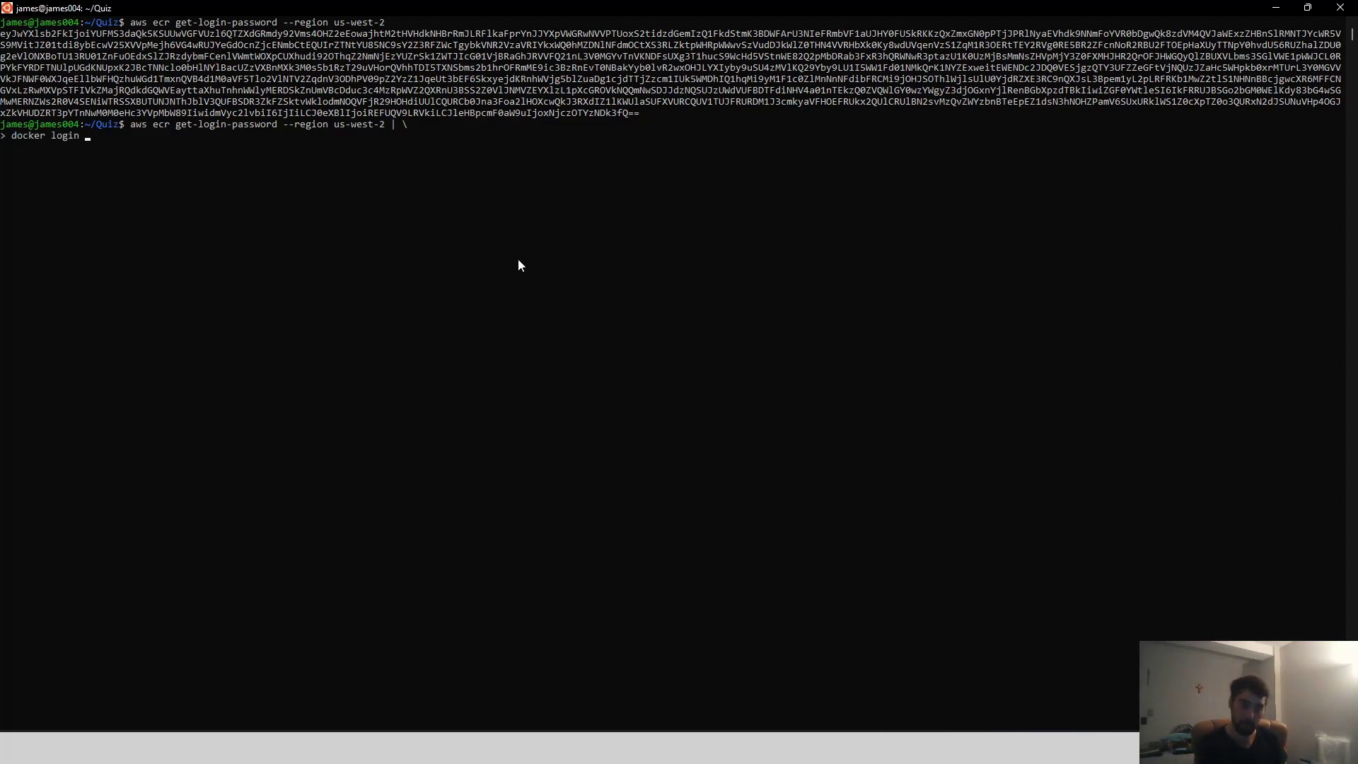
type("--username")
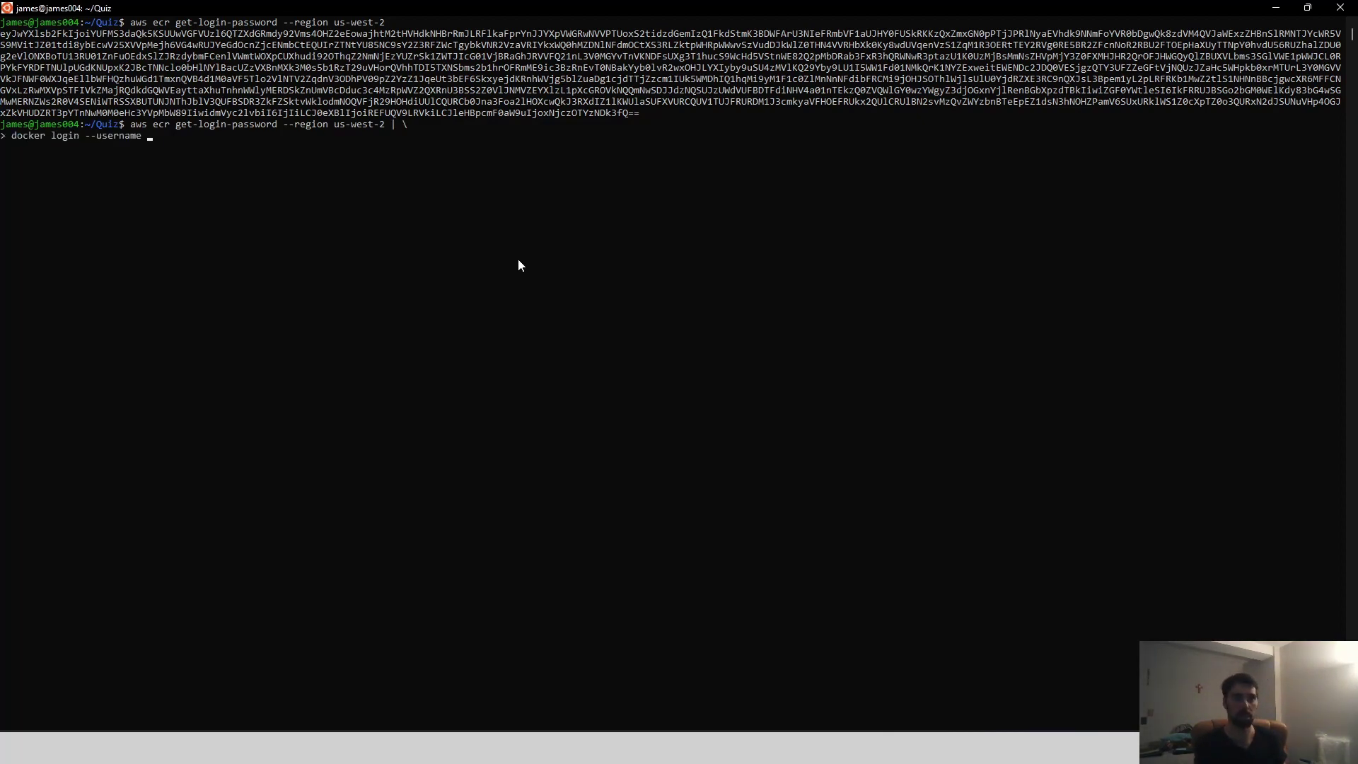
type("AWS --password-stdi")
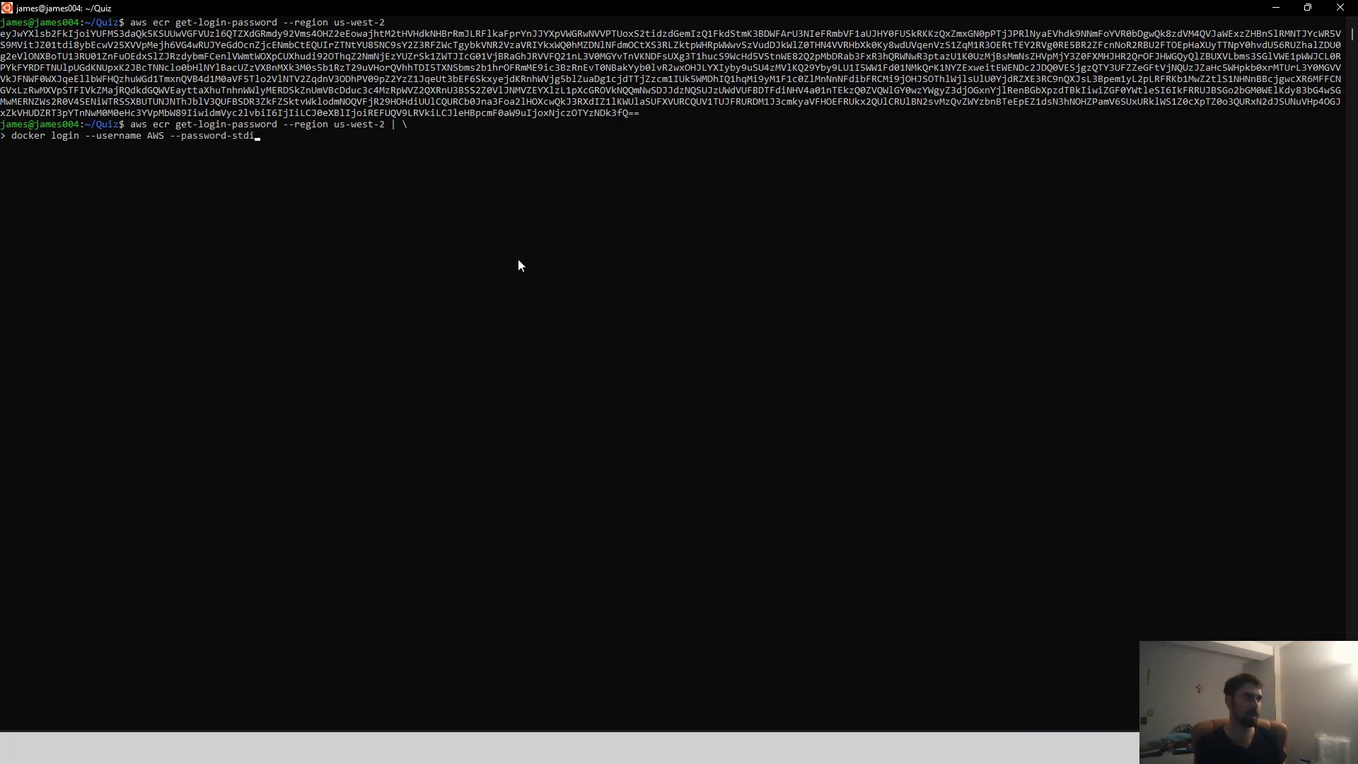
type("n")
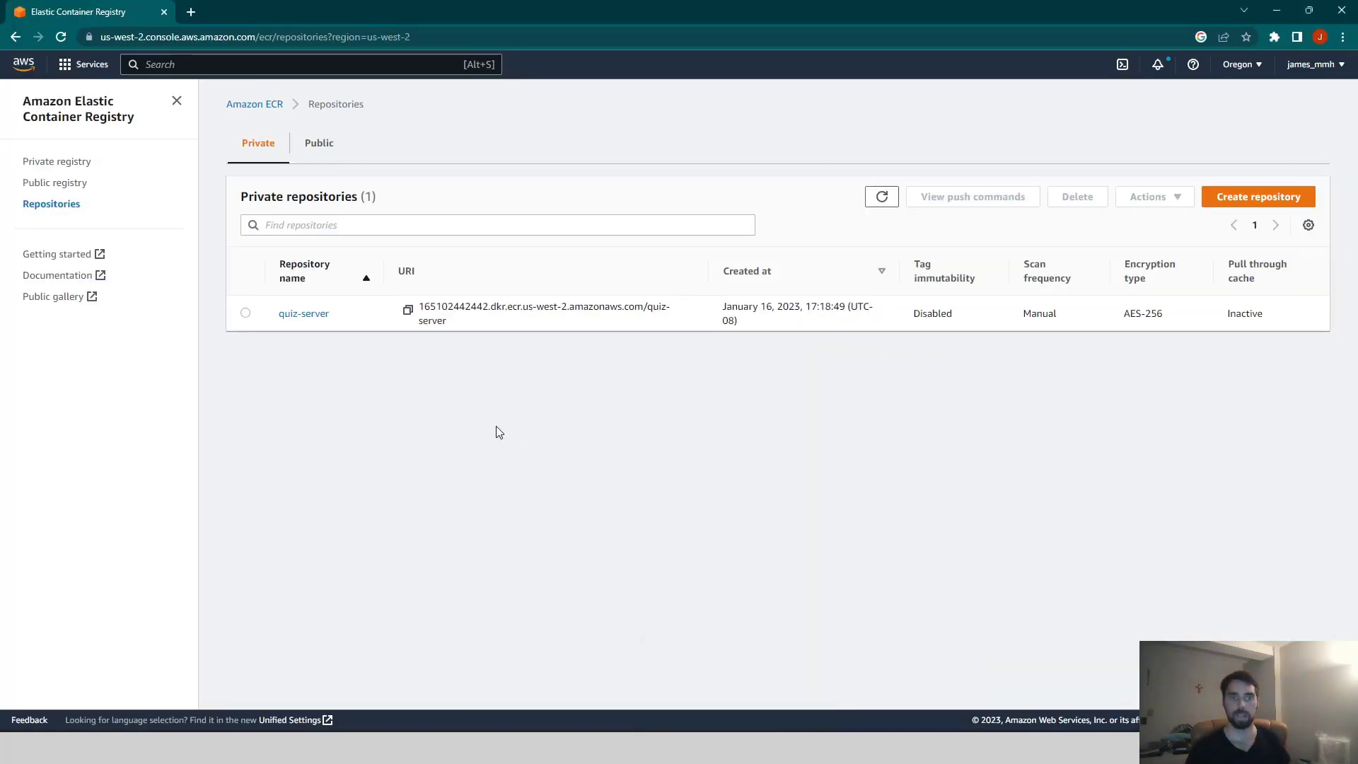
double_click(543, 312)
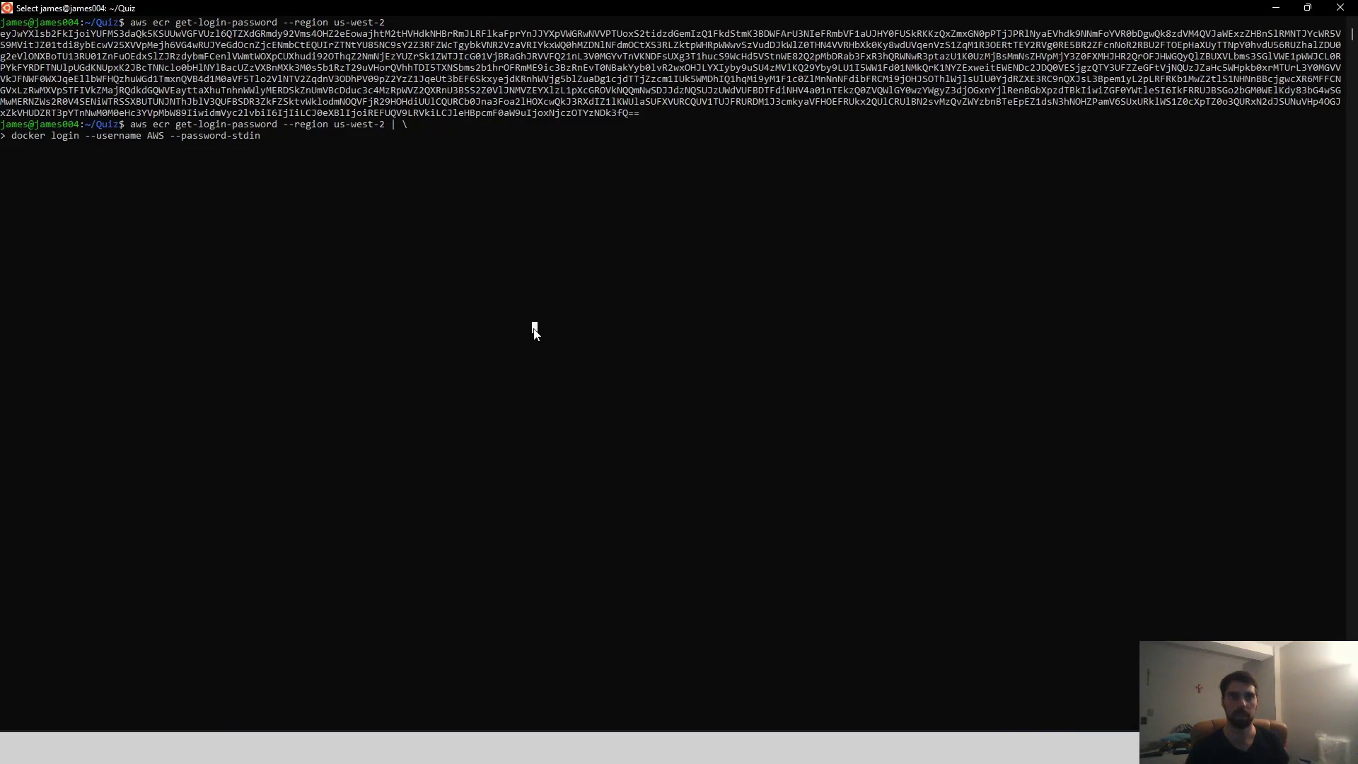
- Complete the login with the <account>.dkr.ecr.us-west-2.amazonaws.com registry host and run it
type("1")
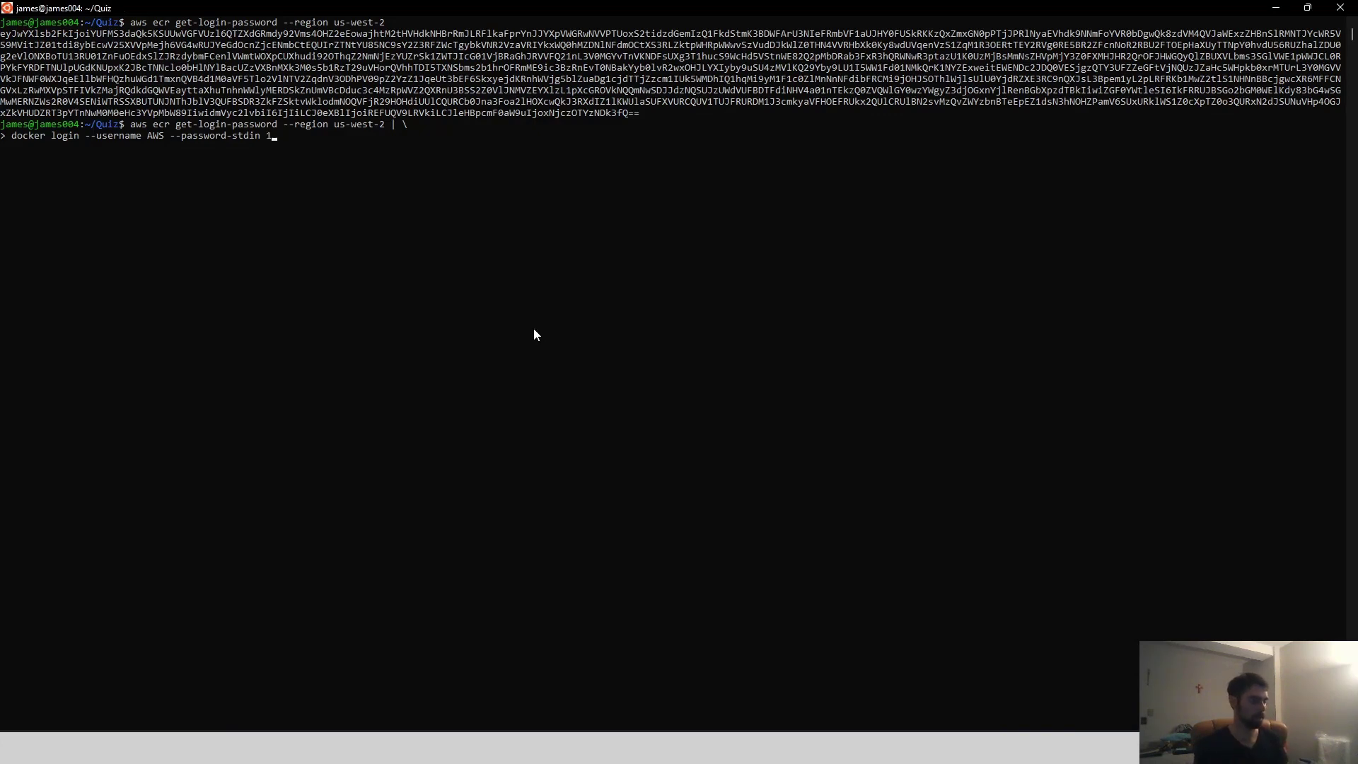
type("65102442442")
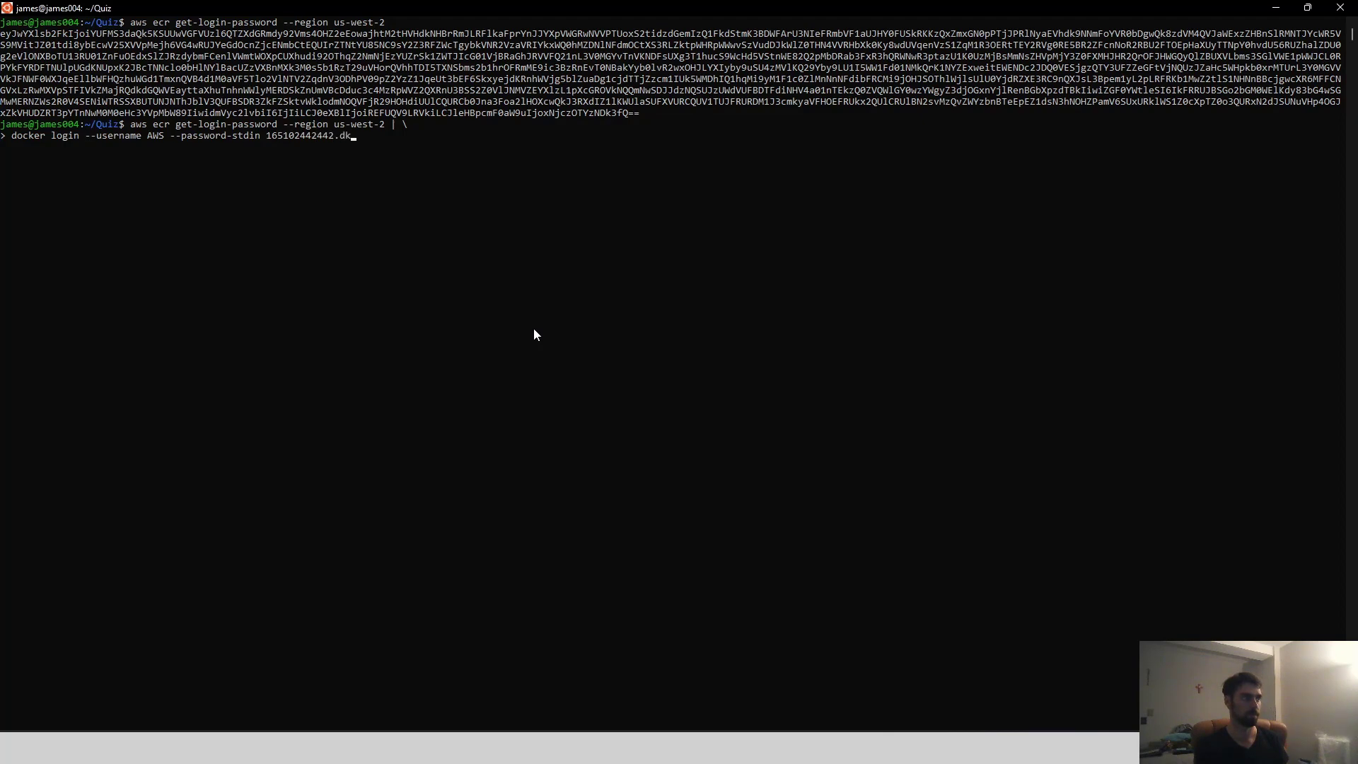
type(".dkr.ecr.us-west")
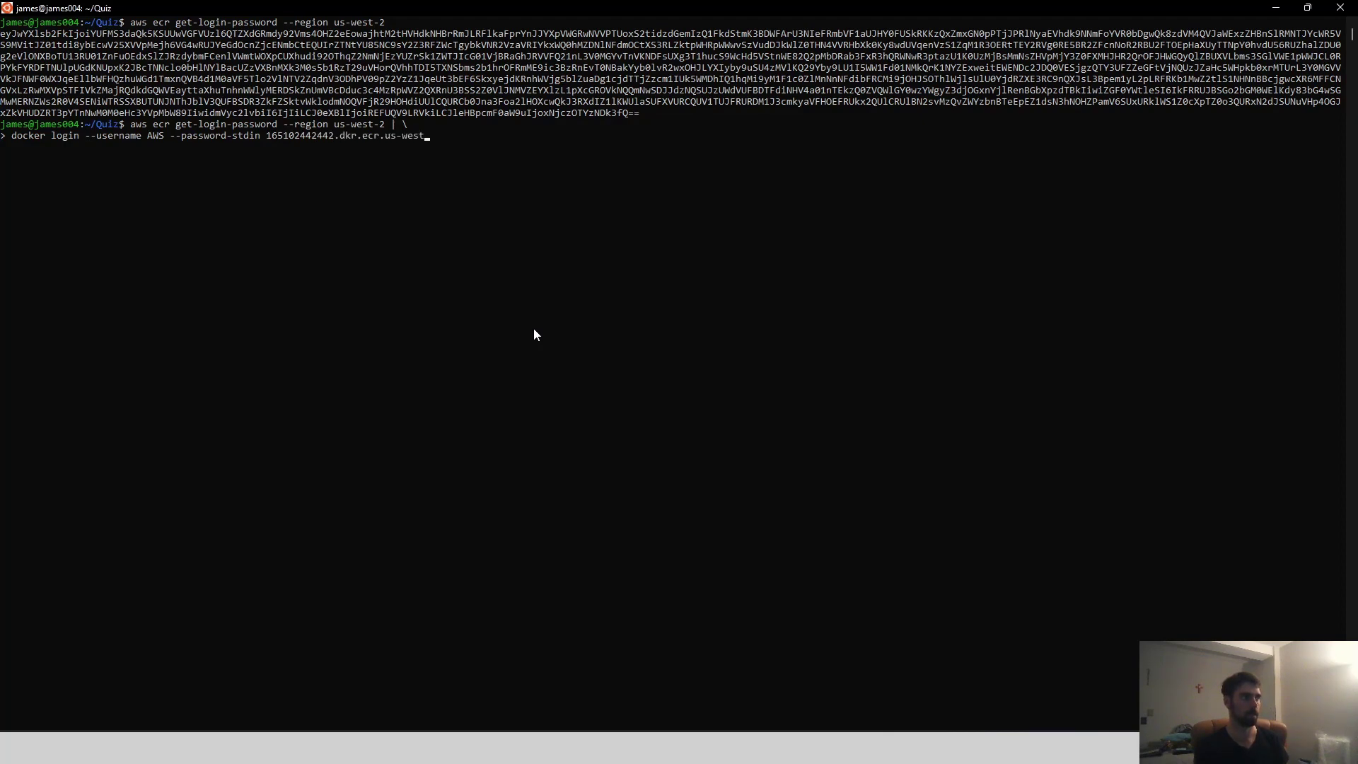
type("2.amazonaws.com")
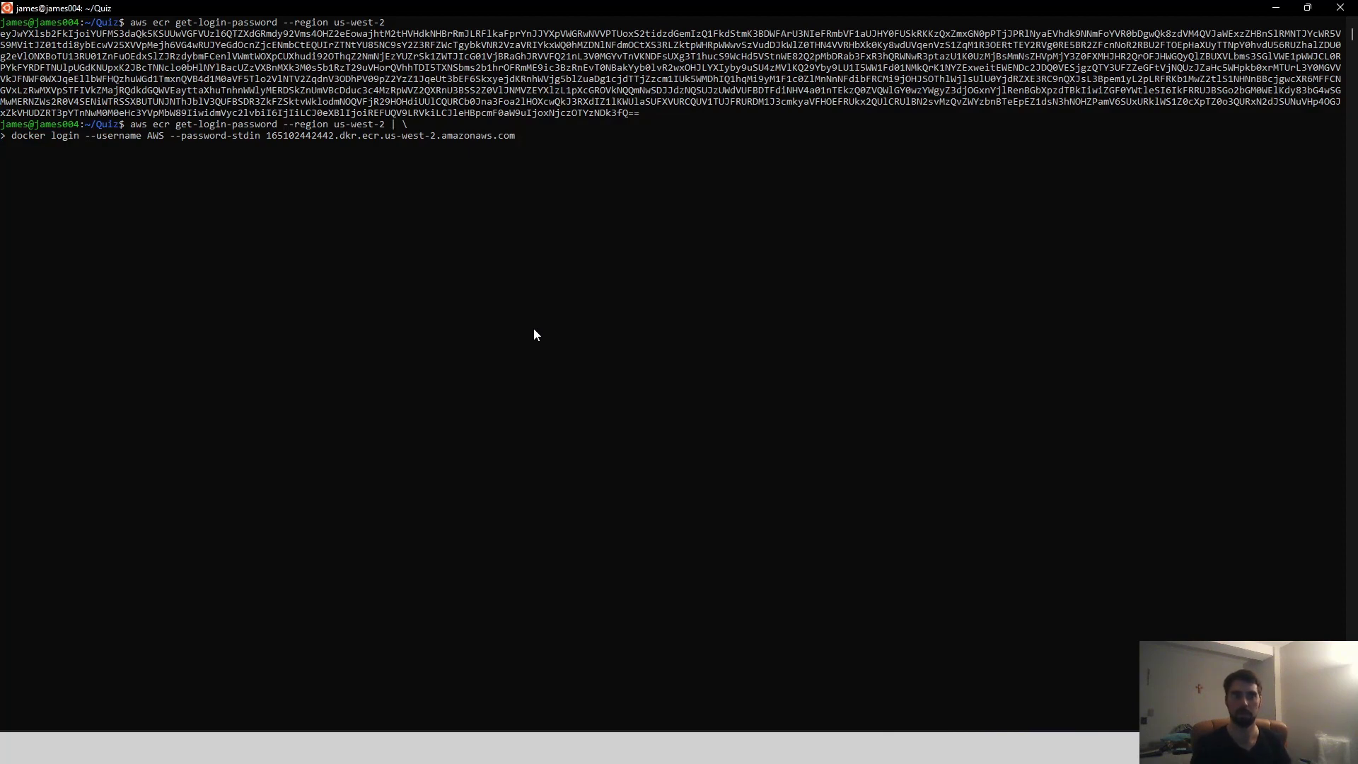
key("Return")
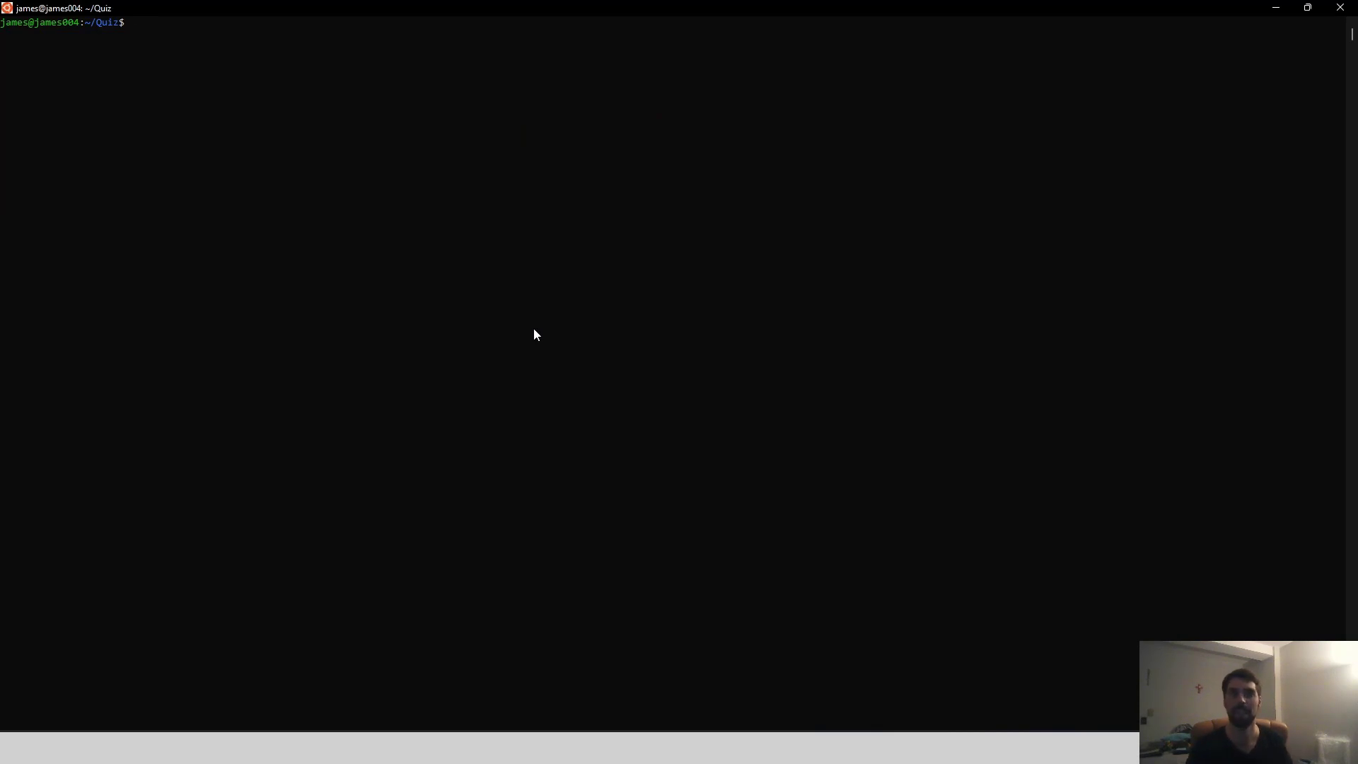
mouse_move(592, 278)
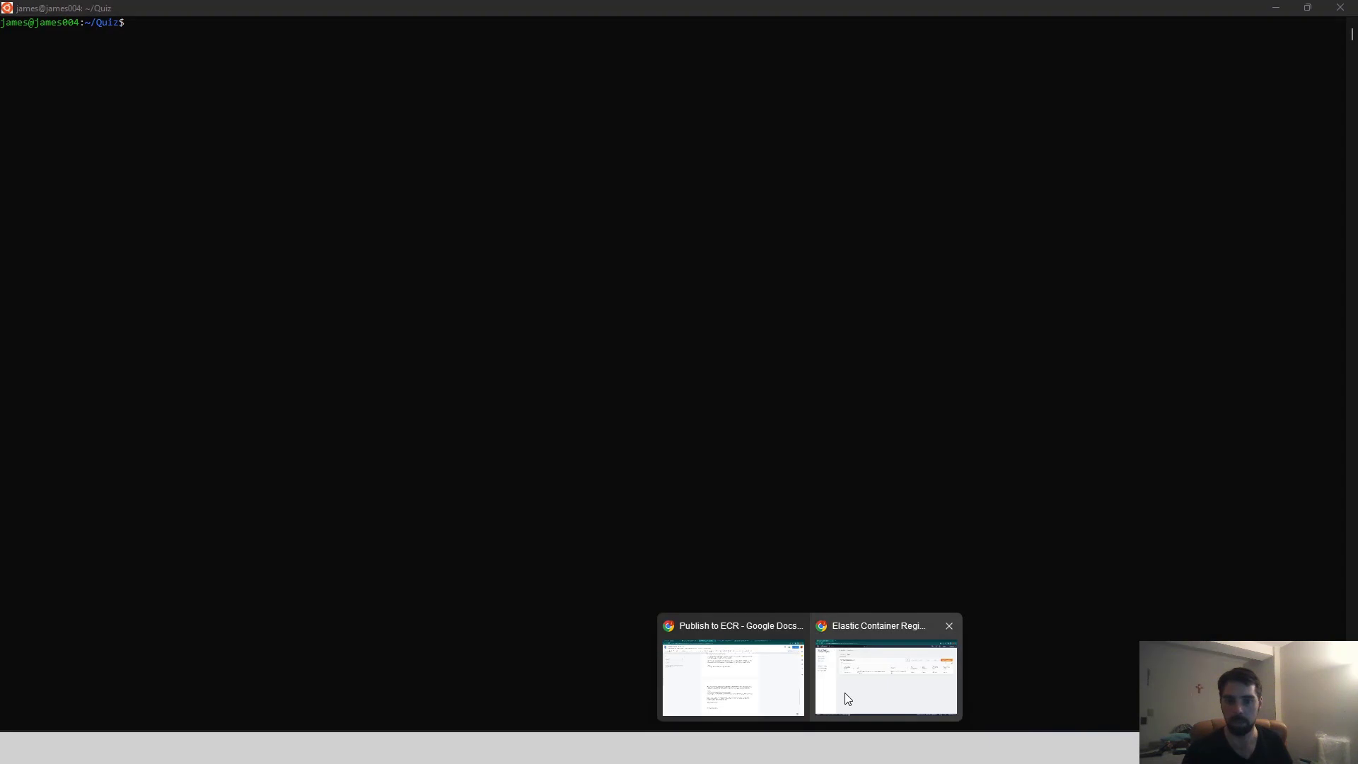
left_click(885, 676)
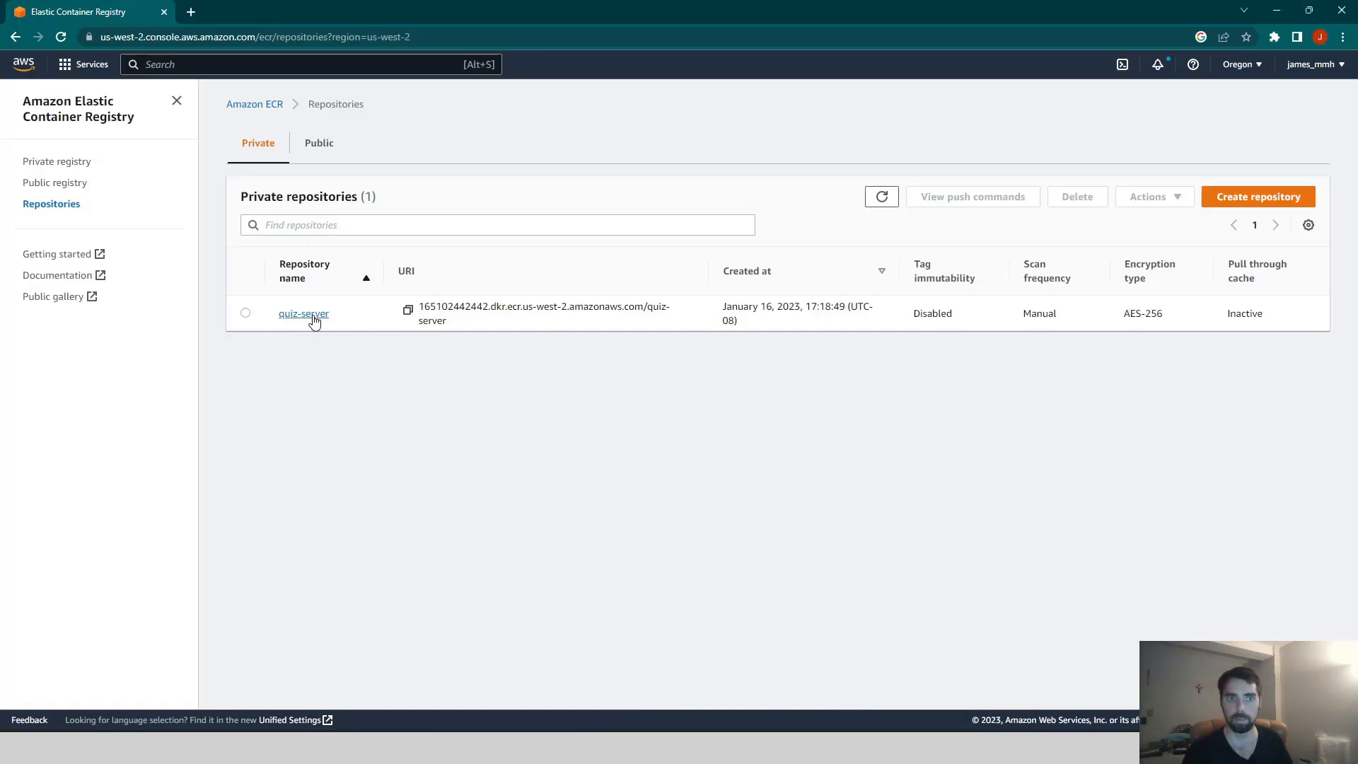
left_click(303, 312)
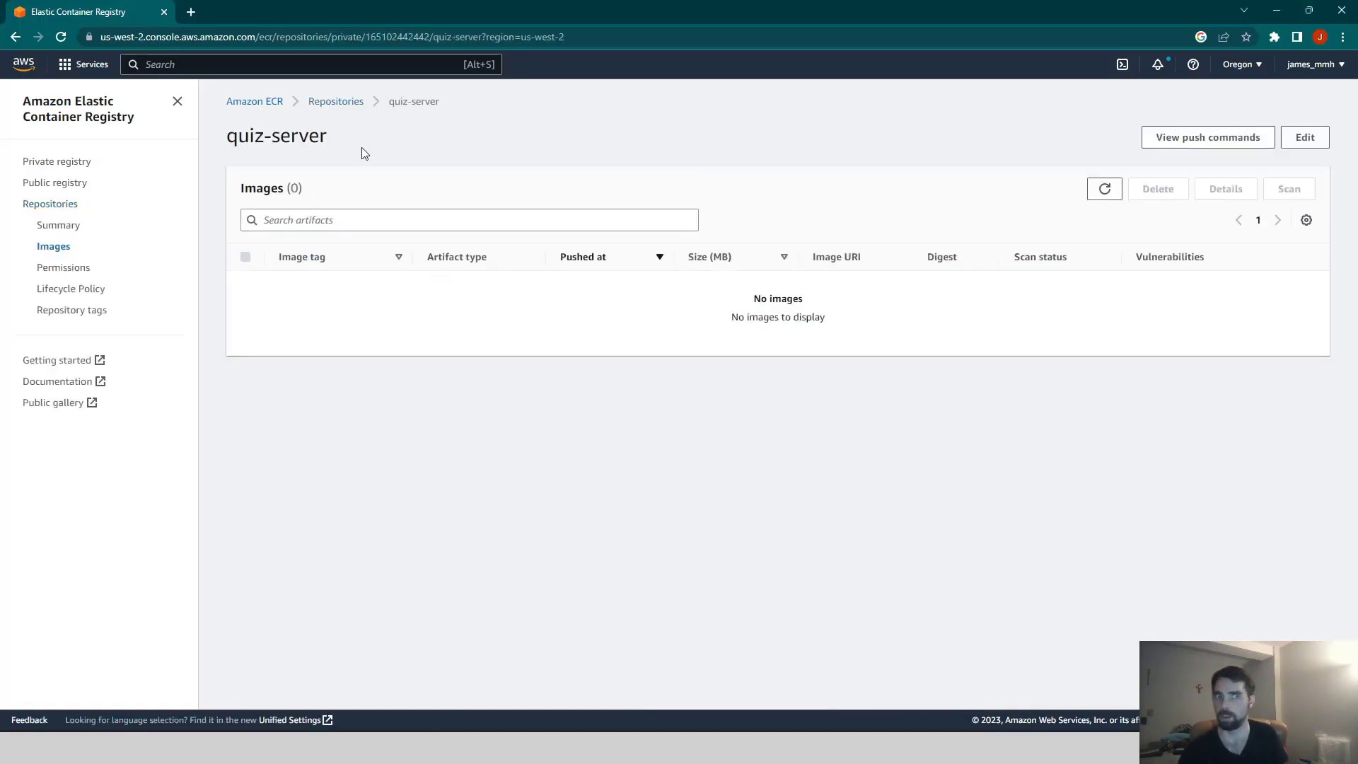
left_click(335, 102)
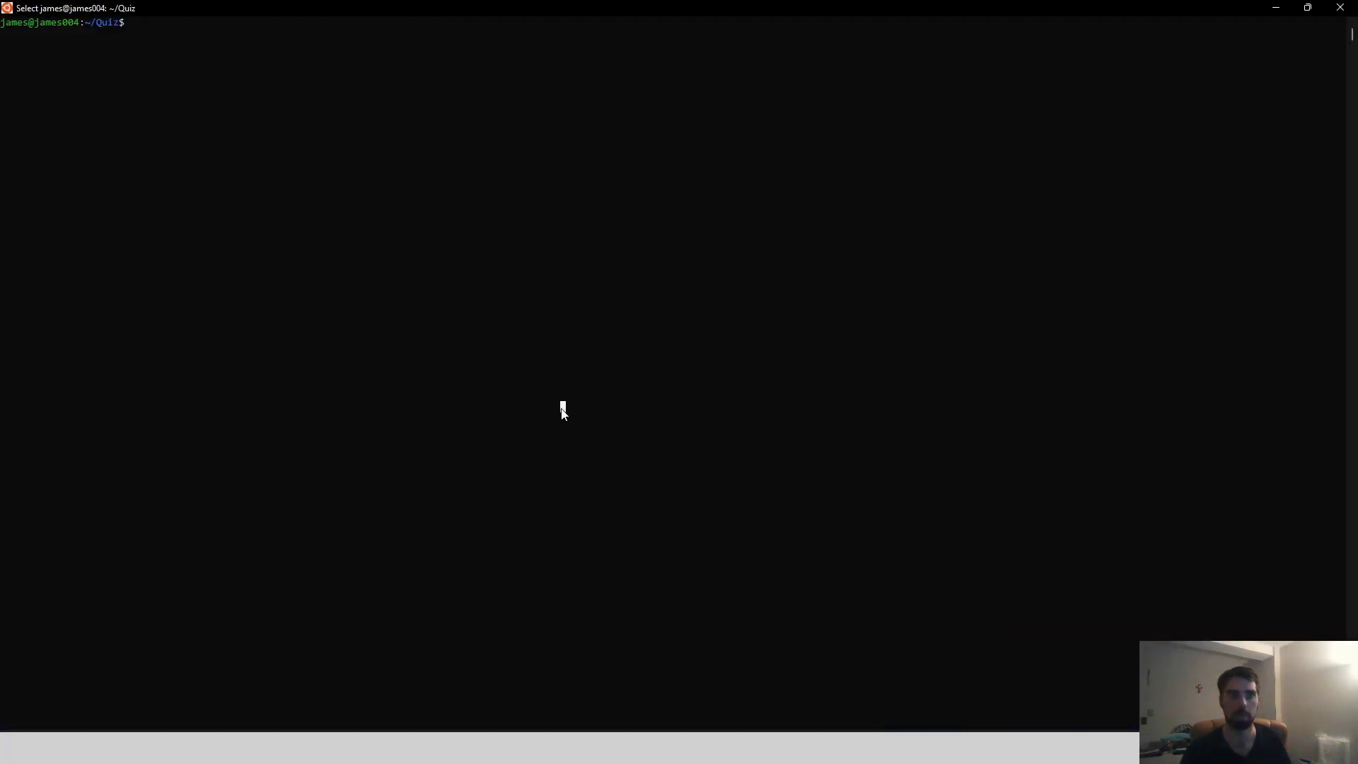
- Run docker images, showing the local quiz-server image tagged latest
type("docker image")
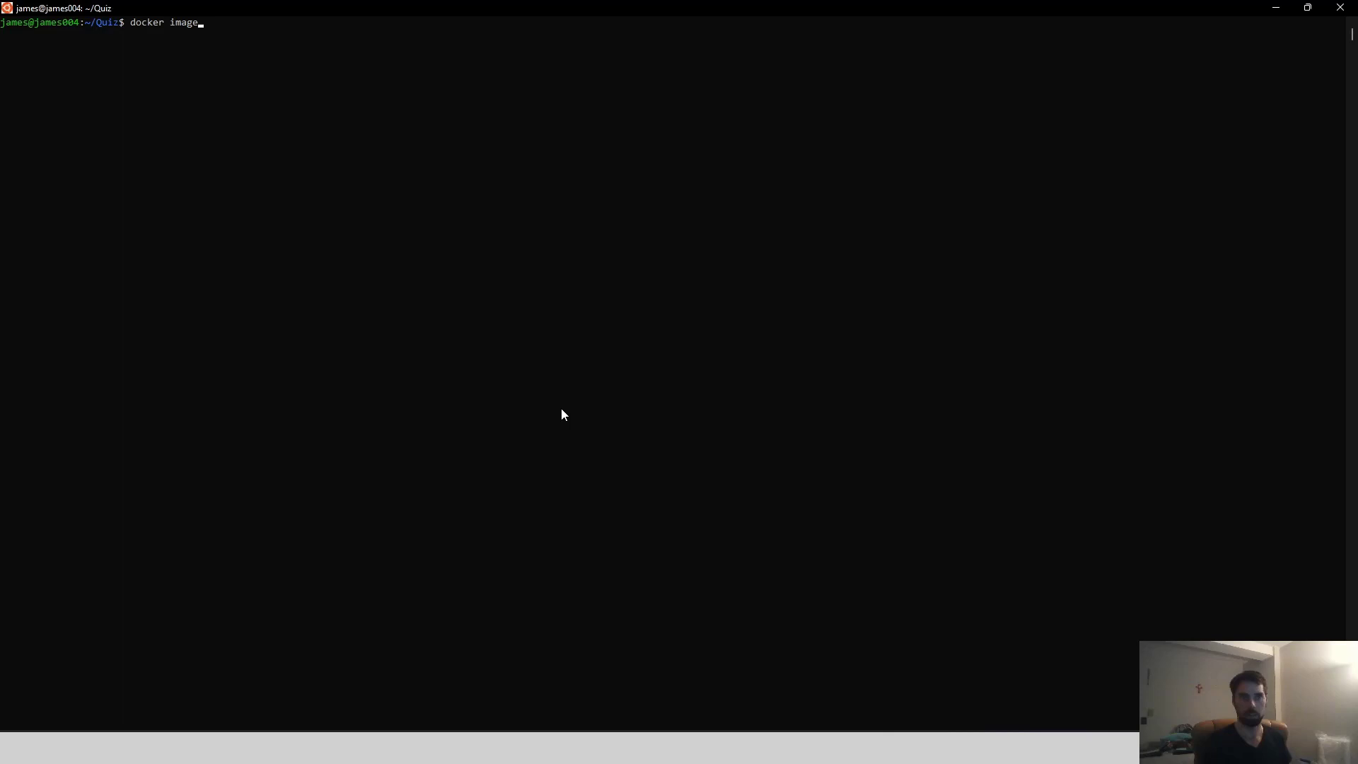
key("Return")
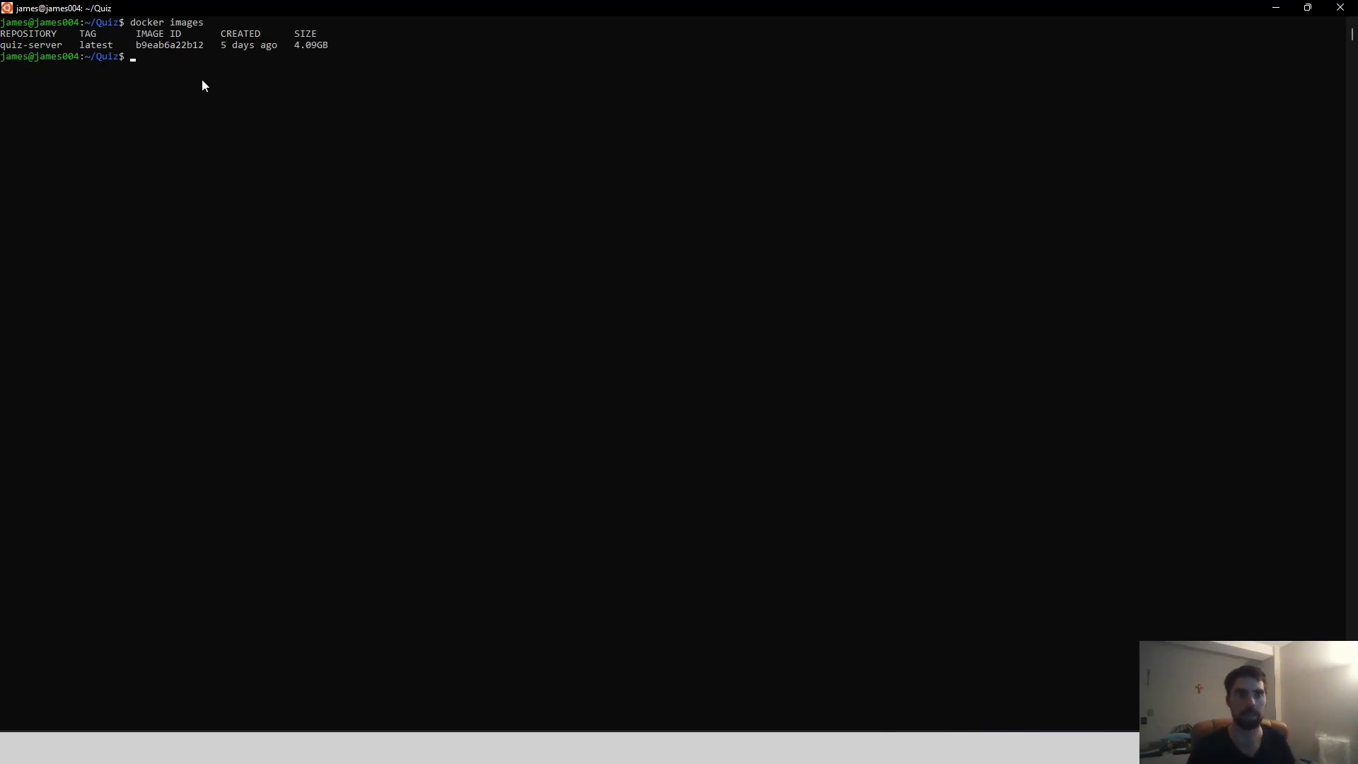
left_click(178, 69)
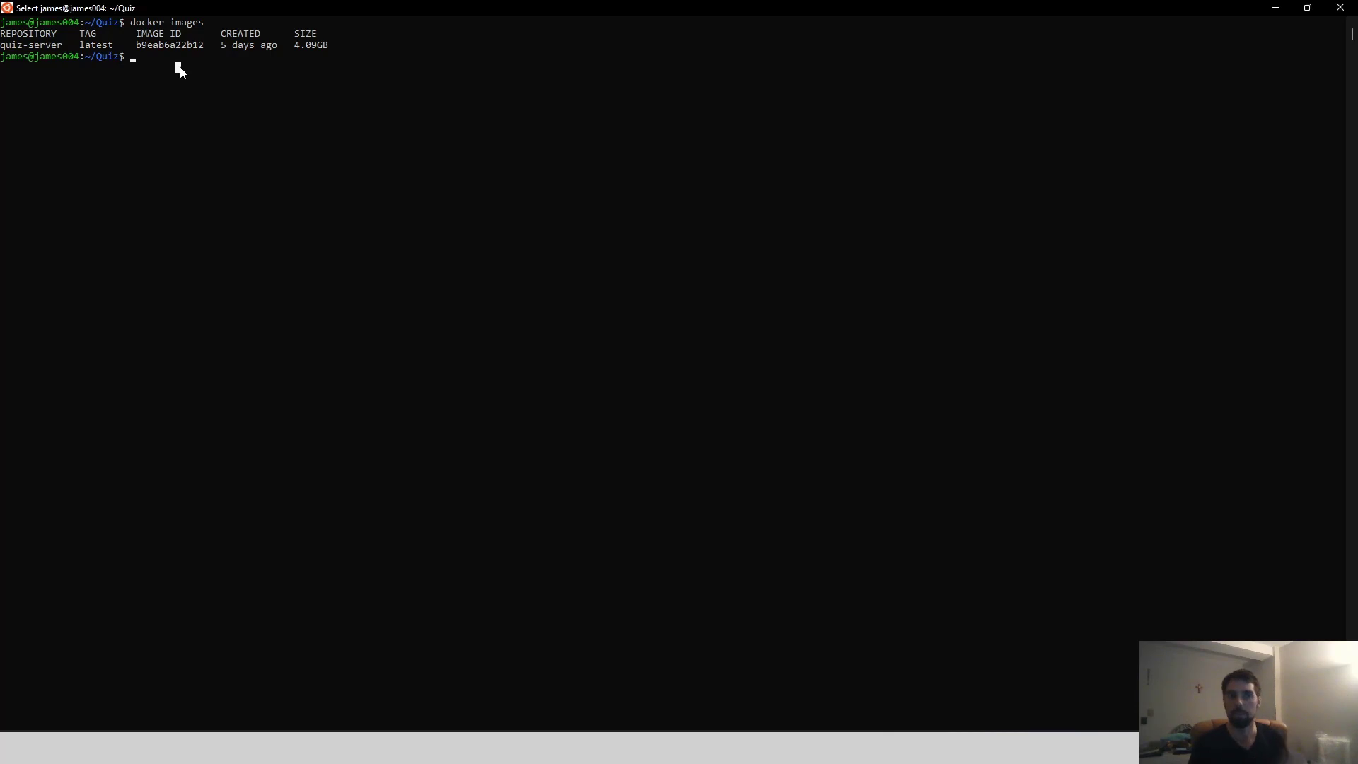
mouse_move(249, 133)
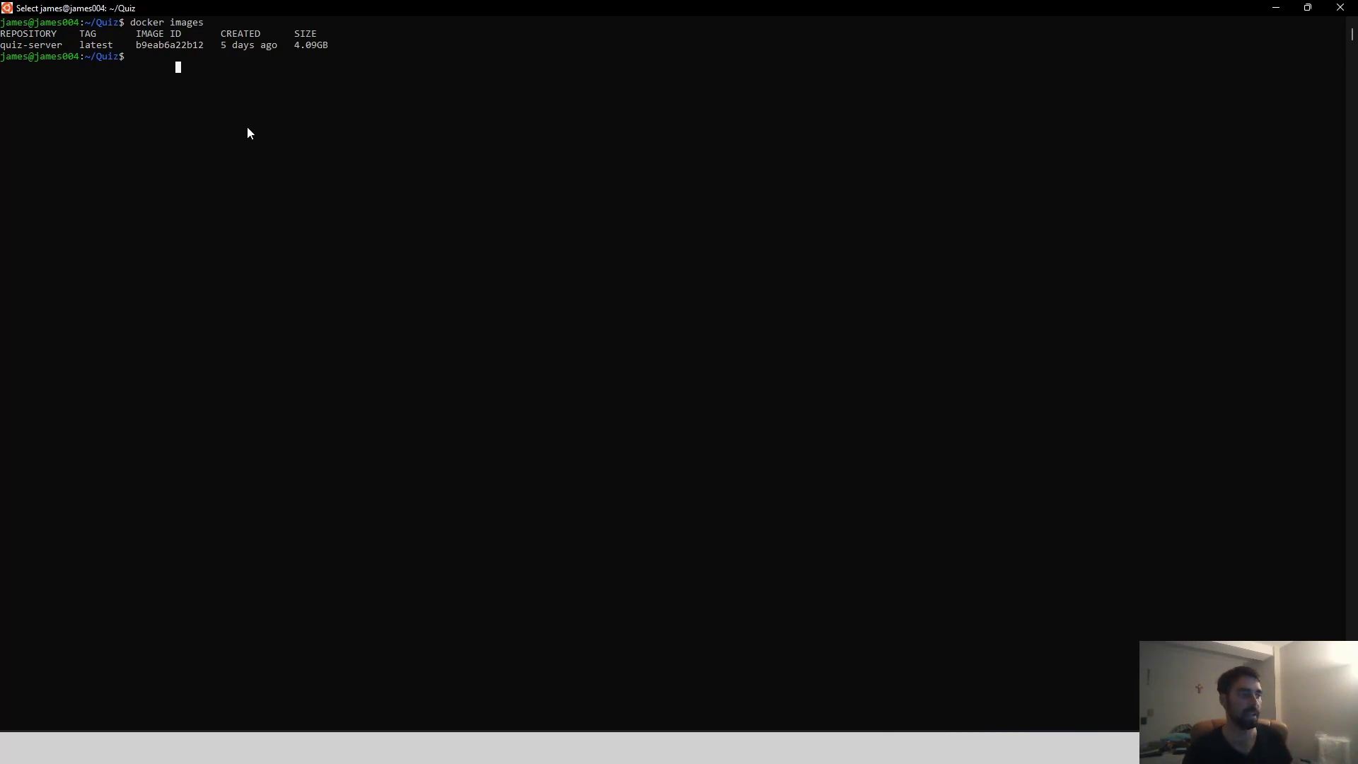
mouse_move(246, 152)
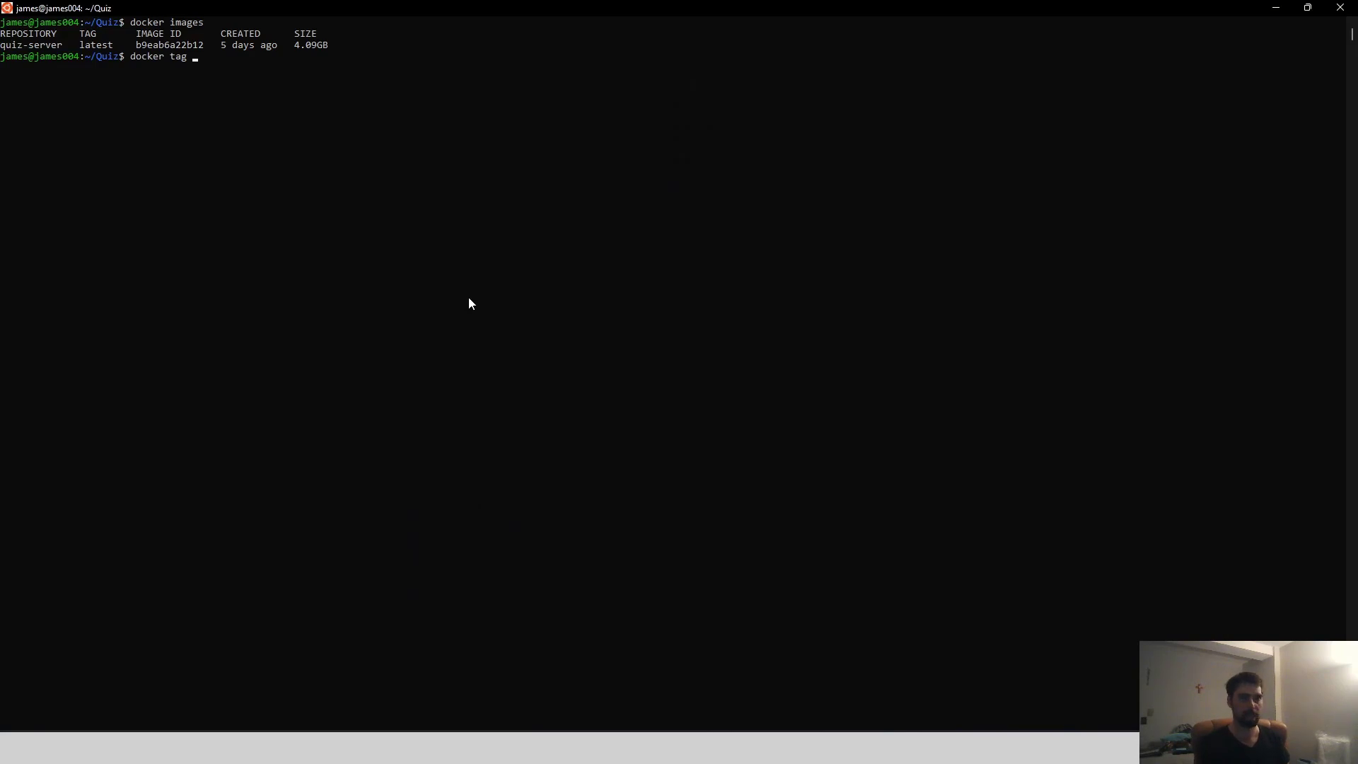
- Tag image b9eab6a22b12 as <account>.dkr.ecr.us-west-2.amazonaws.com/quiz-server:latest
type("b9")
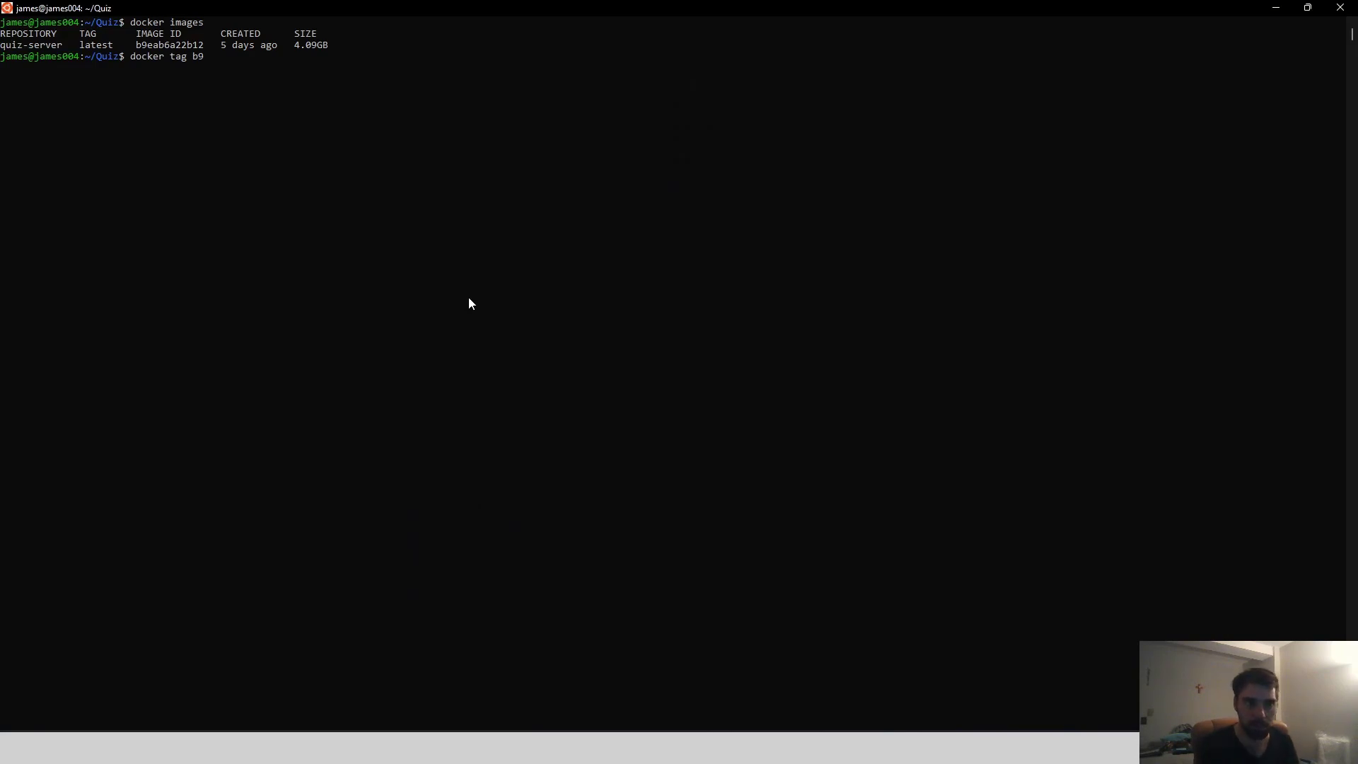
type("eab6a")
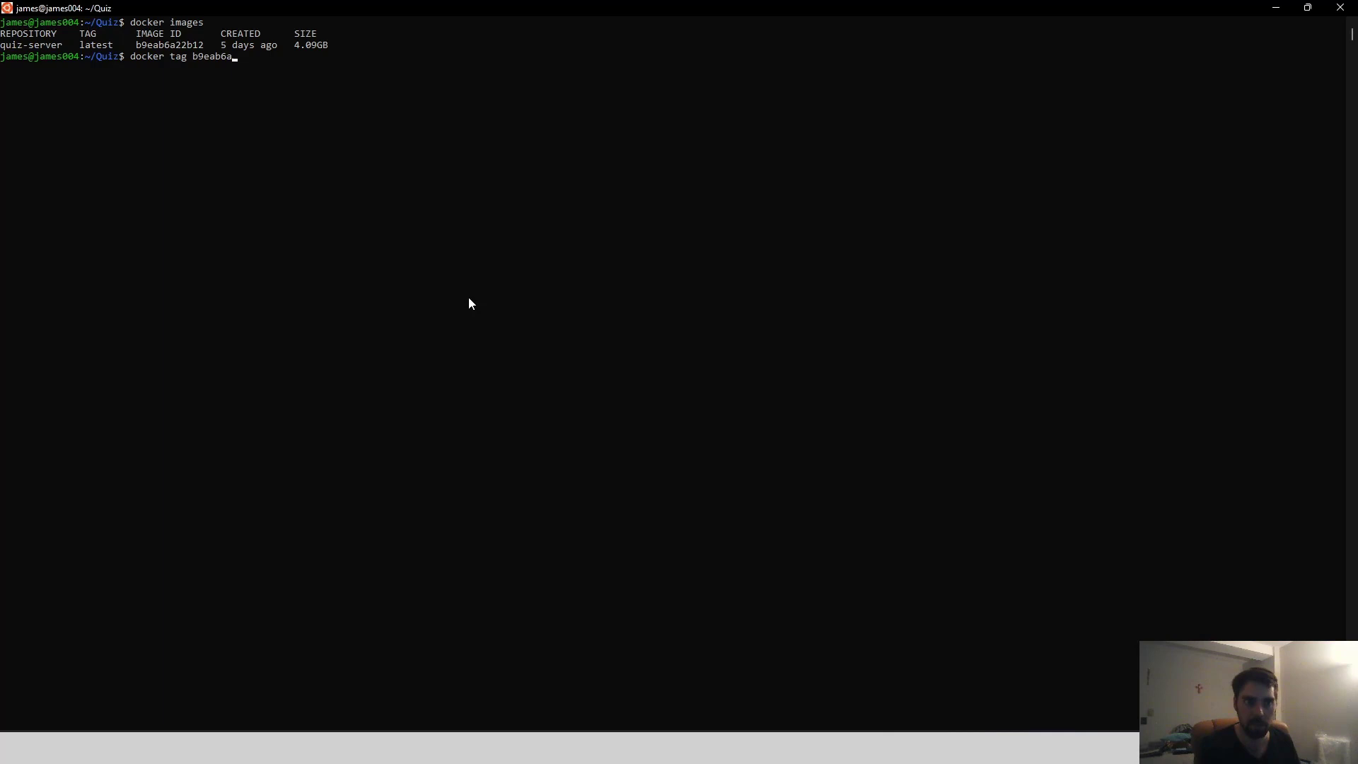
type("22b12")
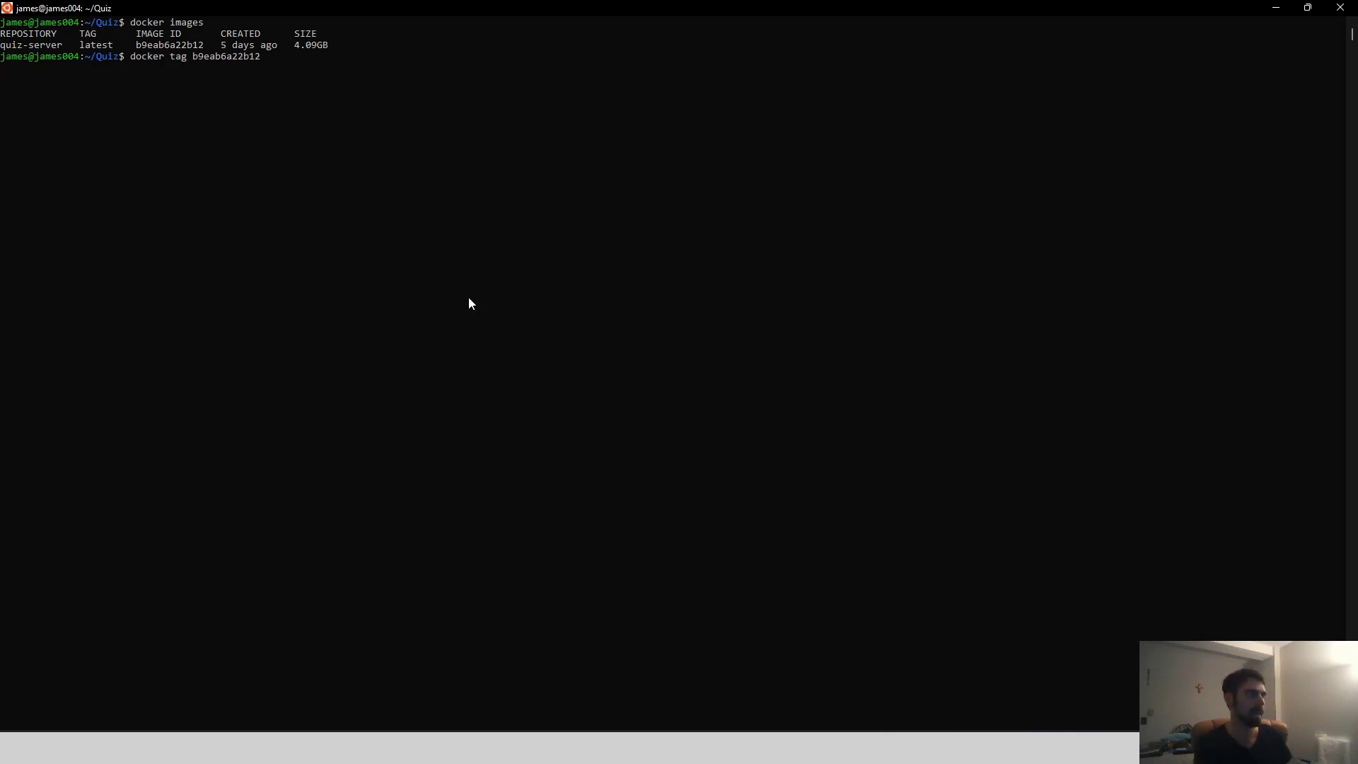
type("16510")
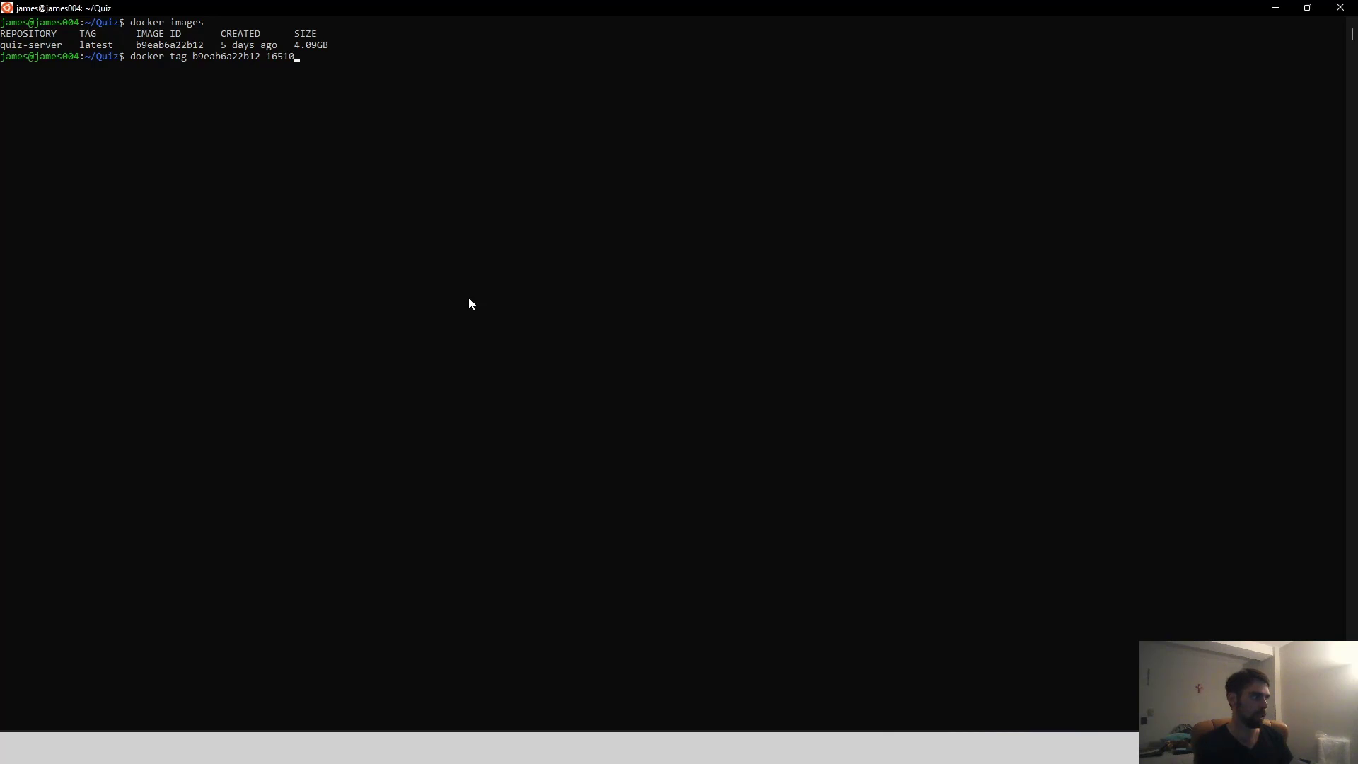
type("2442442.")
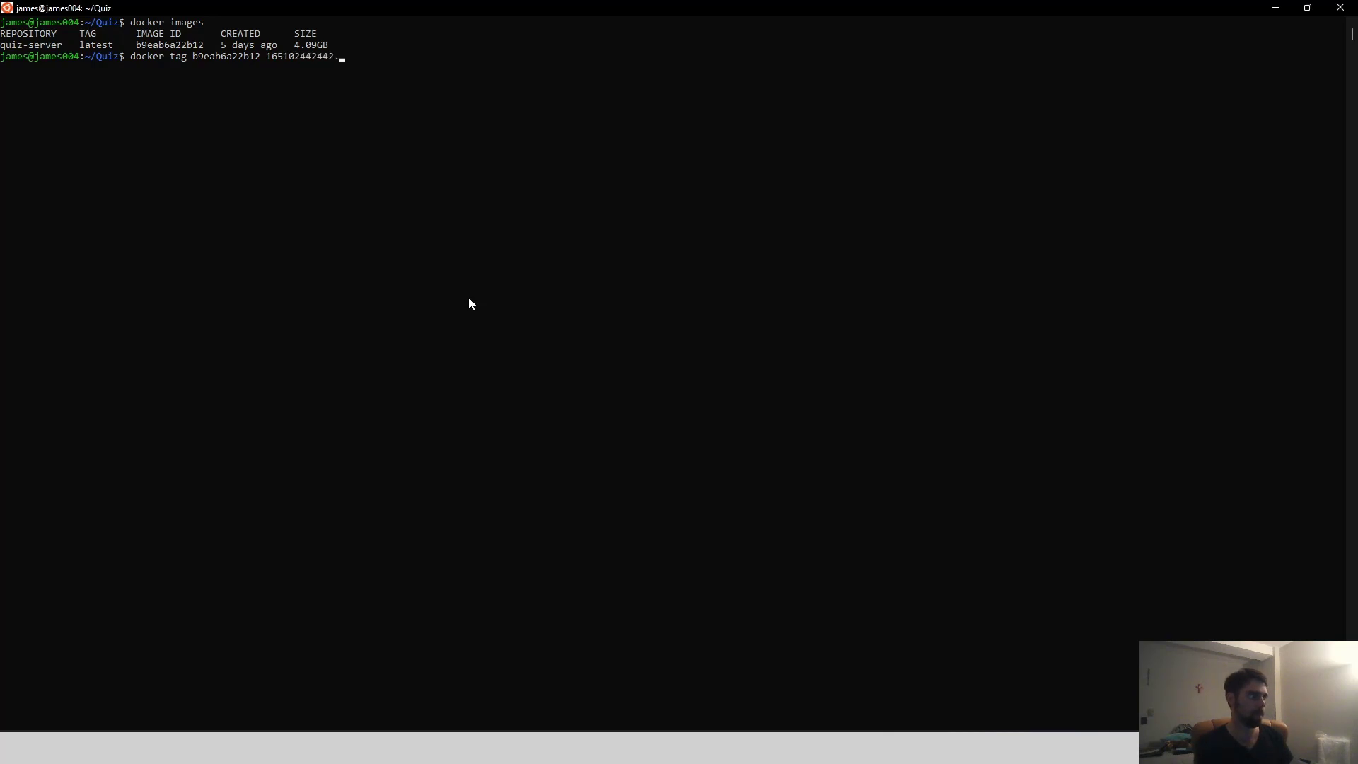
type("dkr.ecr-")
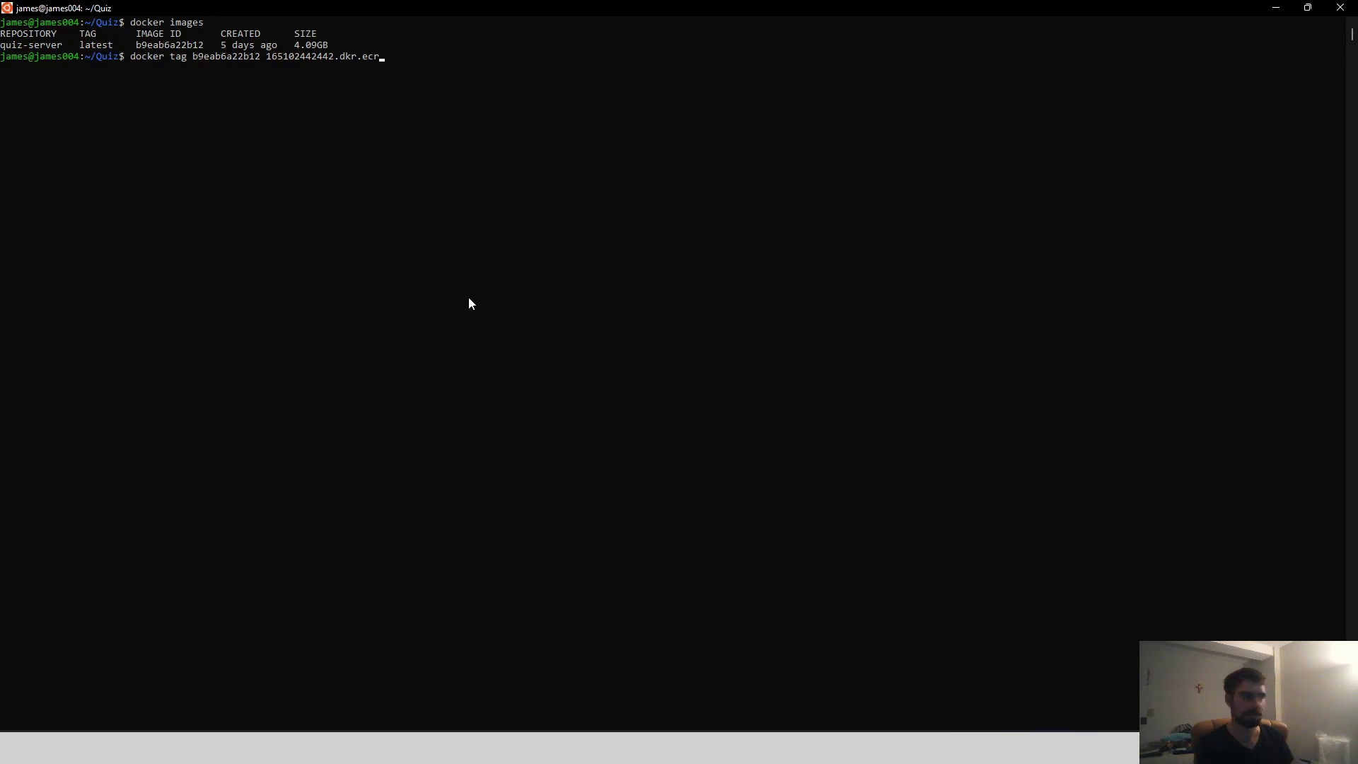
type(".us-west-2")
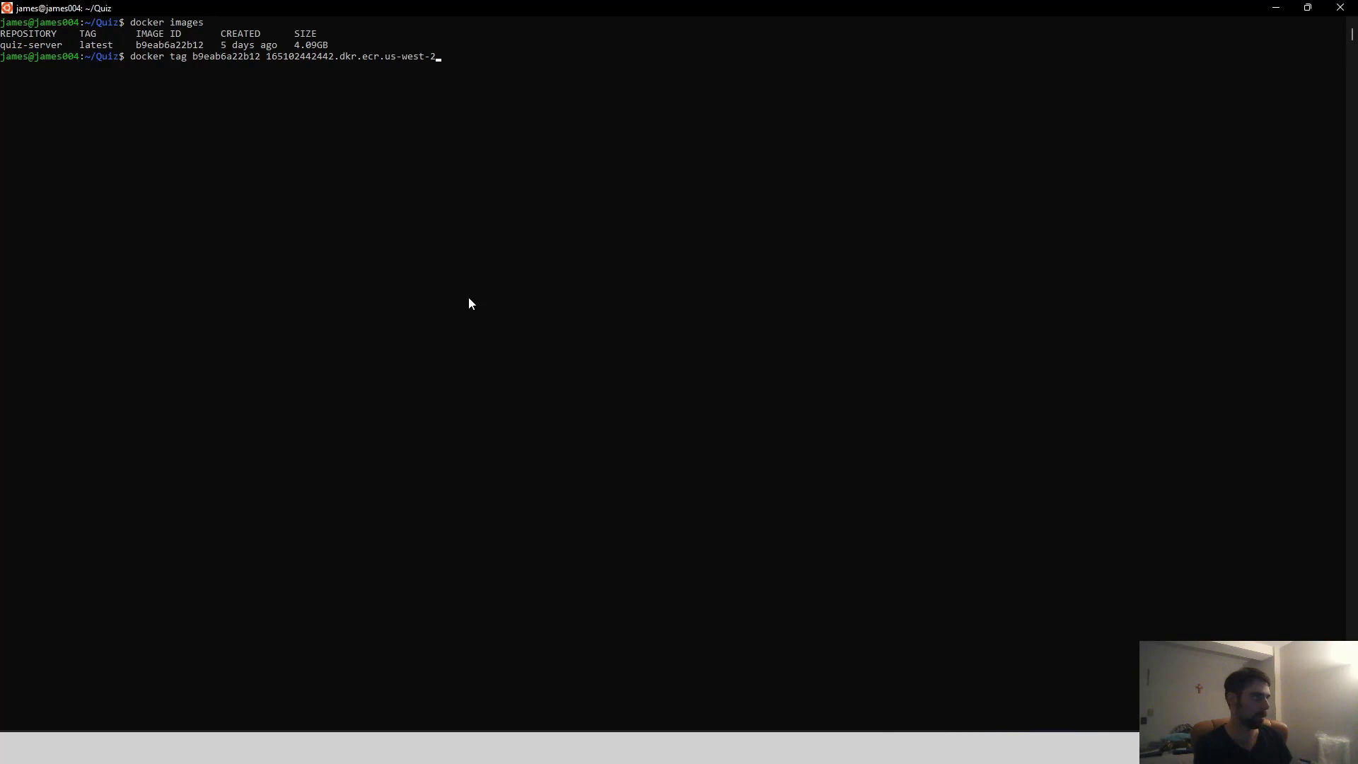
type("ama")
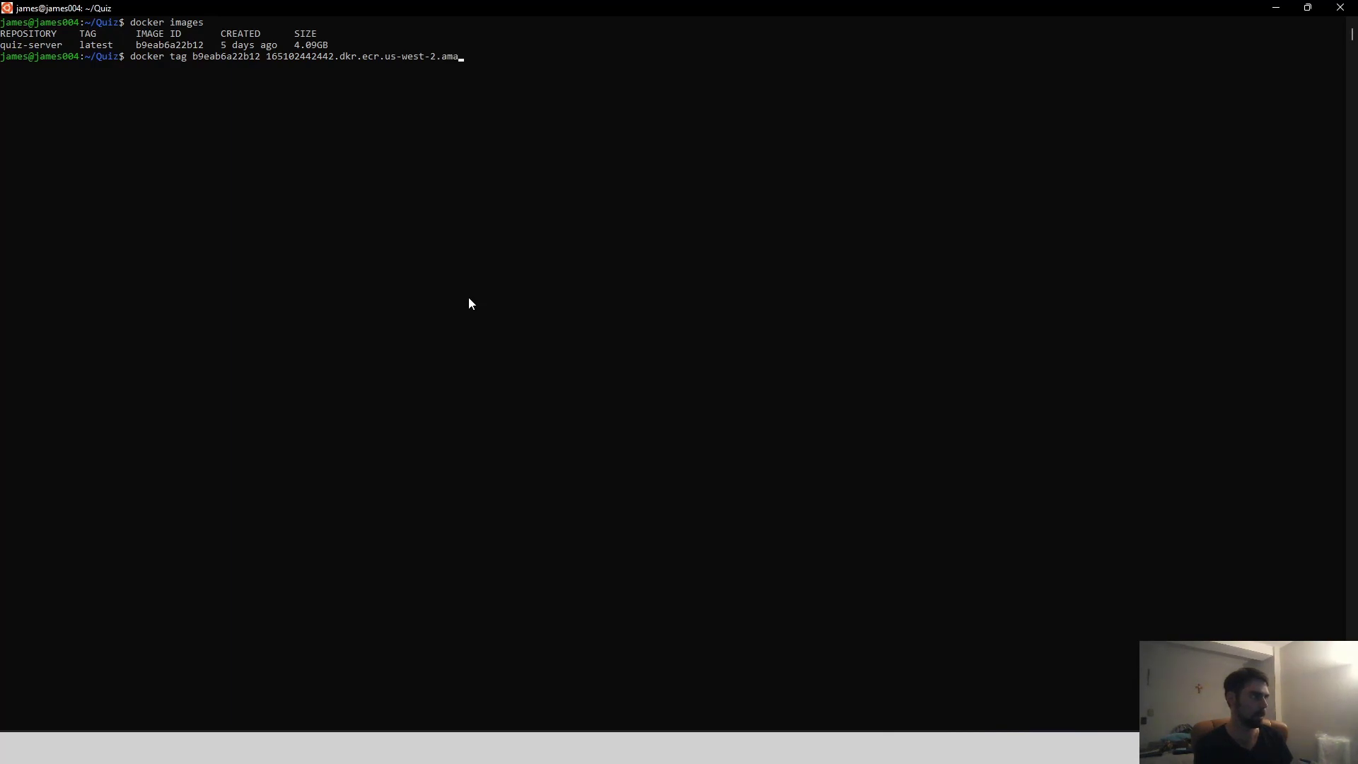
type("zonaw")
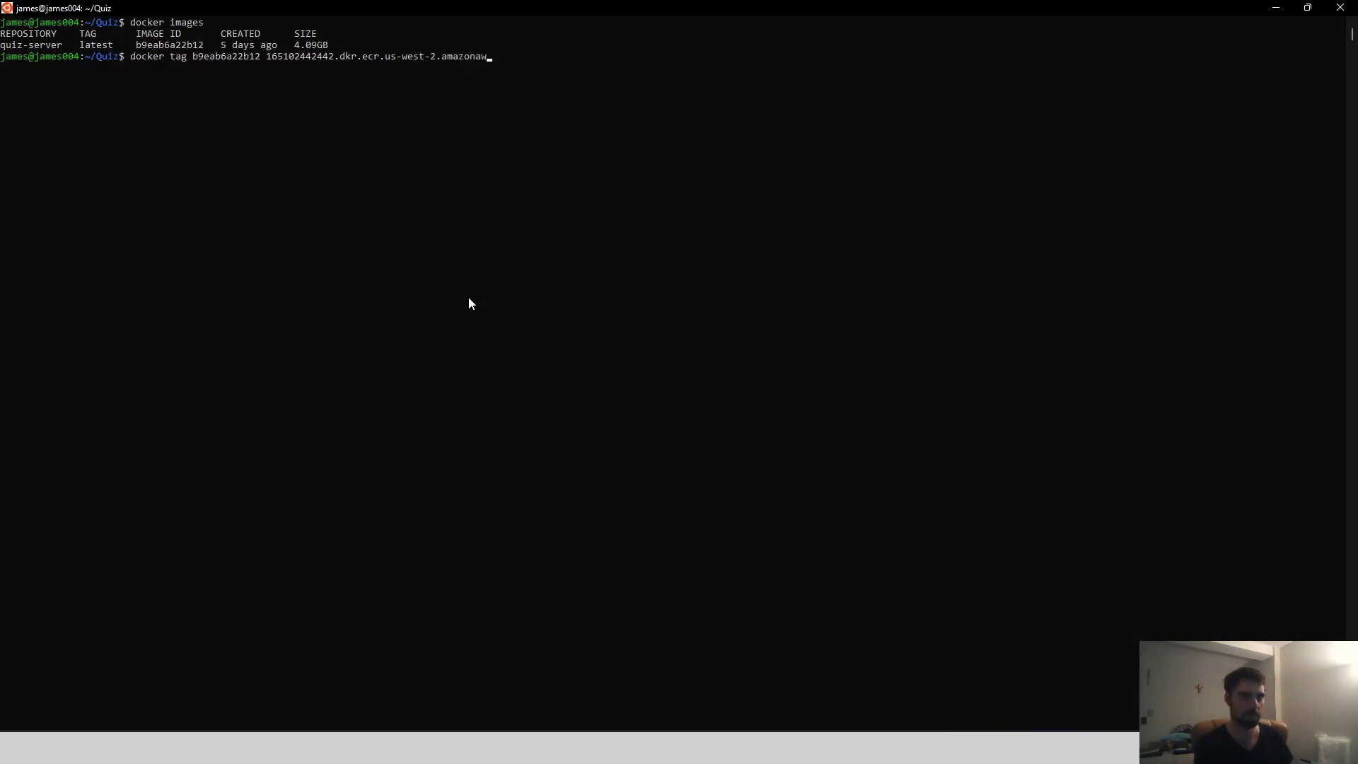
type("s.com")
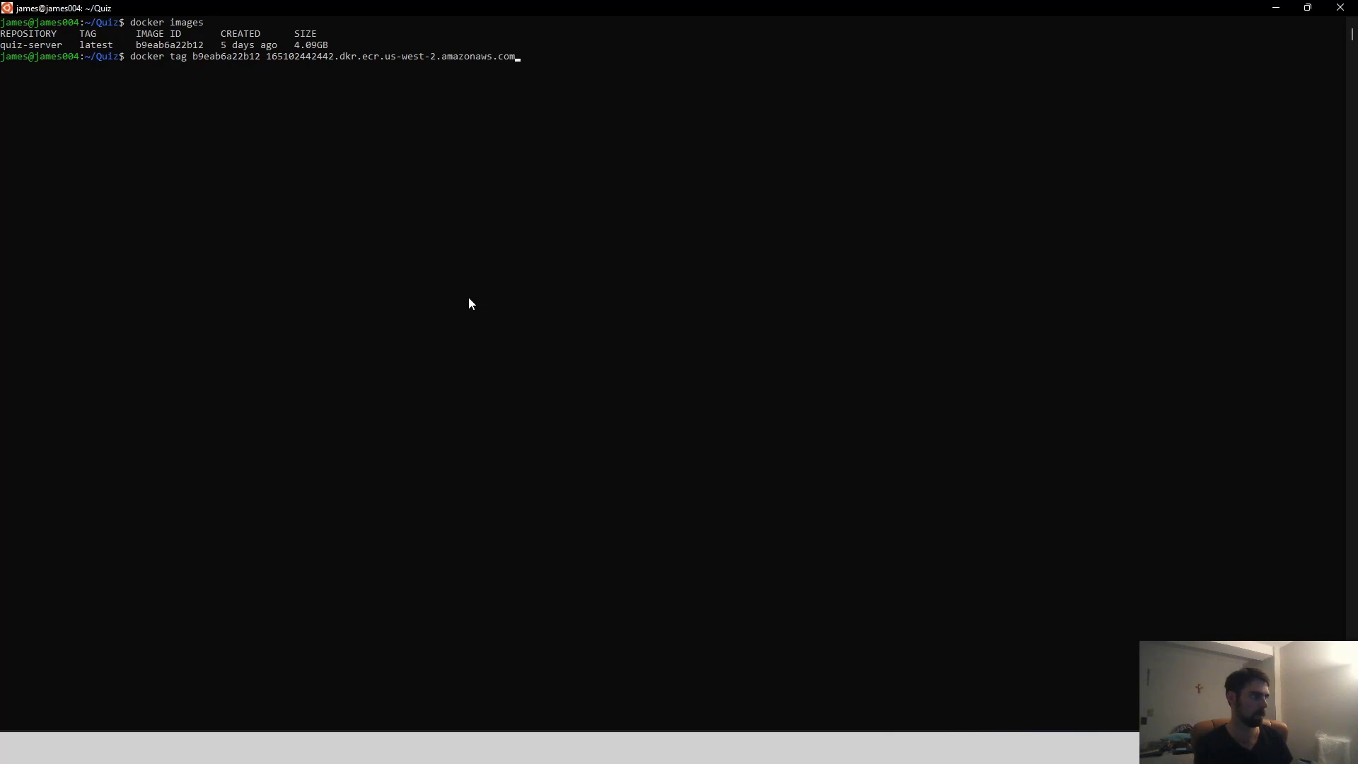
type("/has")
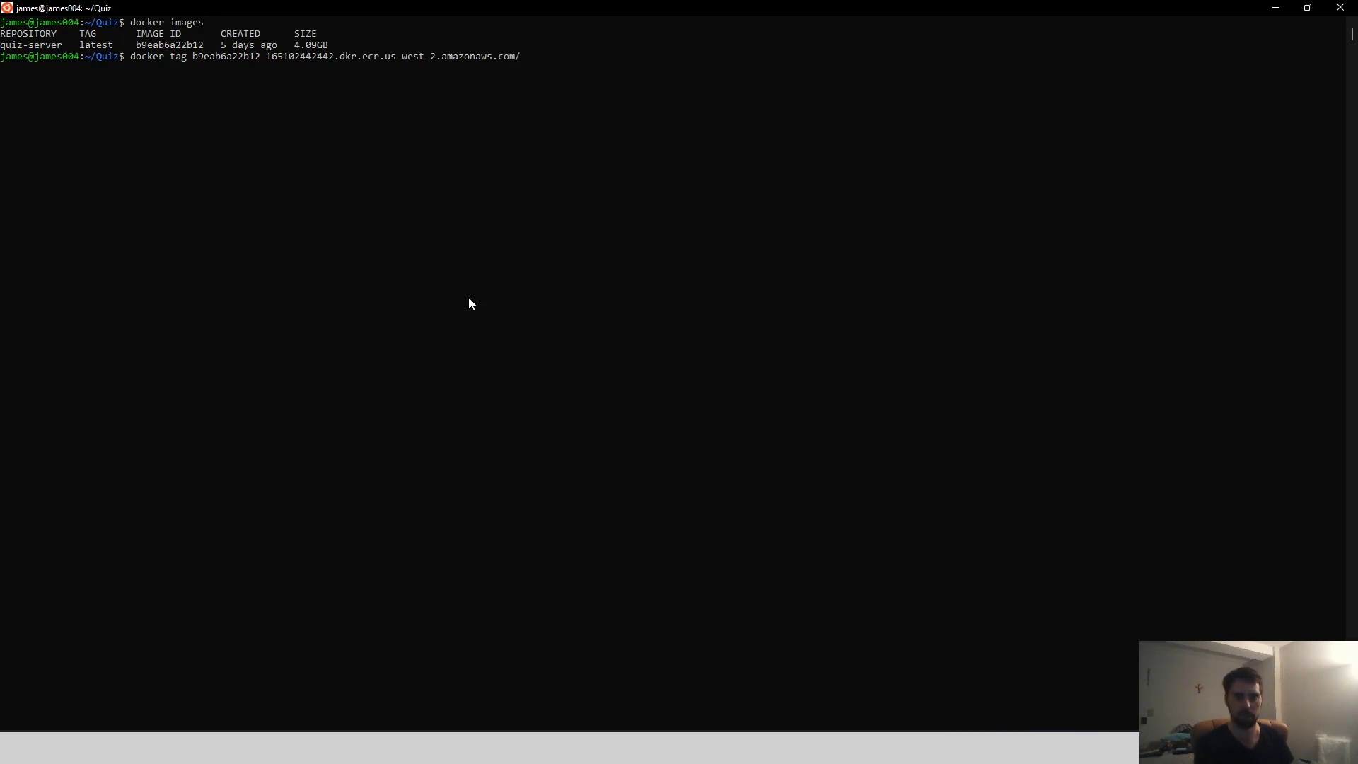
type("quiz-server")
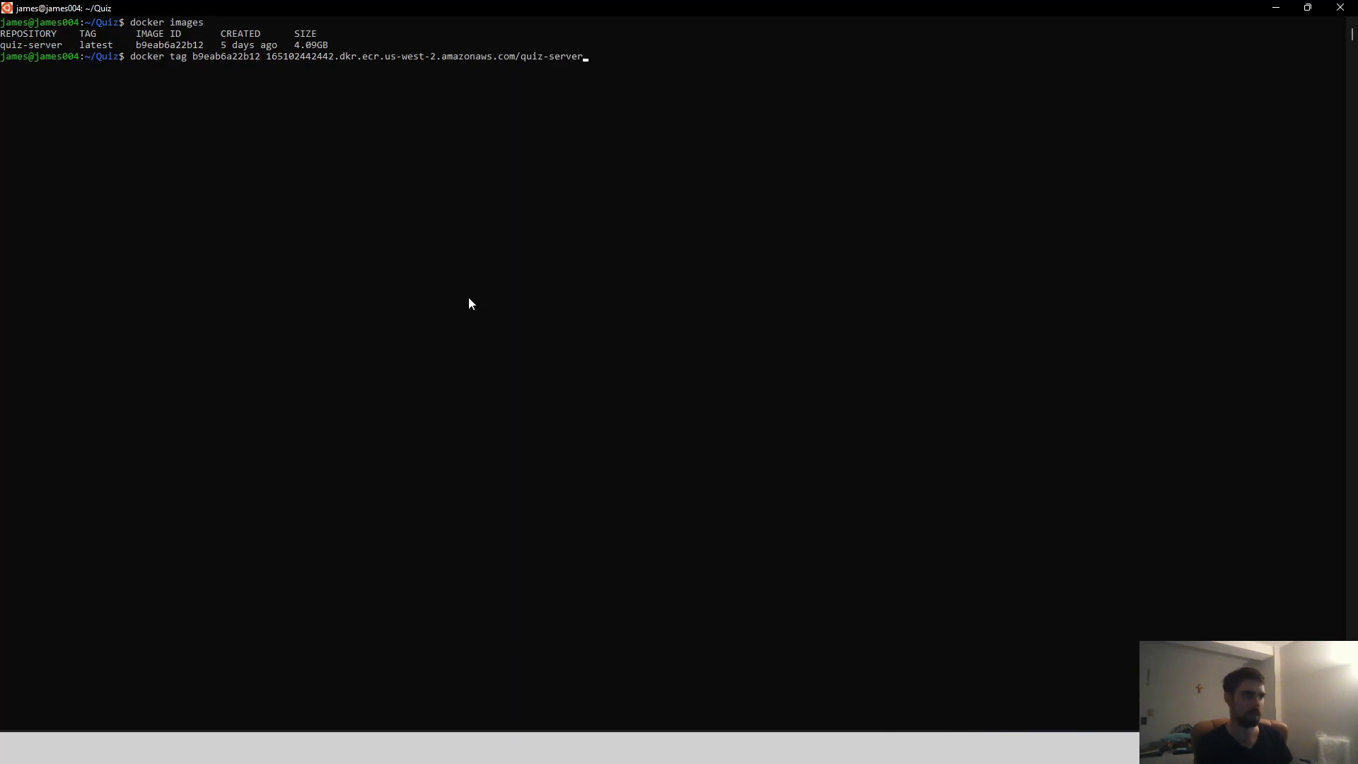
key("Return")
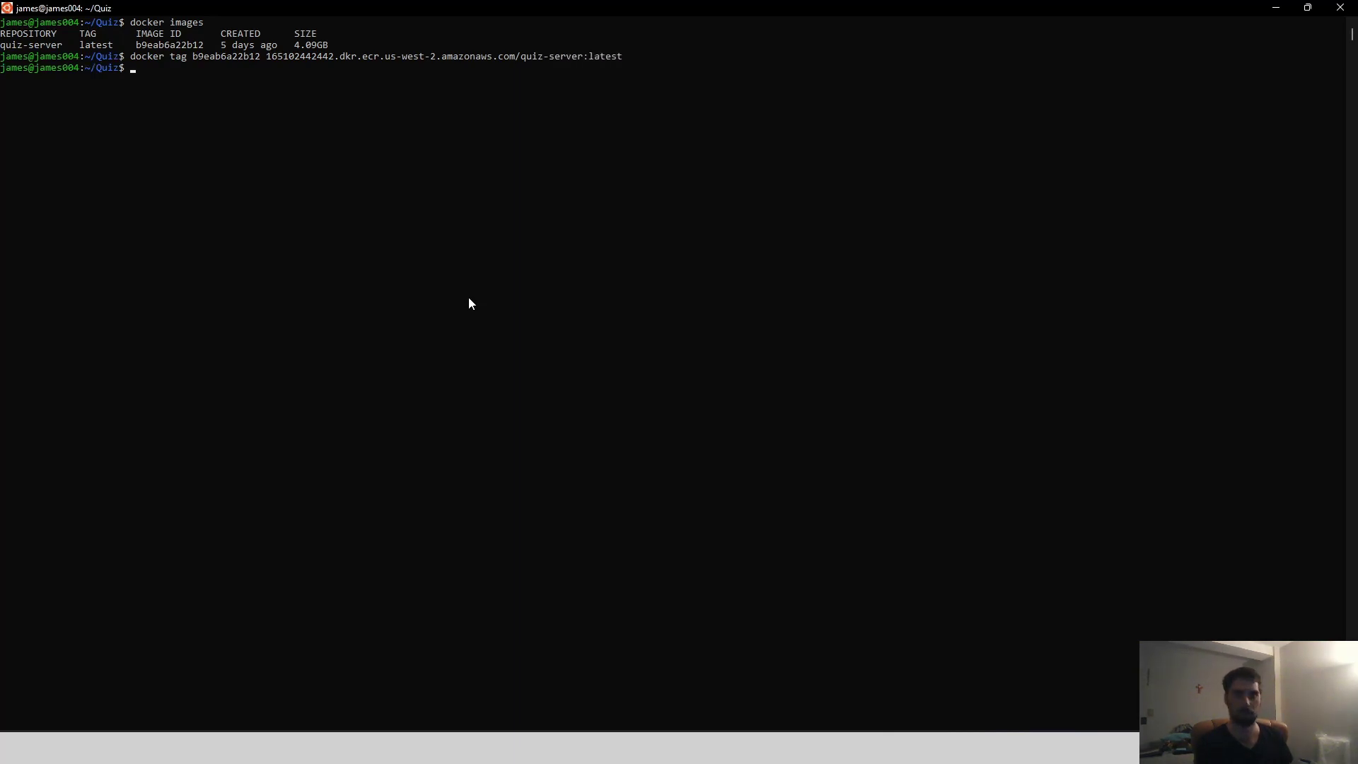
type("docker")
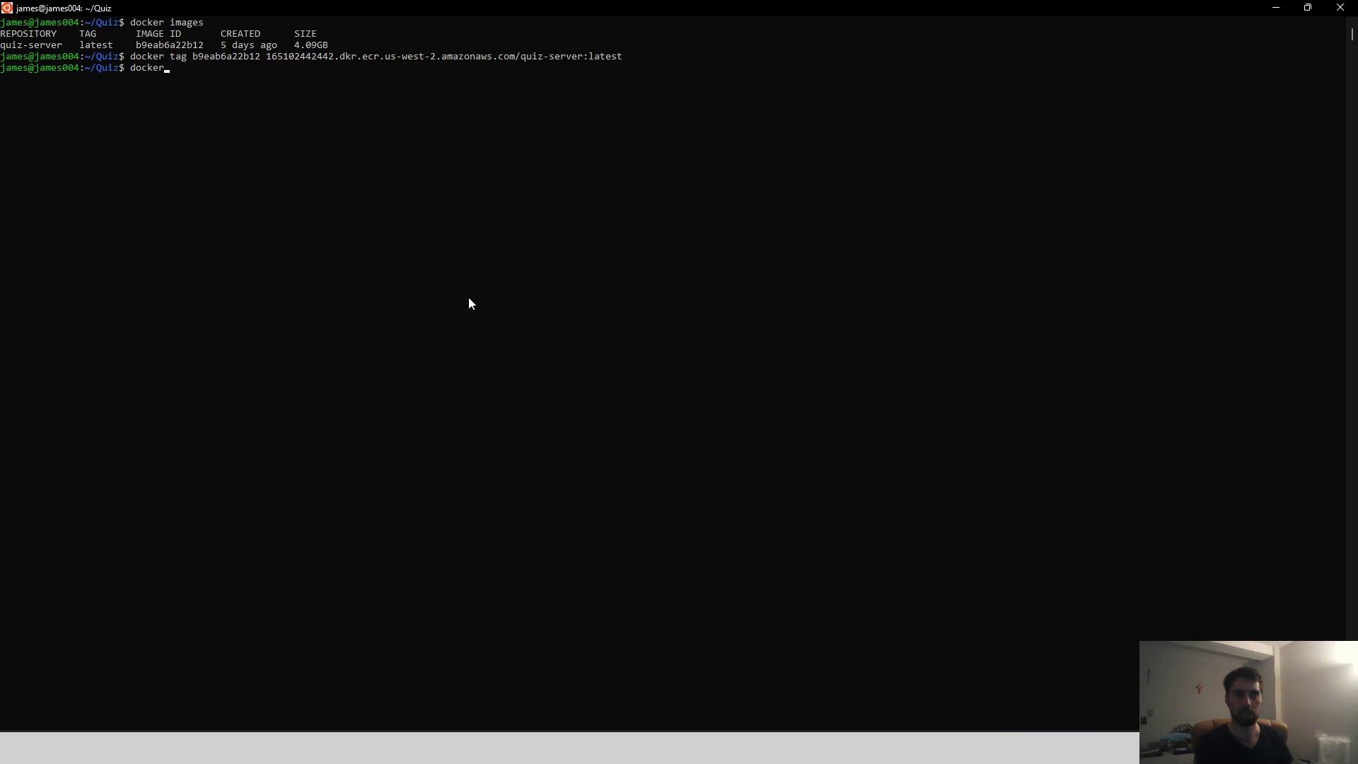
- List images again, confirming quiz-server:latest also appears under the ECR repository name
key("Return")
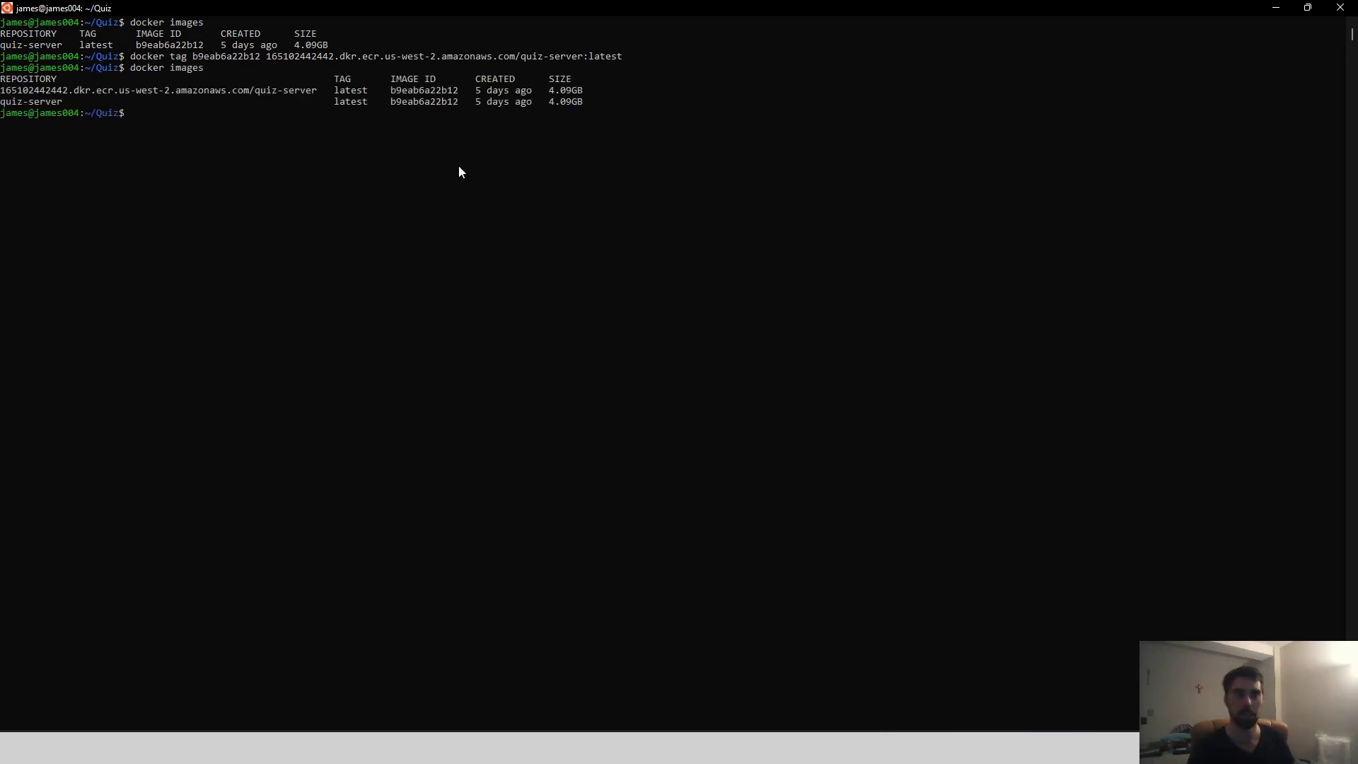
double_click(423, 102)
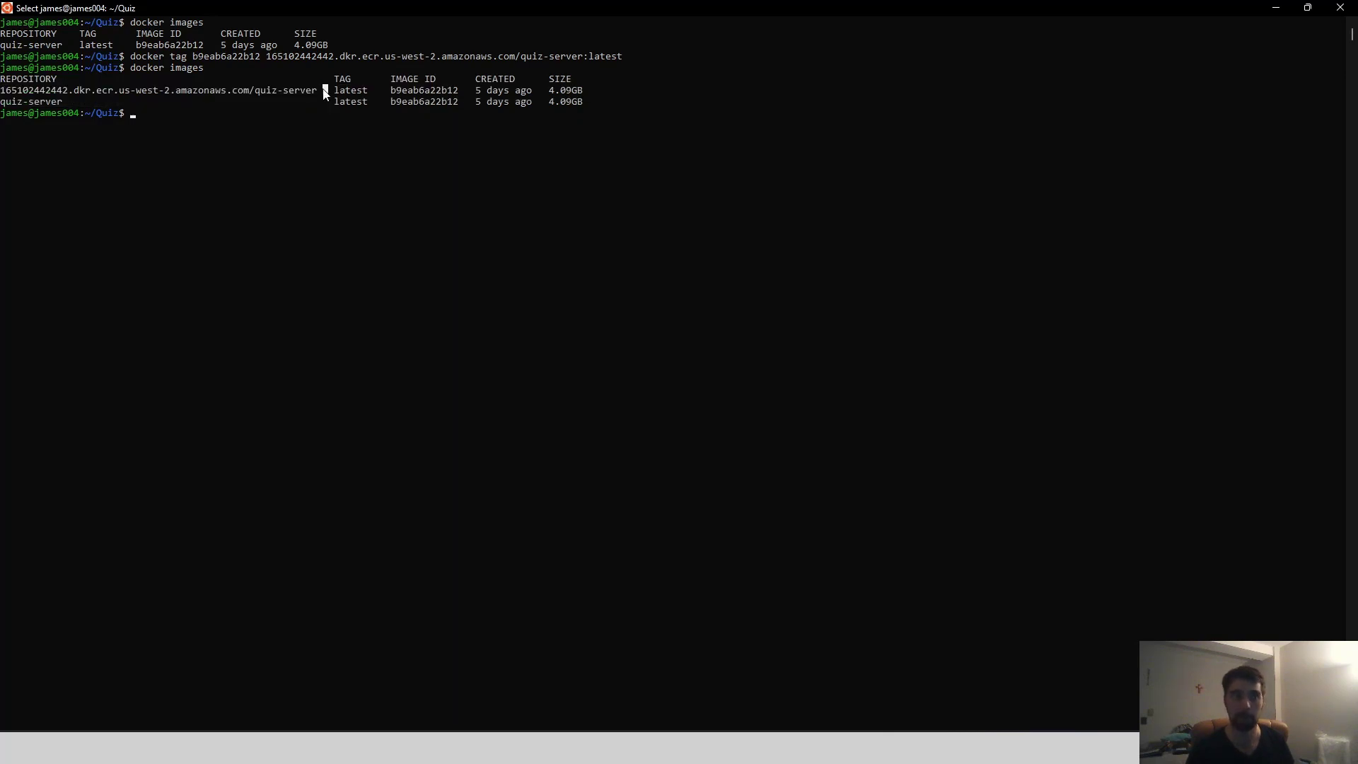
mouse_move(295, 184)
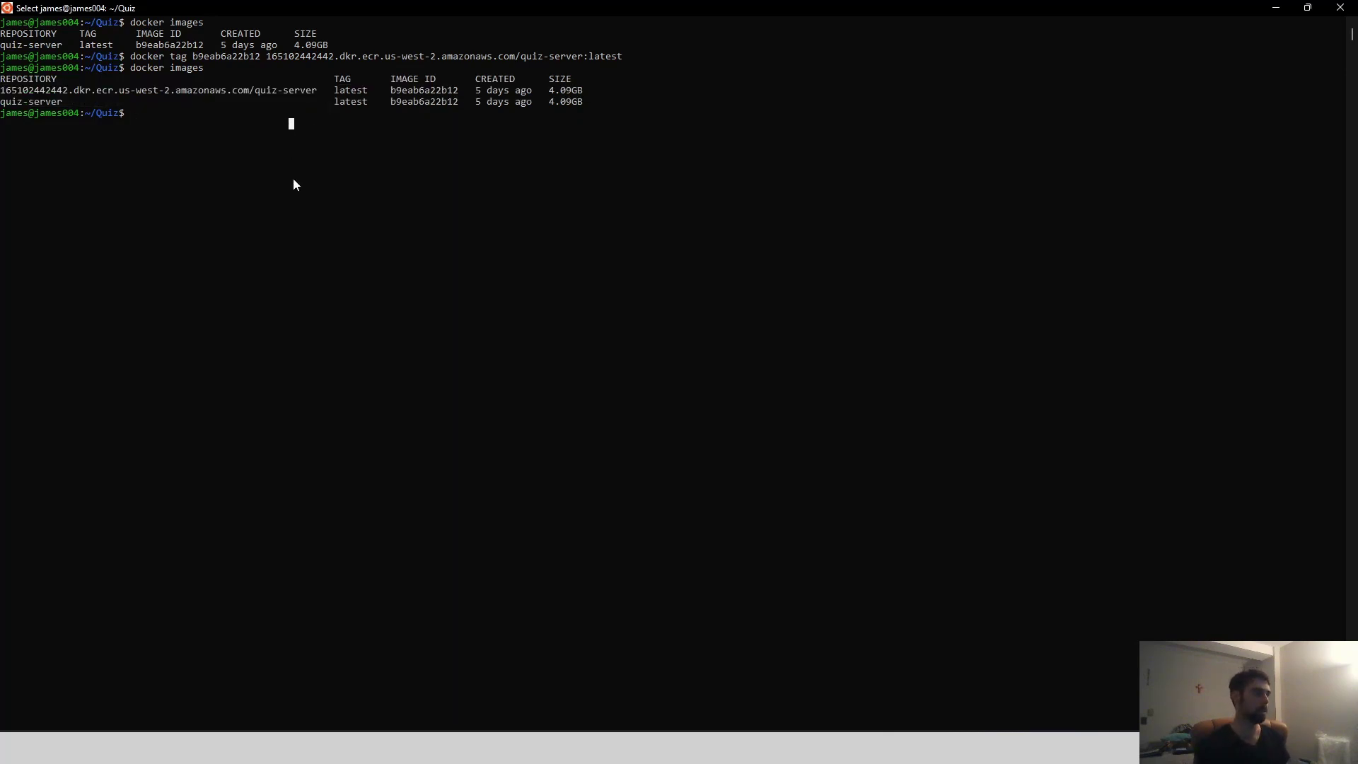
type("docker push")
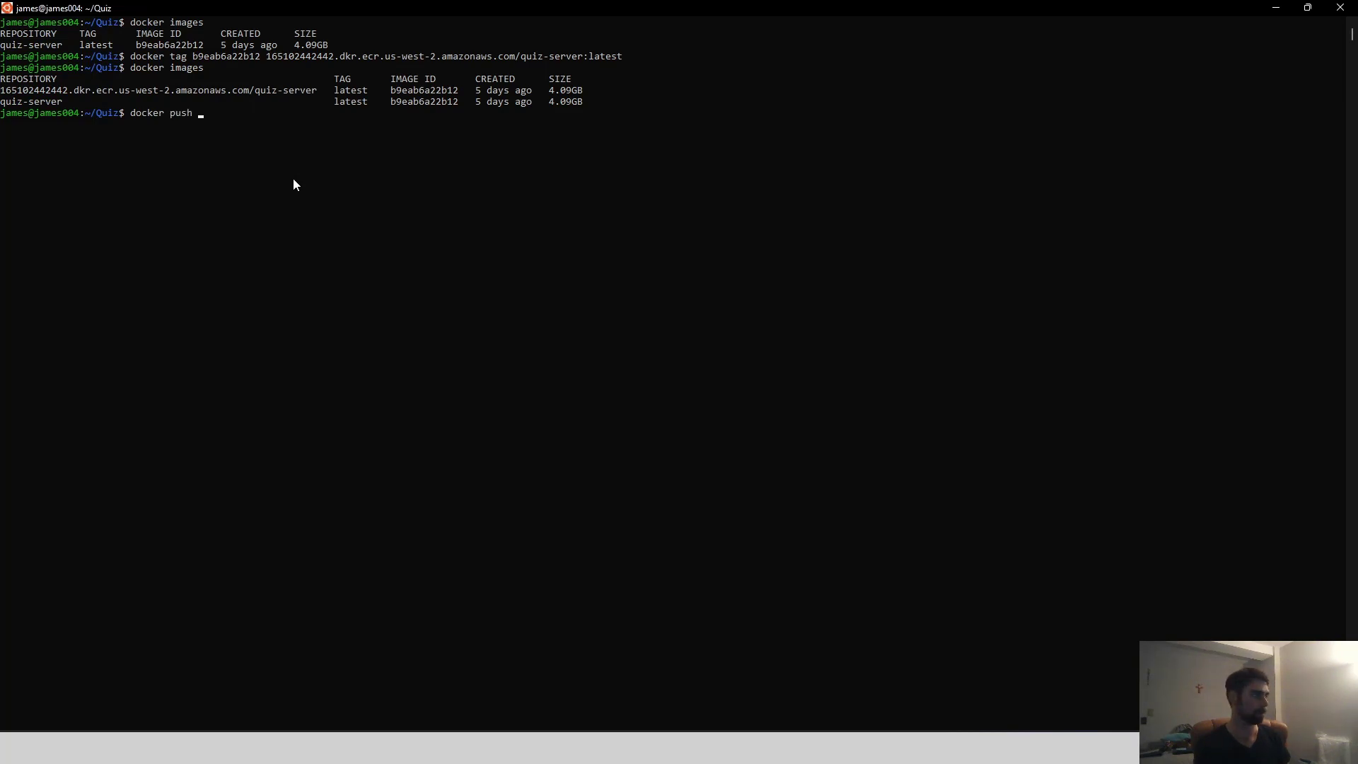
type("17")
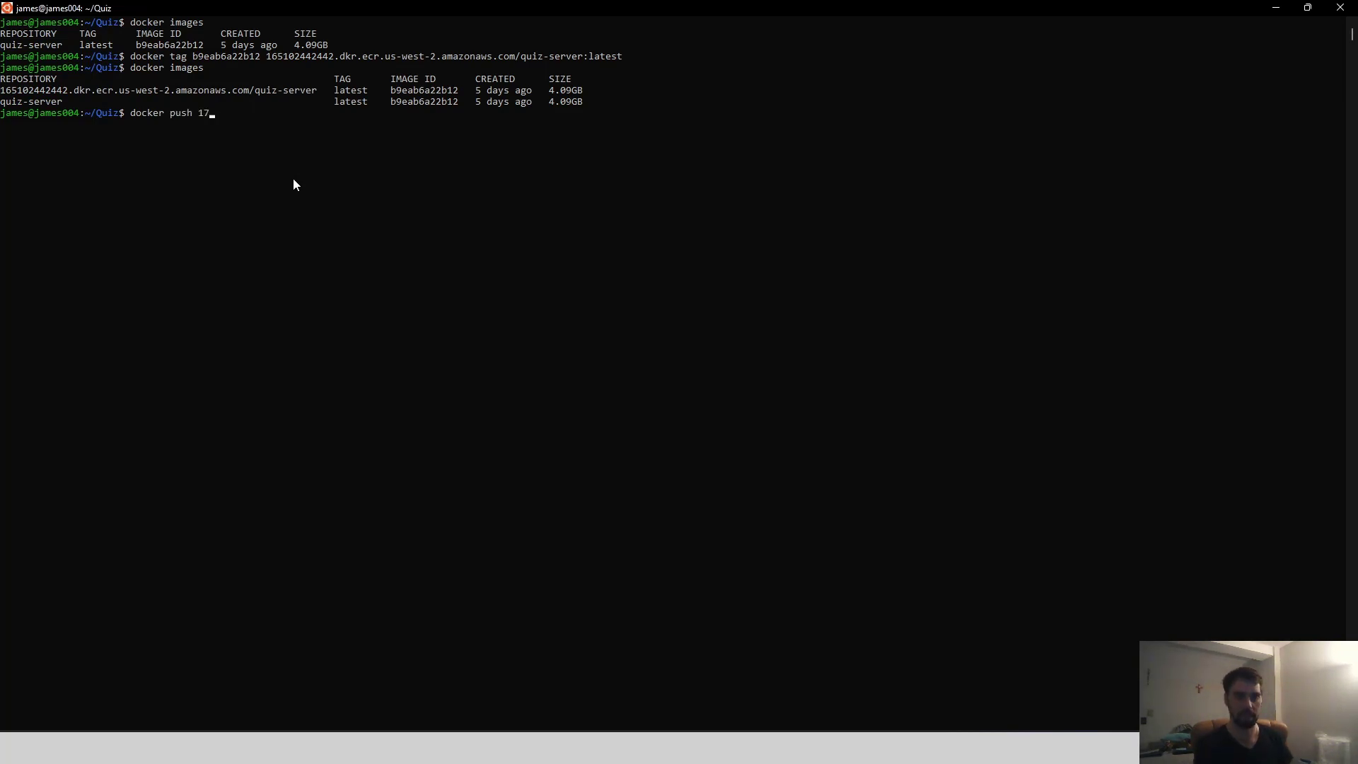
type("651")
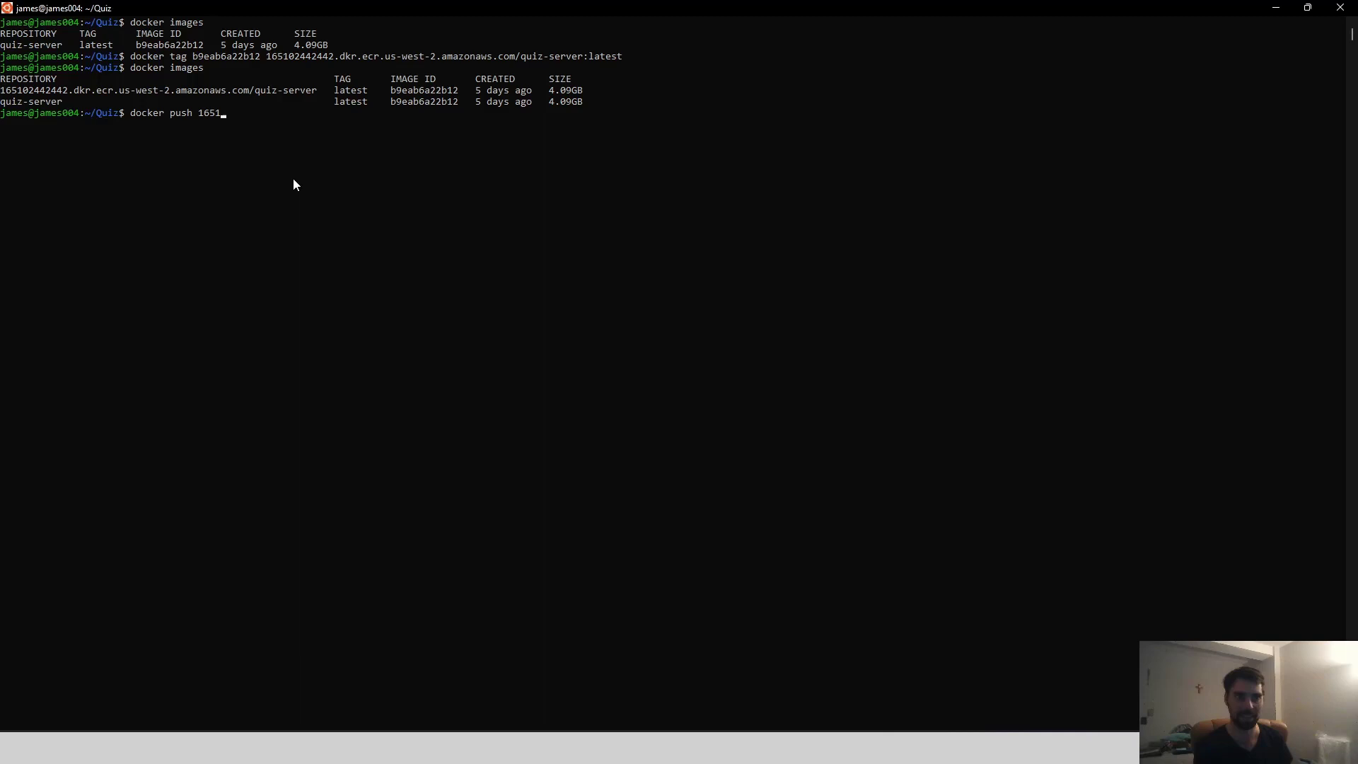
type("02")
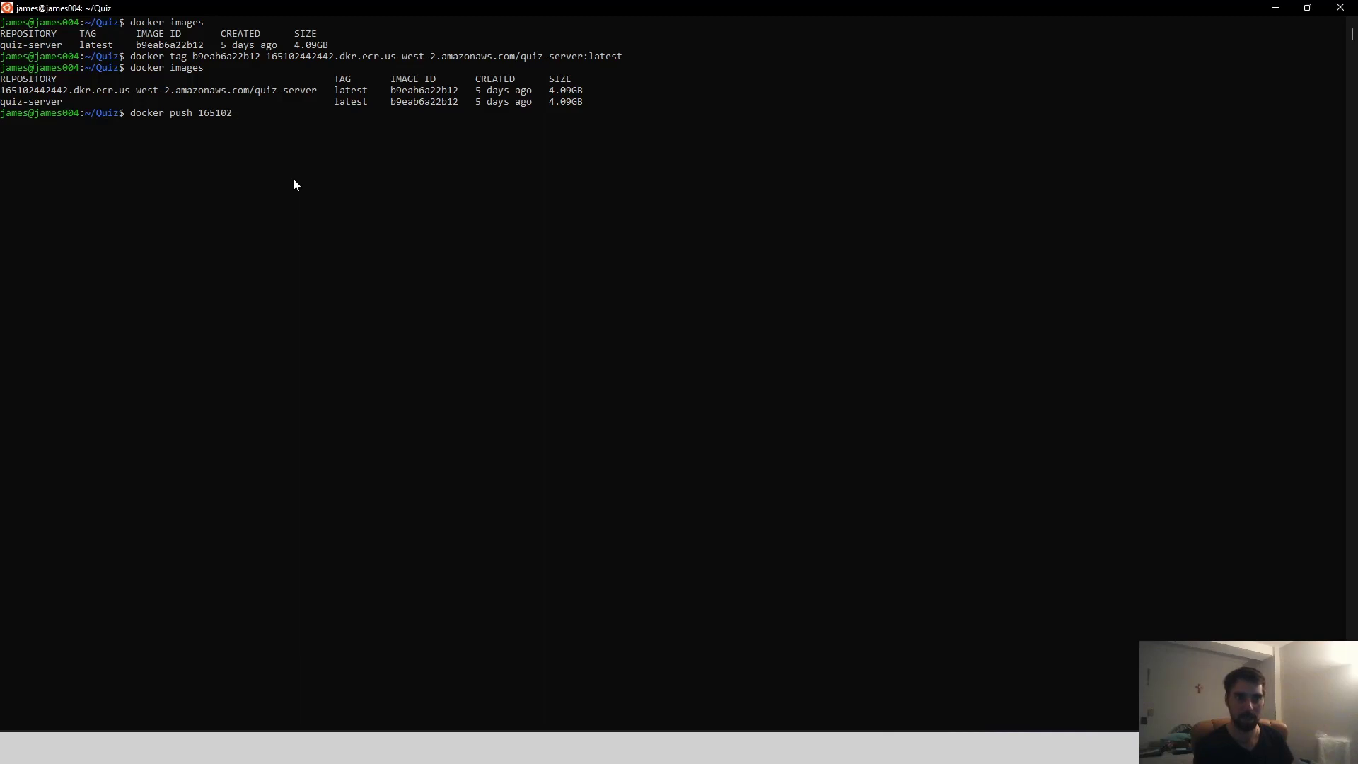
type("442442.dkr.e")
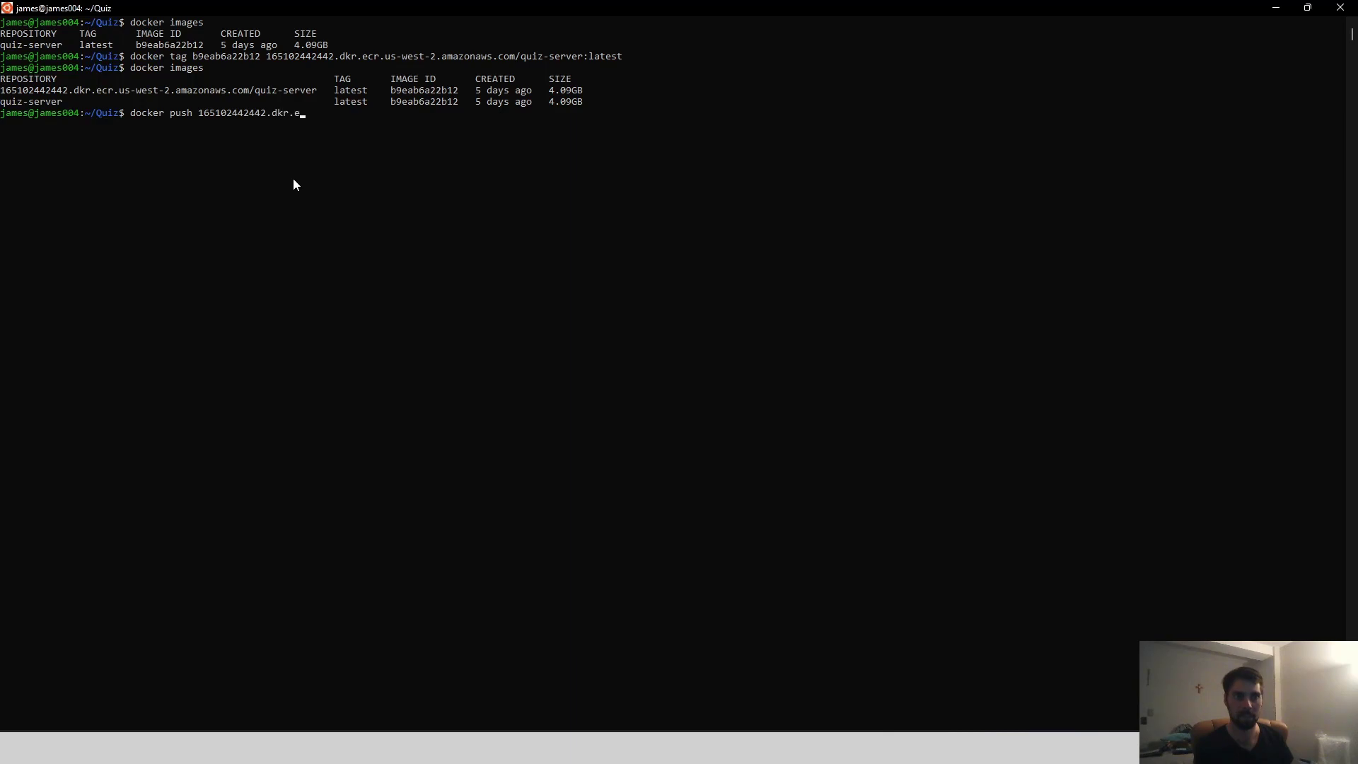
type("cr.us-west-")
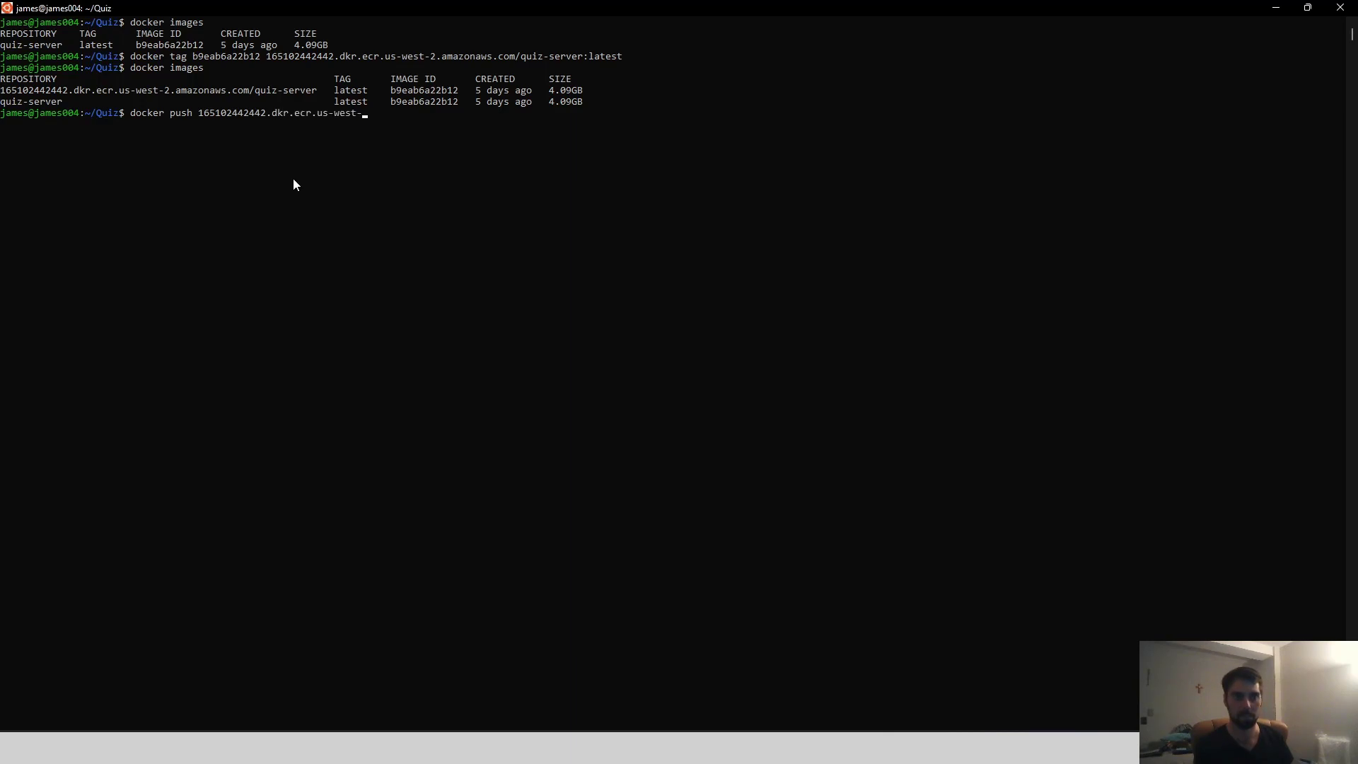
type("2.amazonaws.com/quiz")
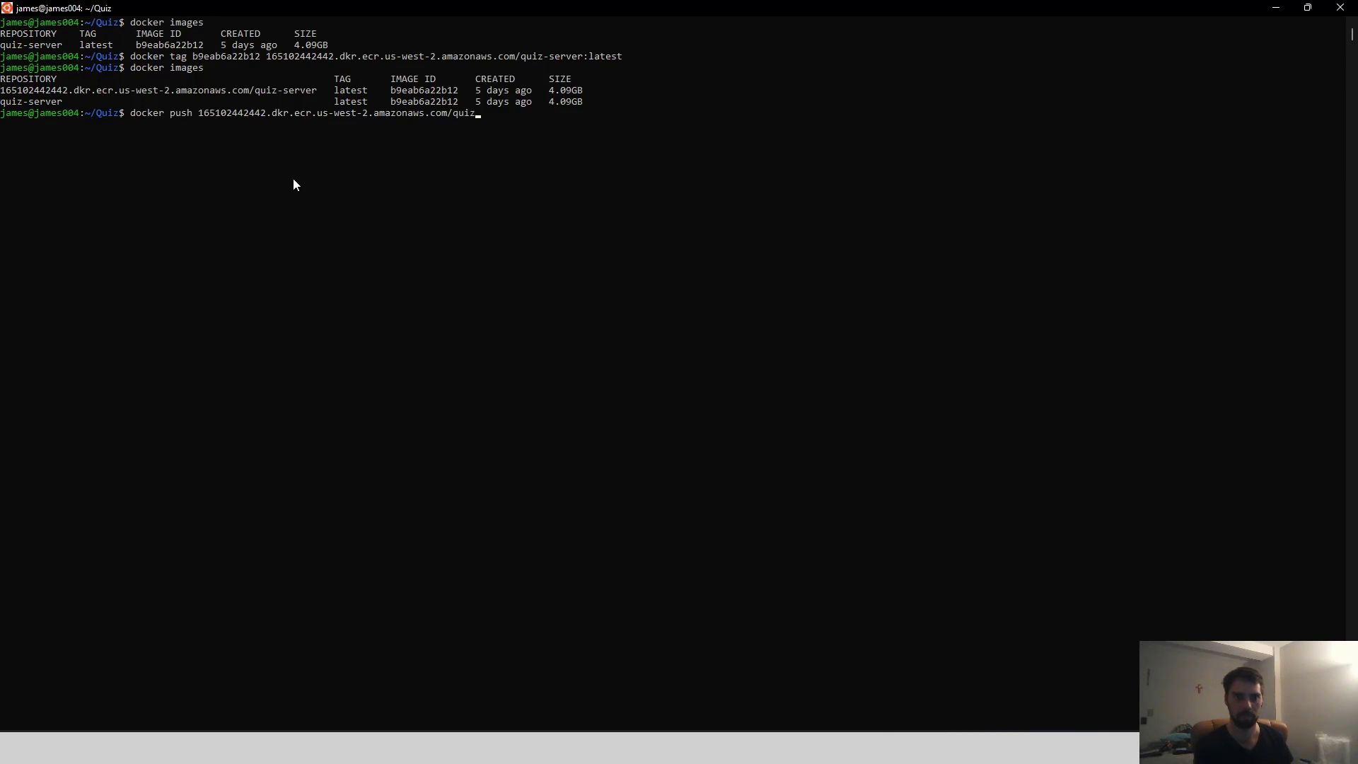
type("-server:latest")
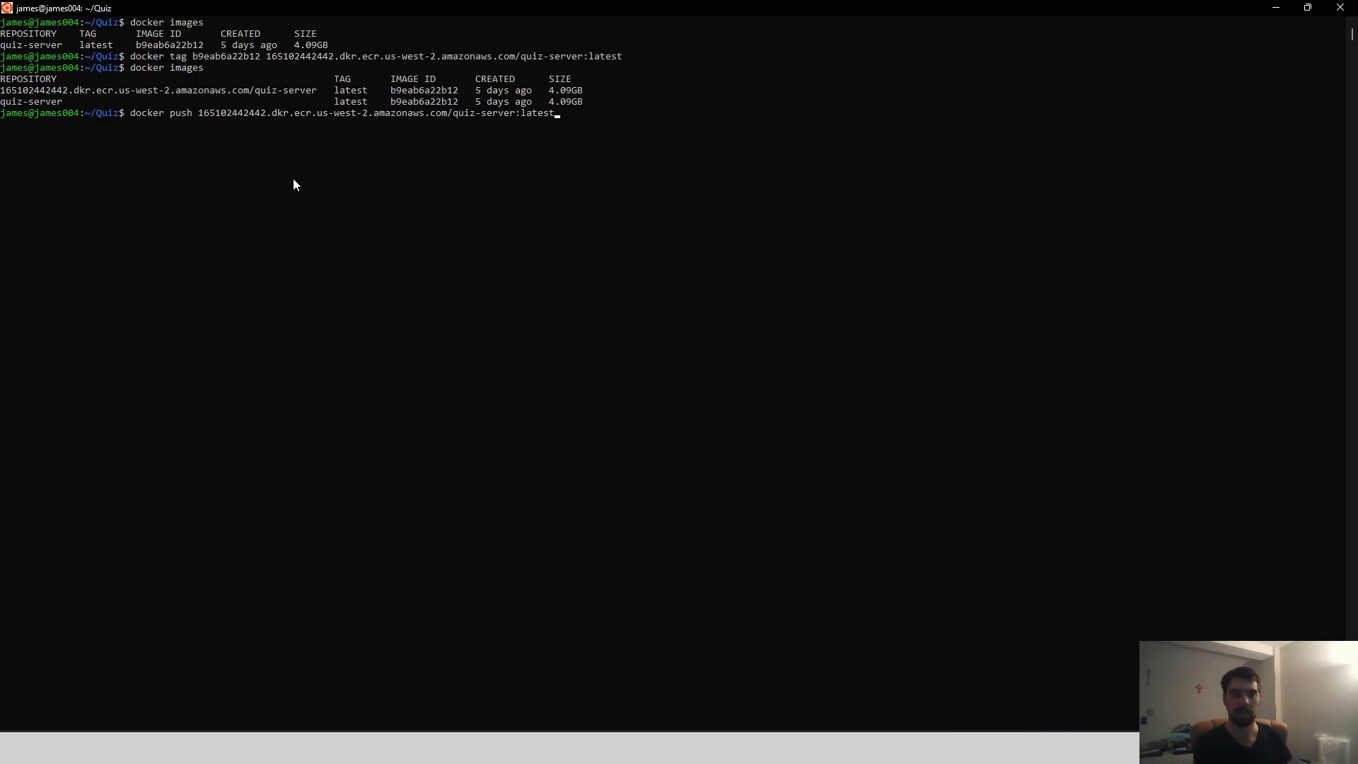
key("Return")
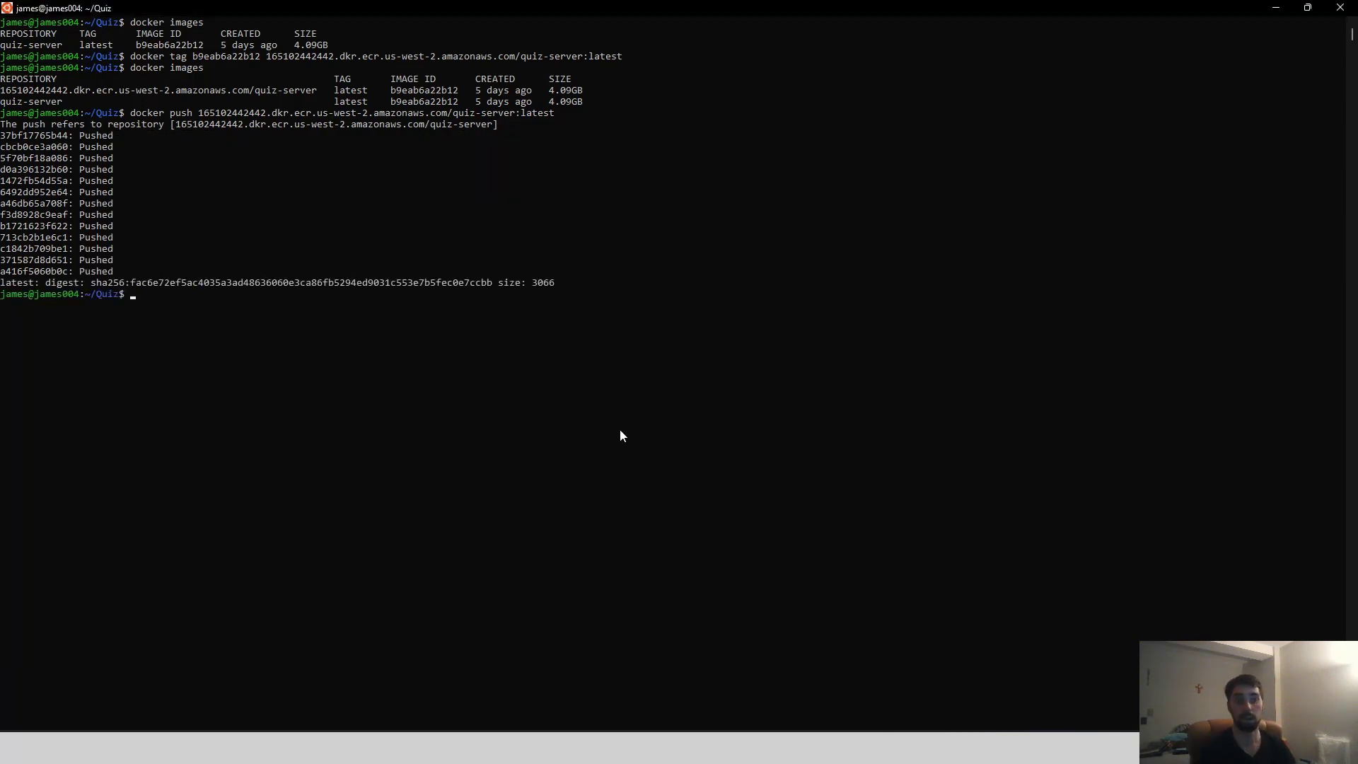
mouse_move(90, 249)
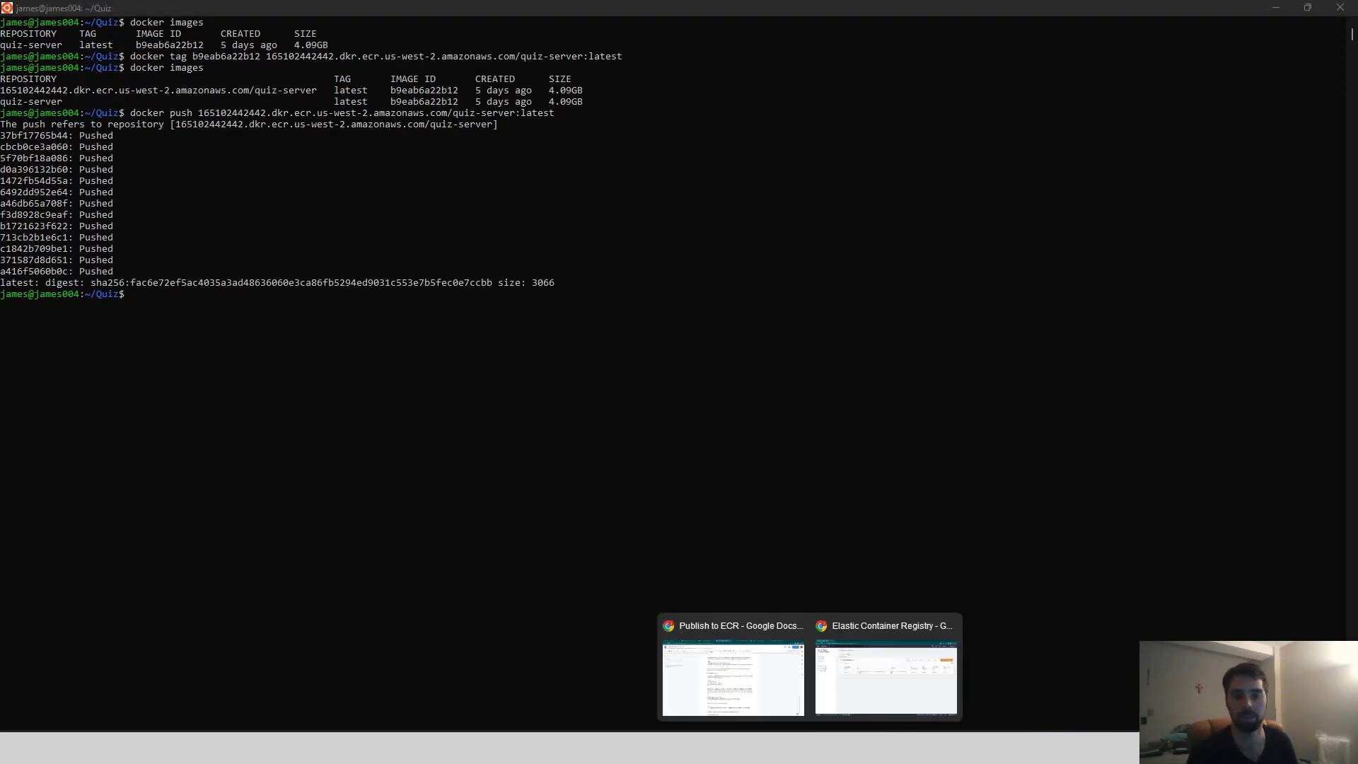
- Return to the ECR browser tab and view the quiz-server repository's image list
left_click(884, 676)
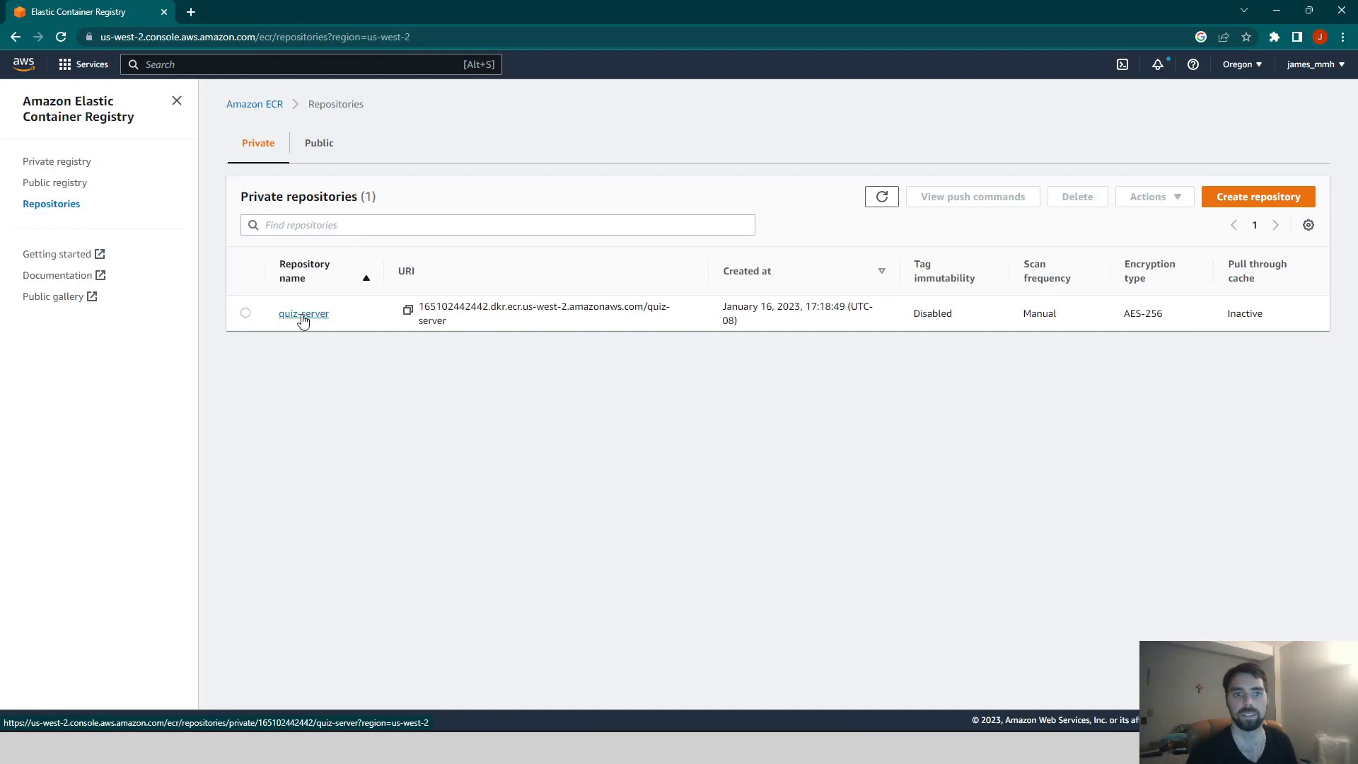
left_click(302, 312)
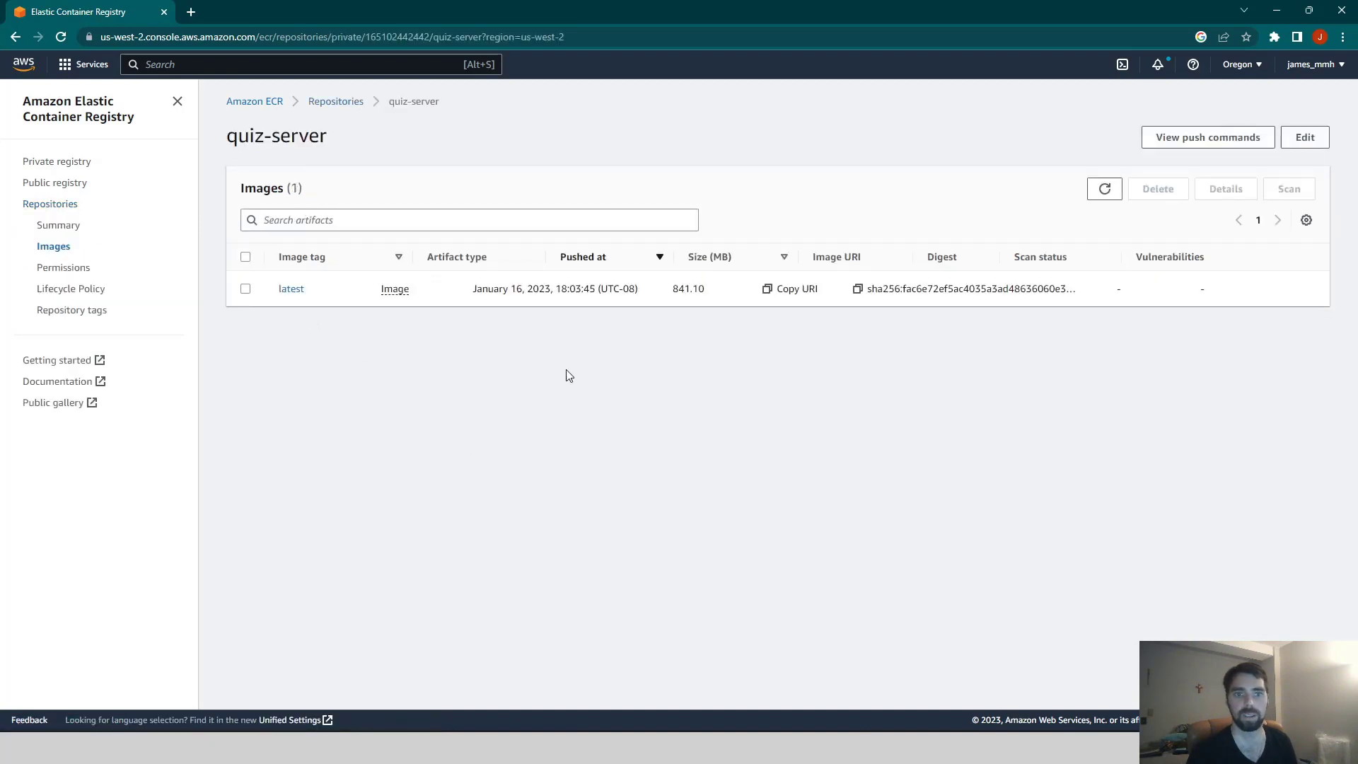
mouse_move(289, 184)
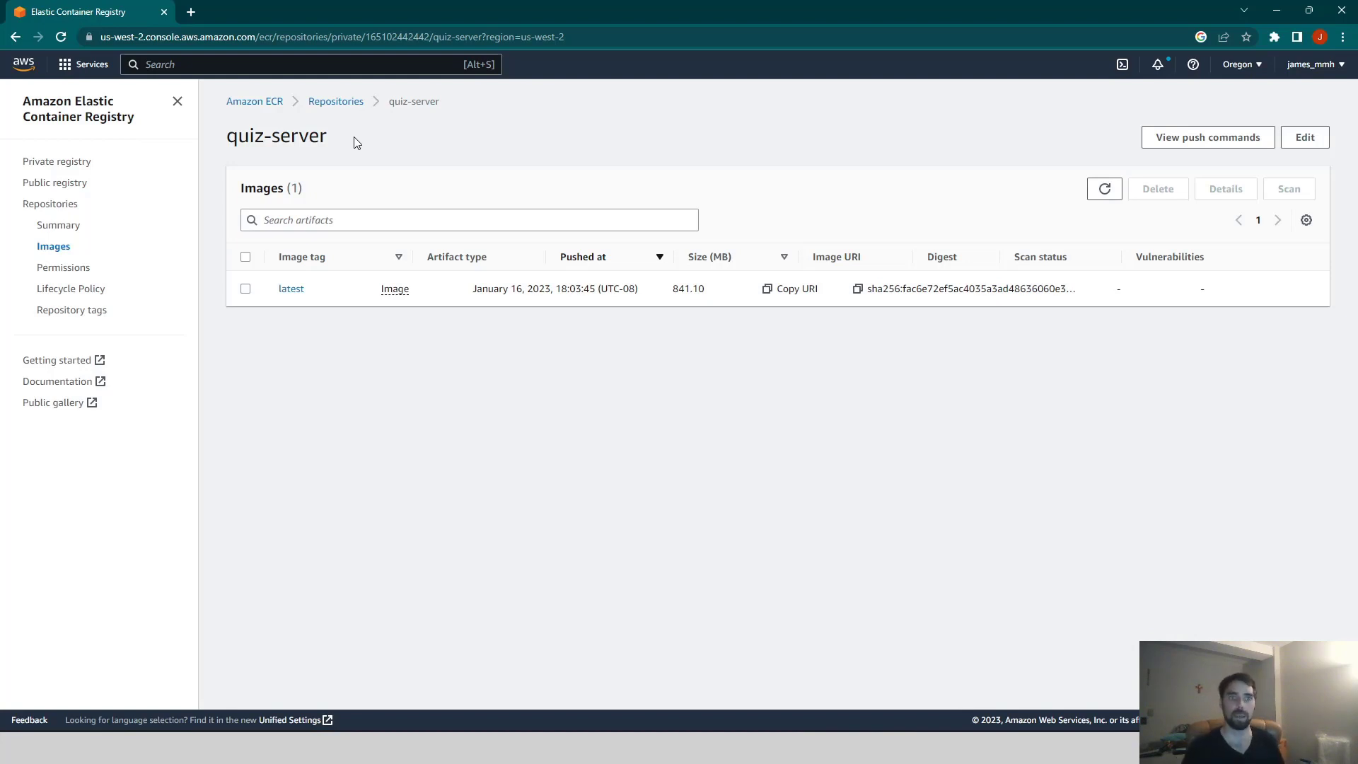
mouse_move(365, 146)
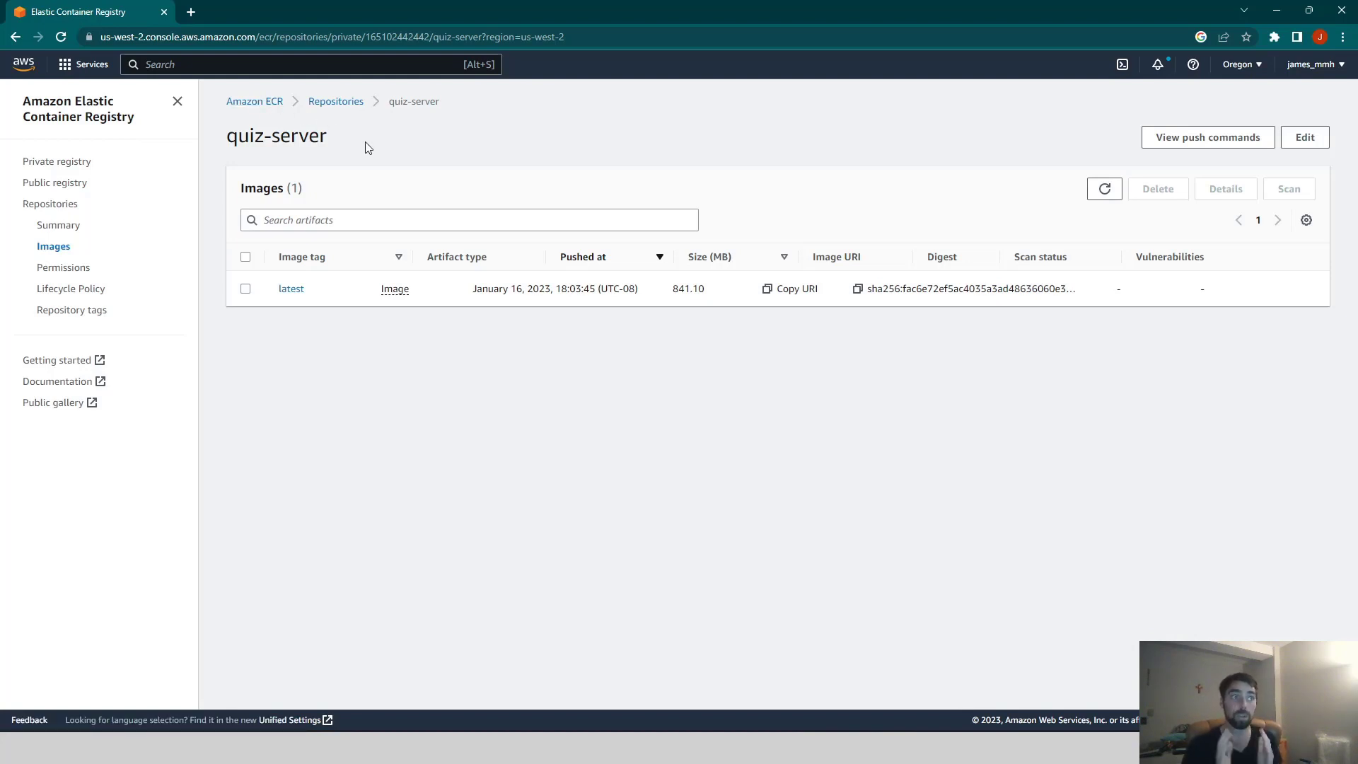